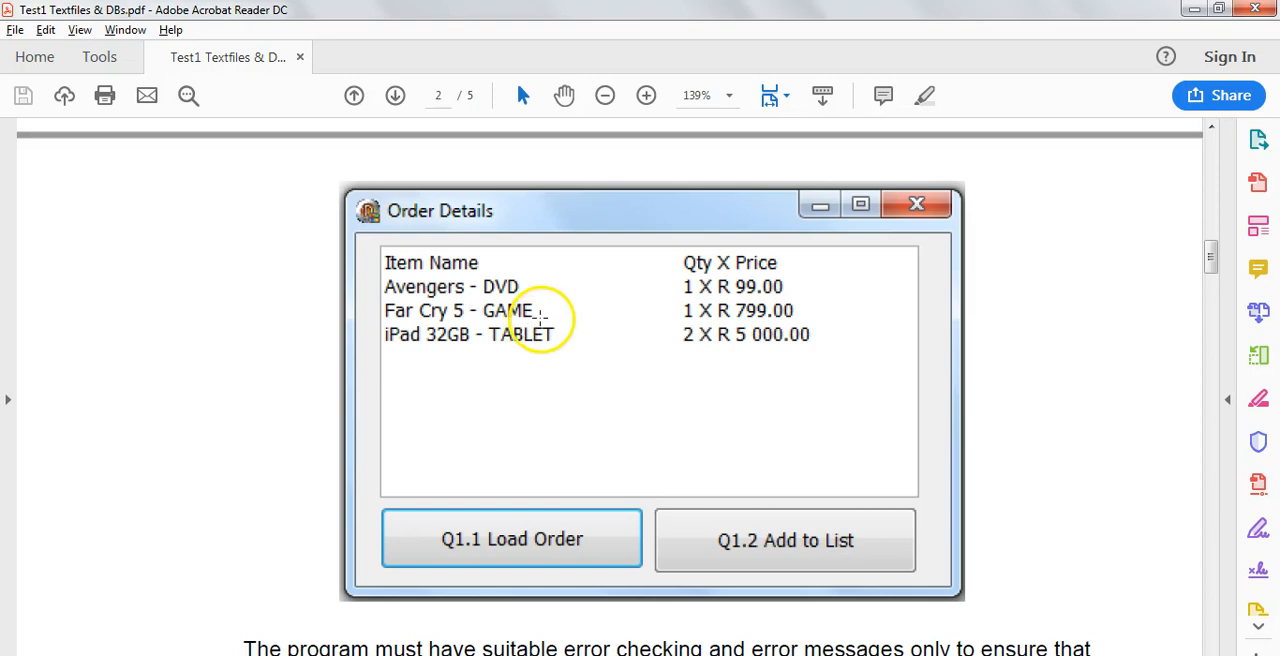
mouse_move(576, 400)
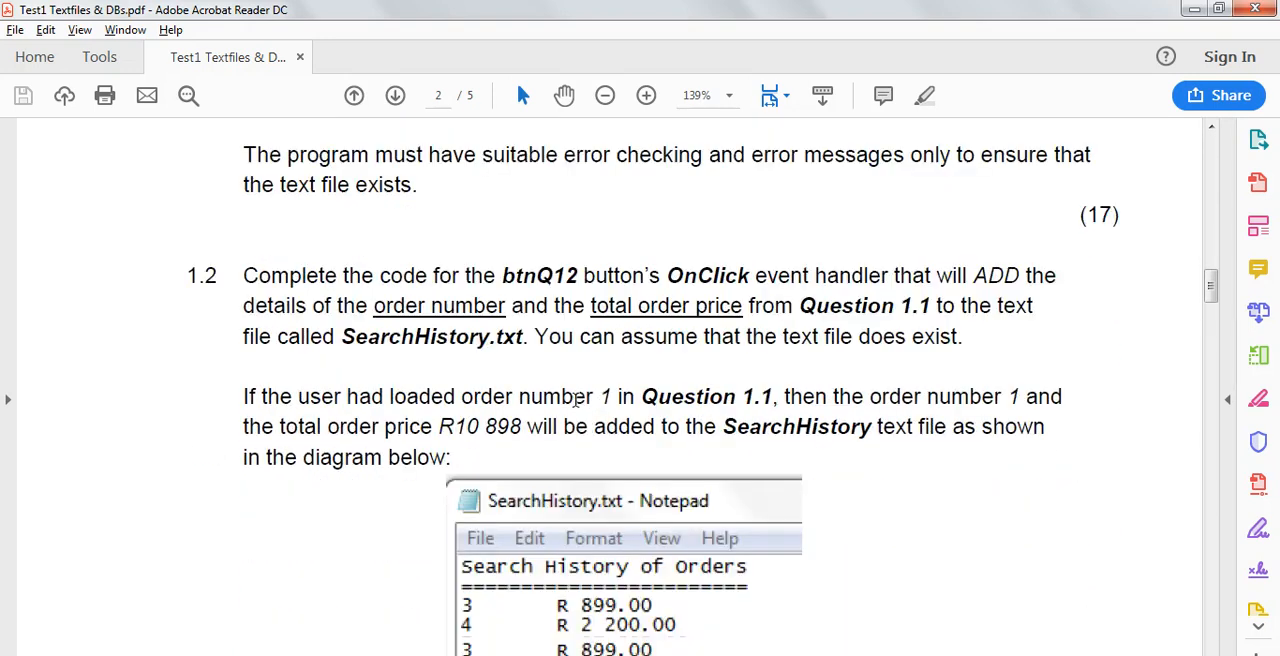
- Scroll the test PDF down to Question 1.2 on the SearchHistory.txt requirement
scroll("down", 3)
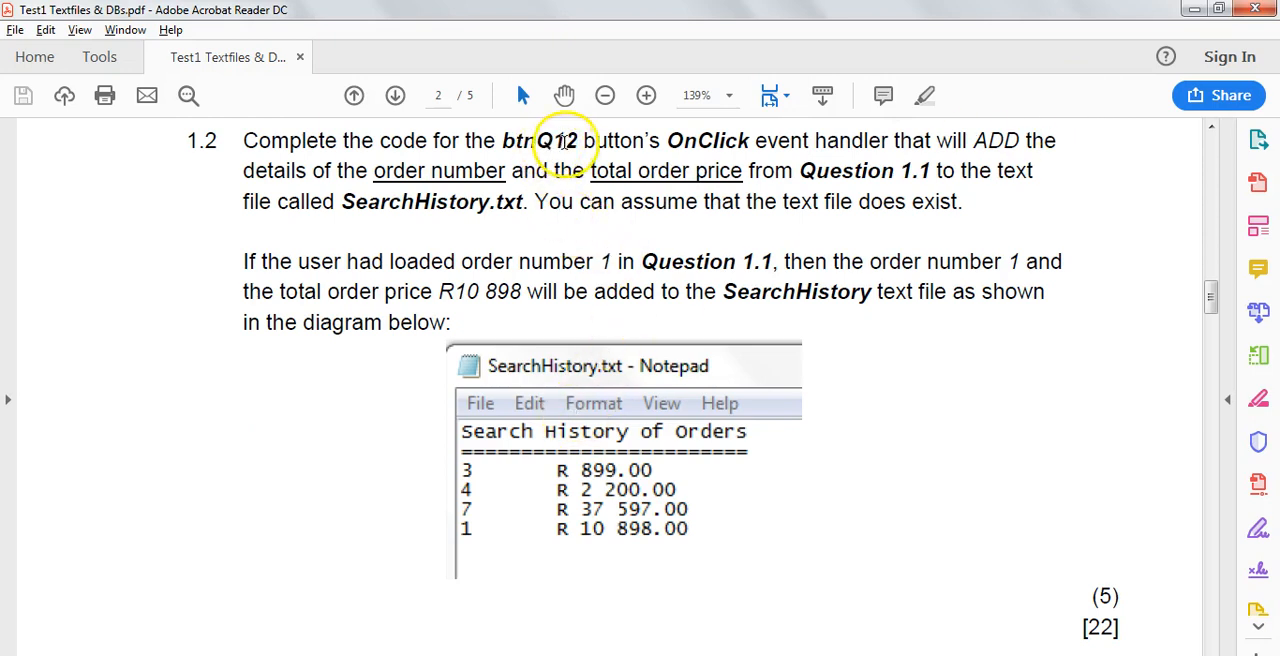
mouse_move(884, 170)
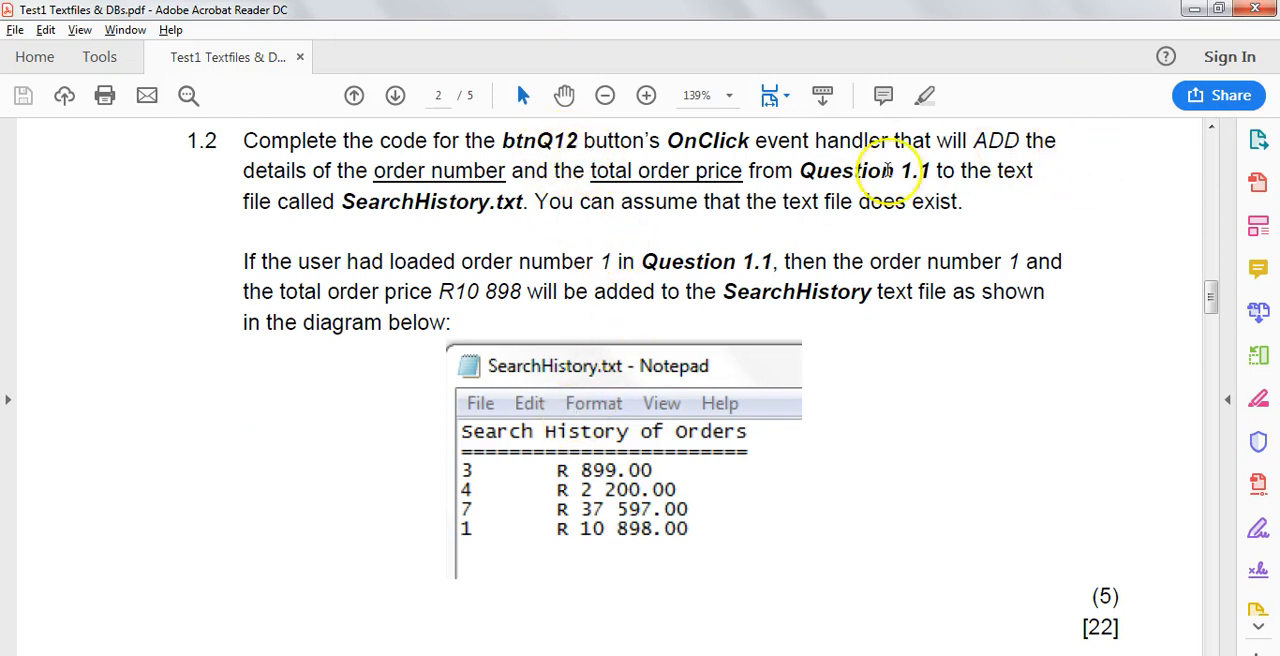
mouse_move(480, 170)
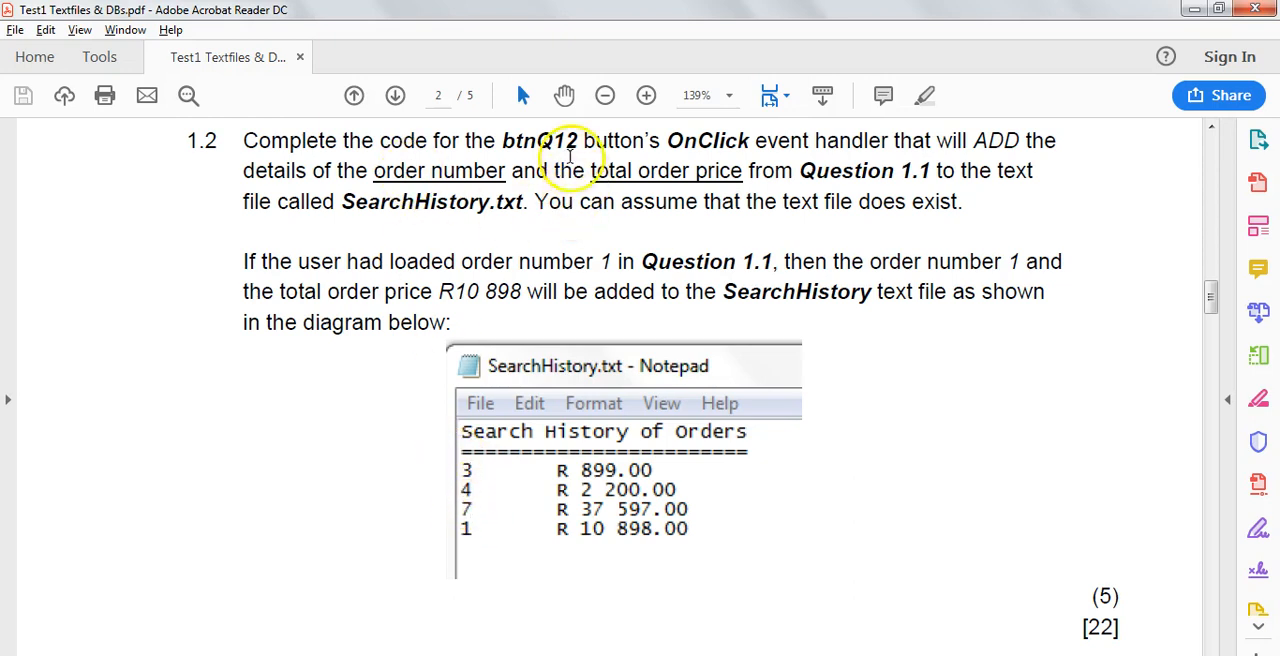
mouse_move(464, 528)
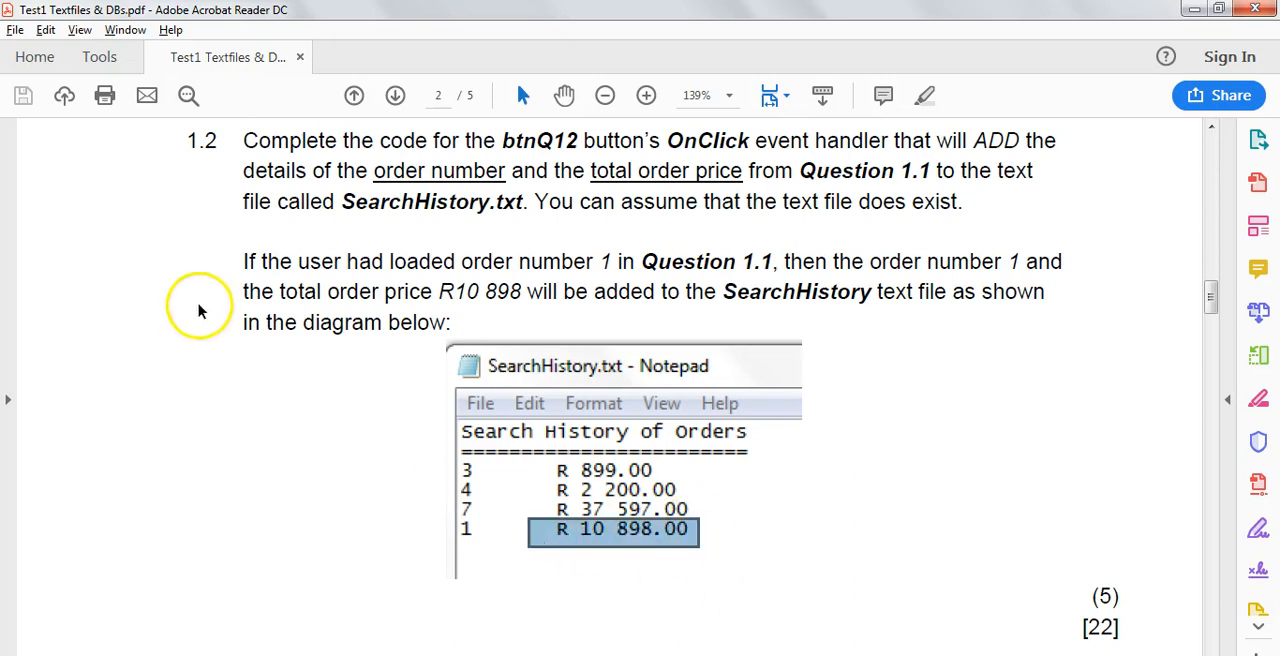
mouse_move(810, 264)
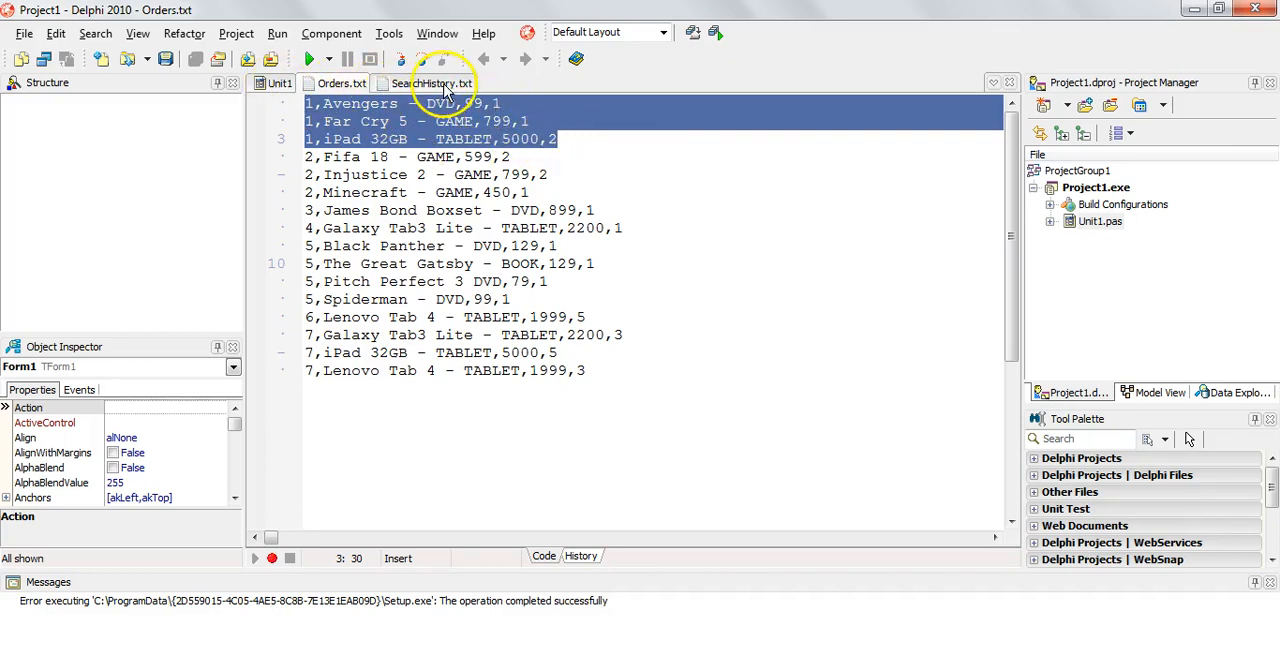
- View SearchHistory.txt, which lists the earlier orders 3, 4 and 7
left_click(432, 84)
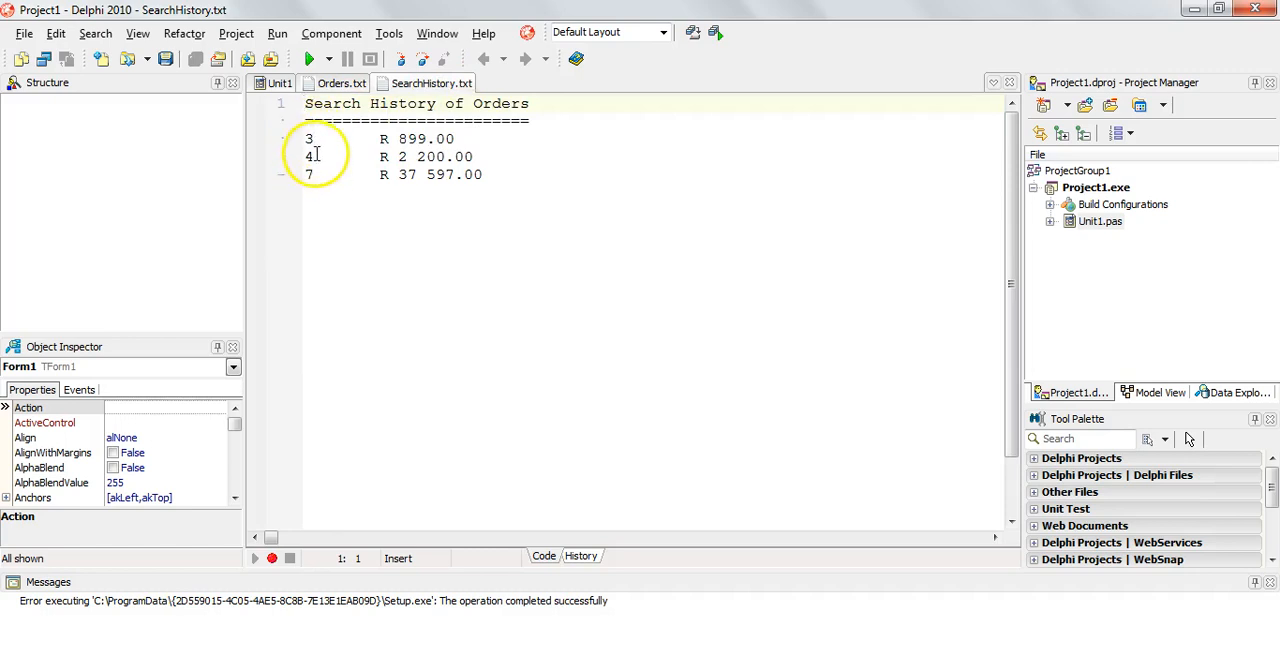
mouse_move(404, 188)
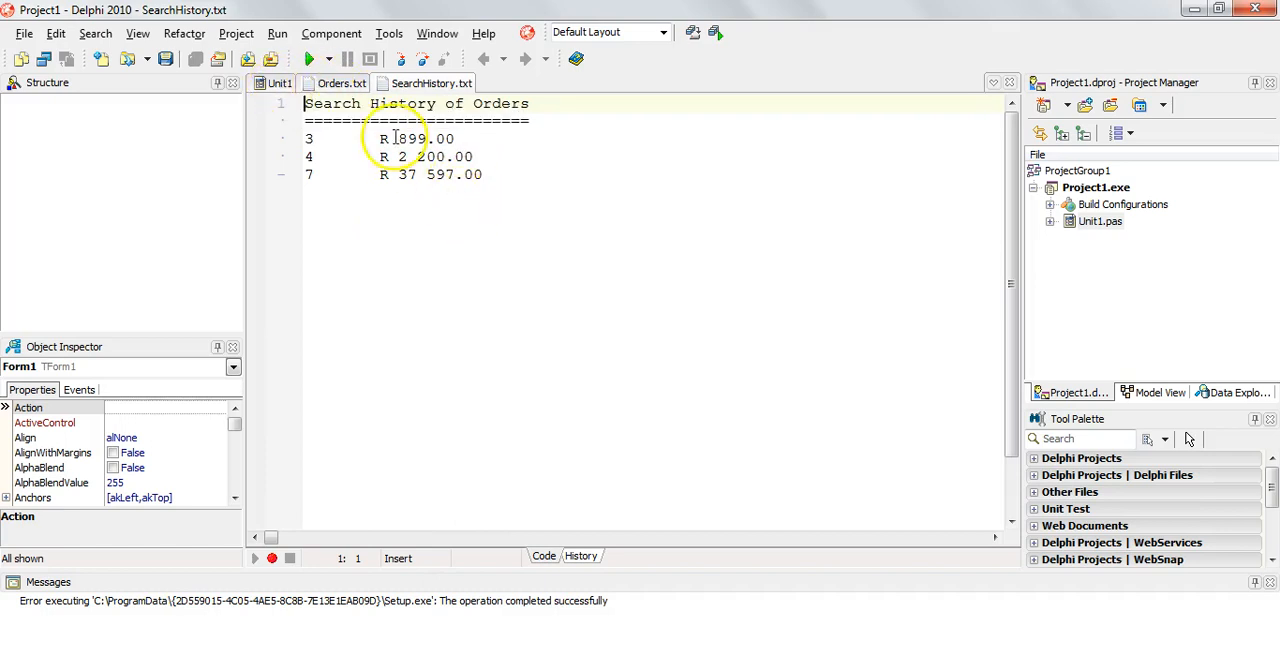
- Review the Q1.1 Load Order handler and its local iTotal variable, then start a line under Form1: TForm1
left_click(280, 84)
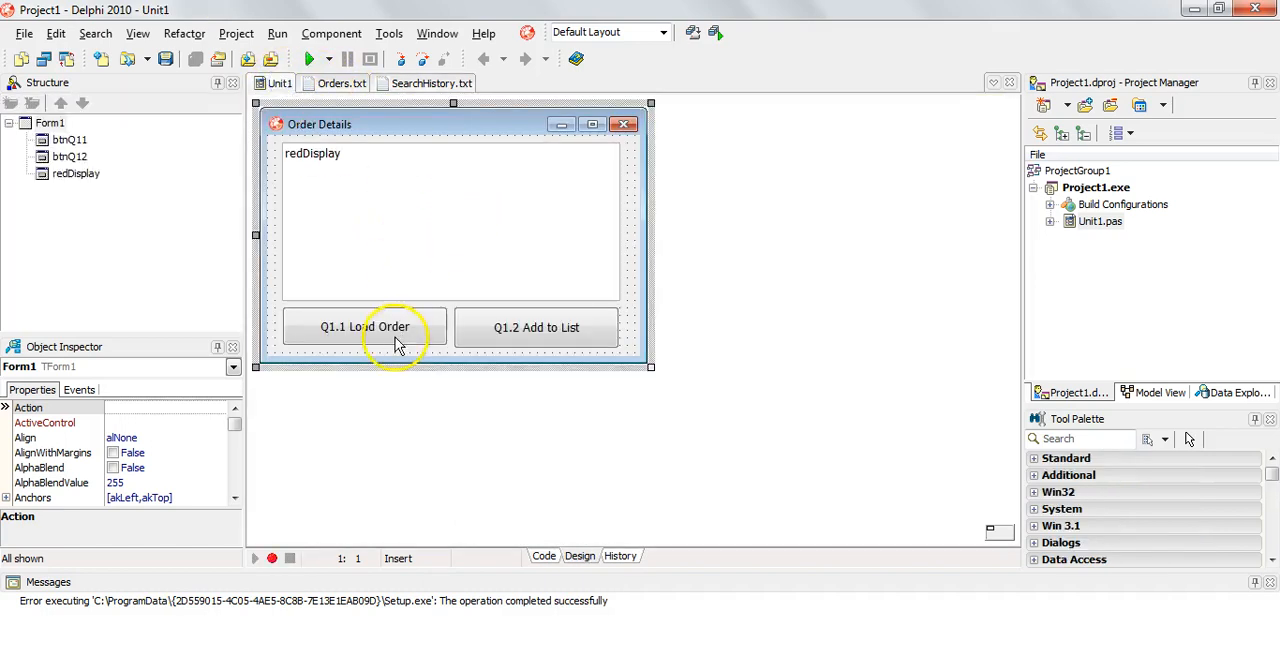
double_click(364, 328)
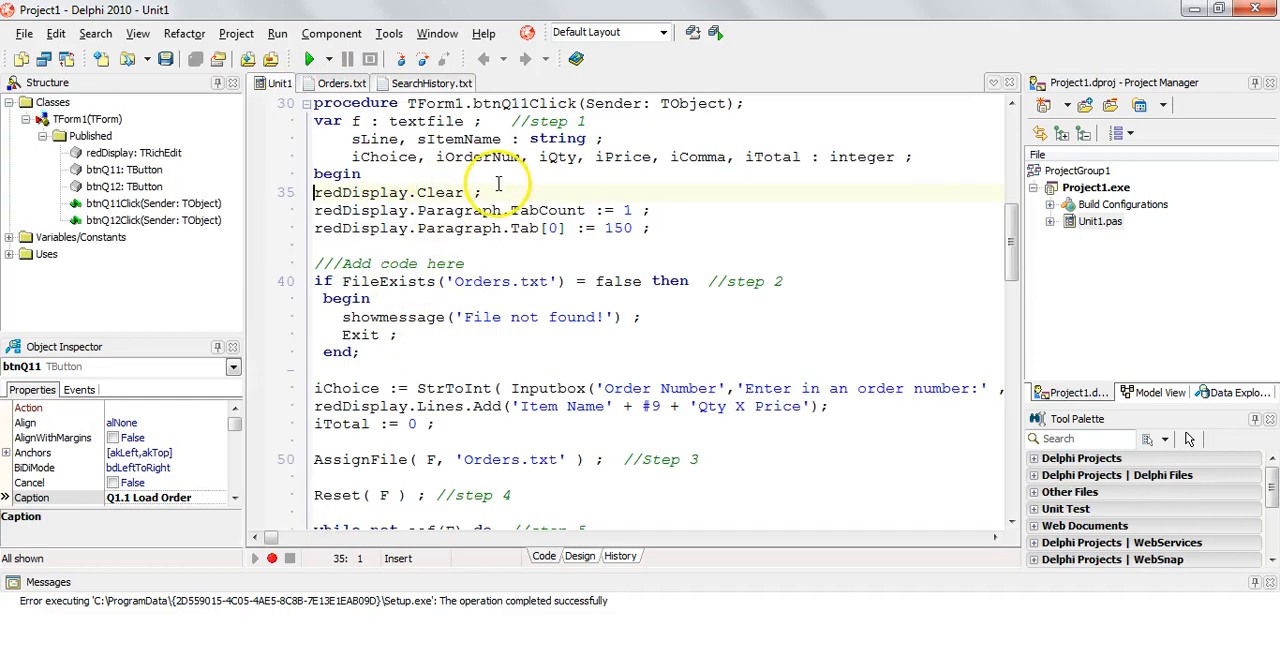
scroll("down", 3)
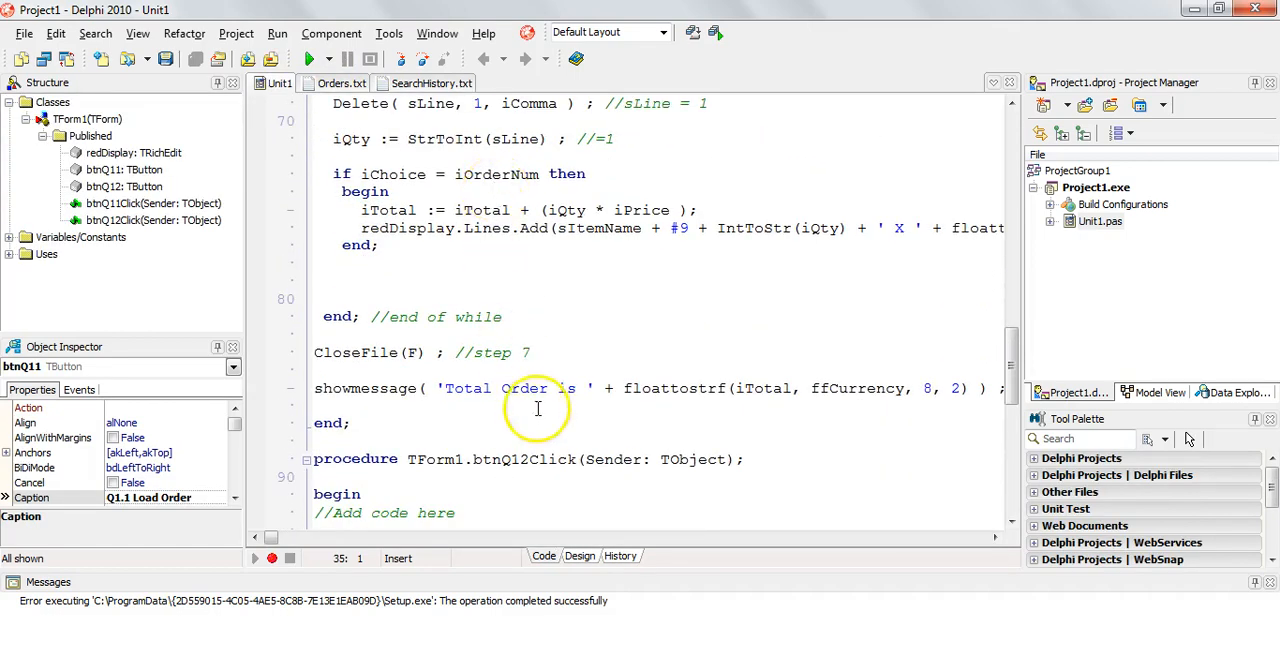
double_click(764, 388)
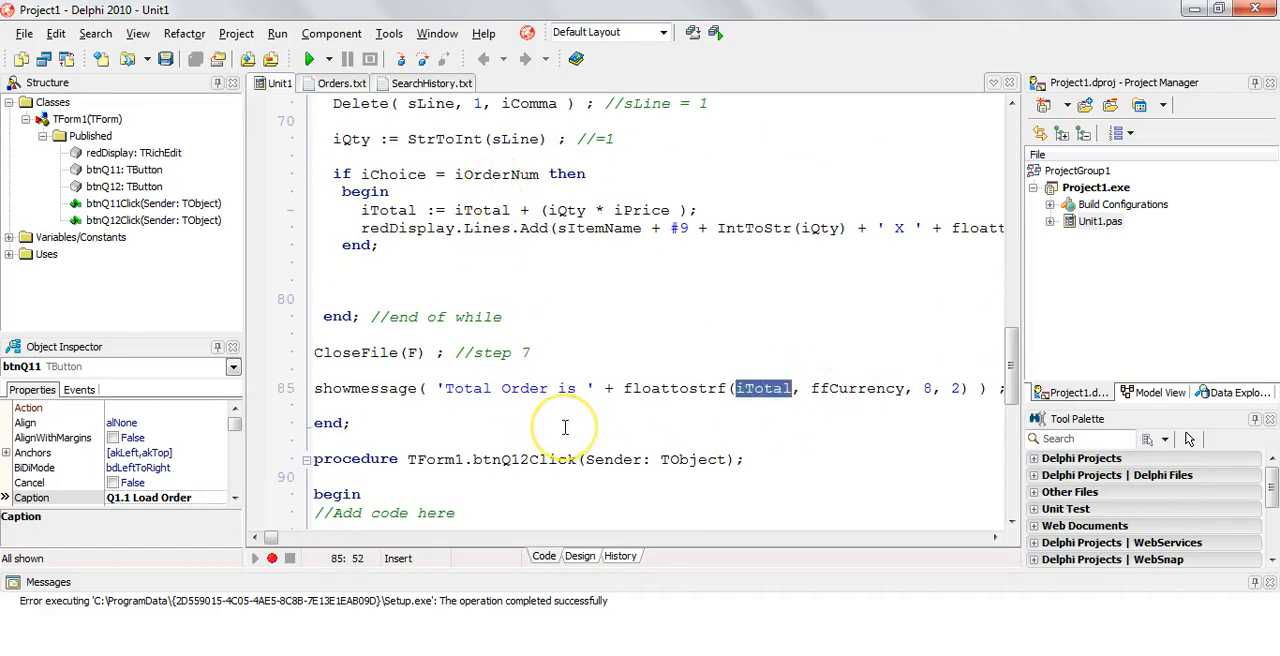
mouse_move(510, 460)
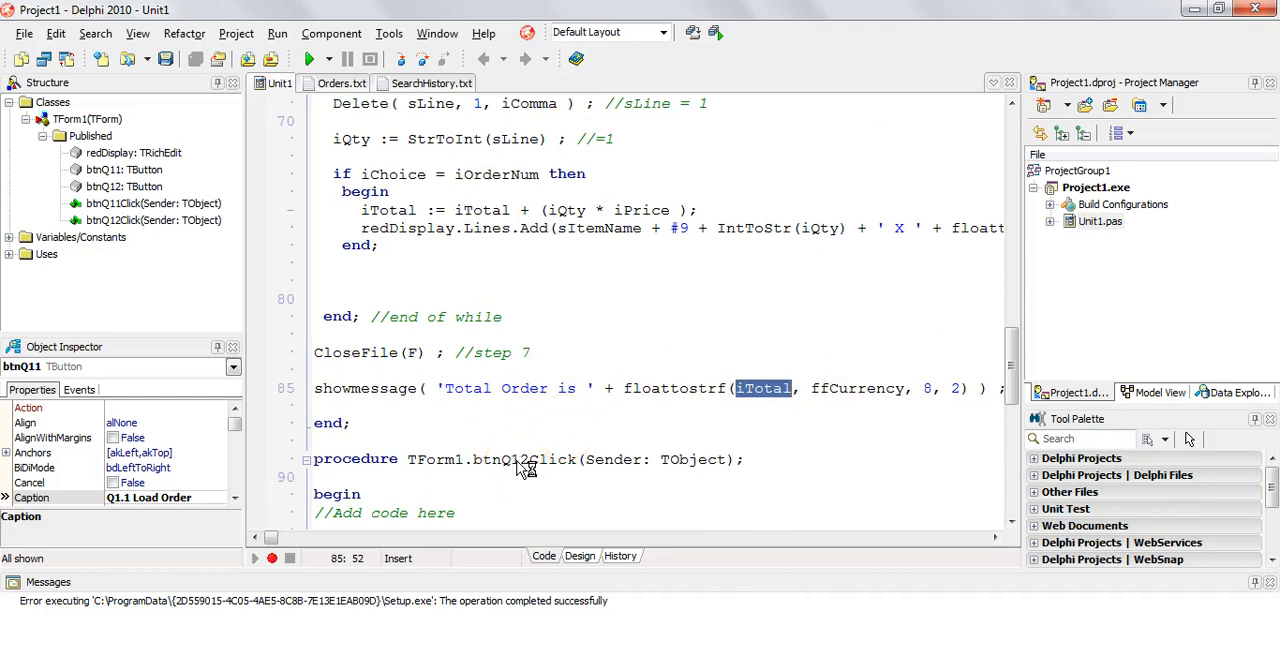
double_click(524, 460)
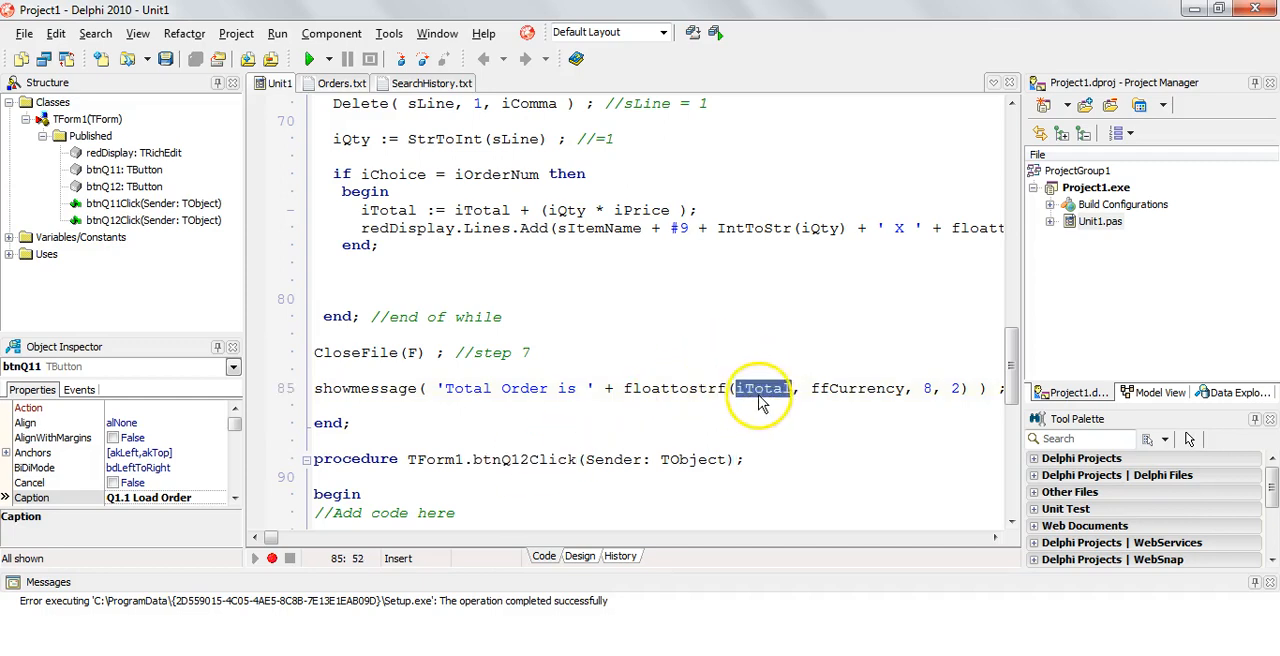
mouse_move(748, 416)
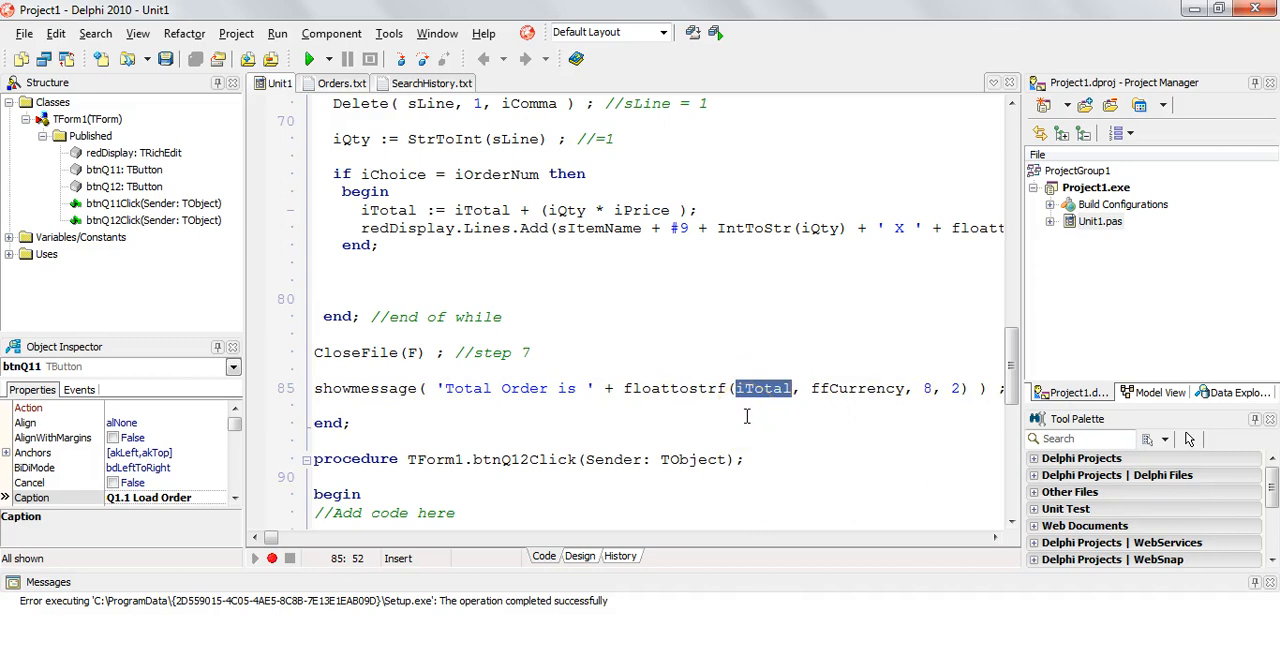
mouse_move(408, 448)
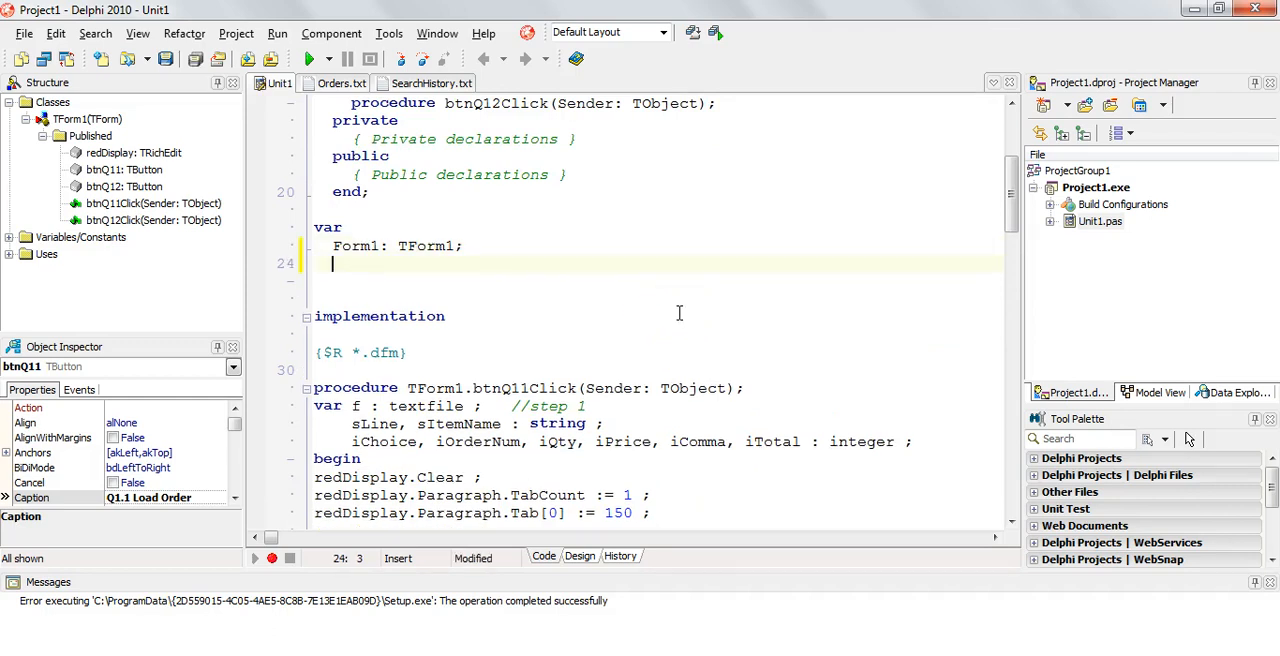
- Declare 'iTotal, iChoice : integer ; //global variables' in the unit var section
type("iTota")
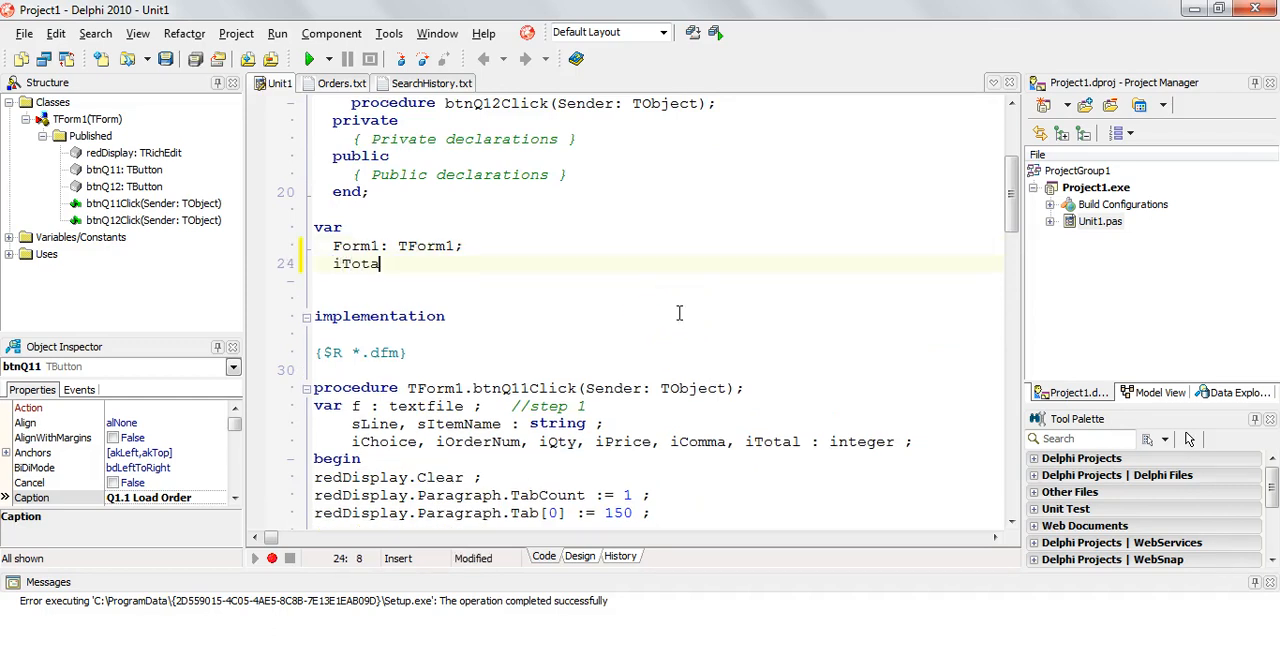
type("l,")
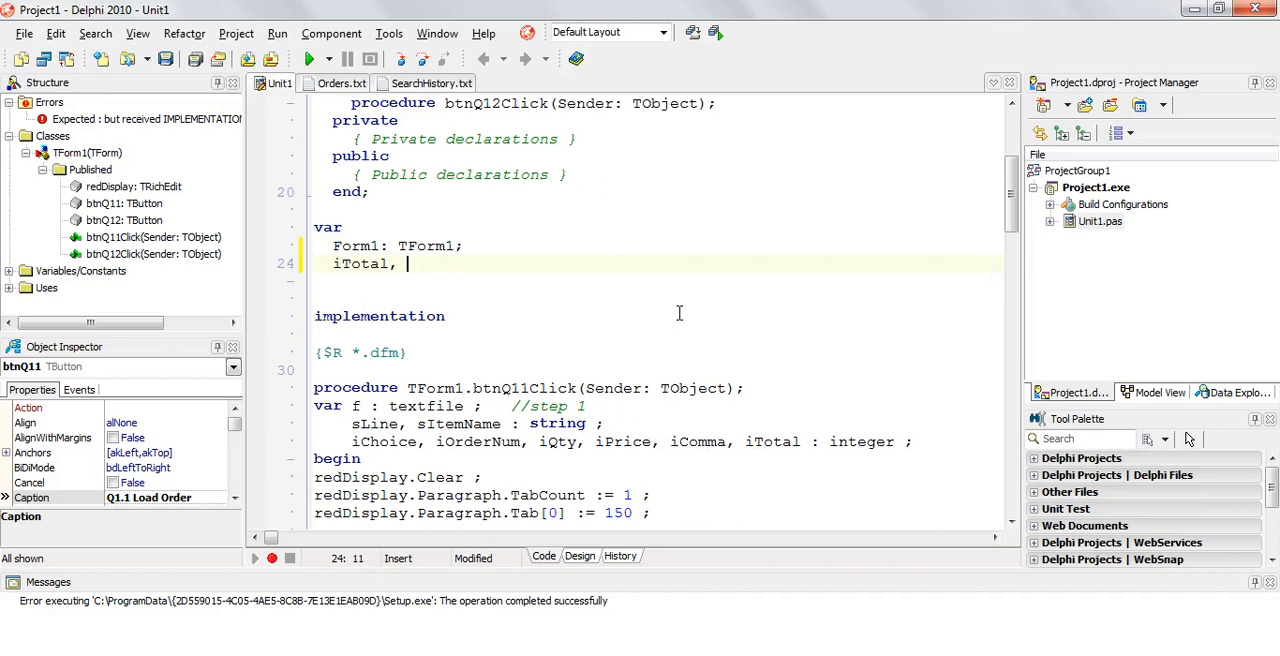
type("iChoice")
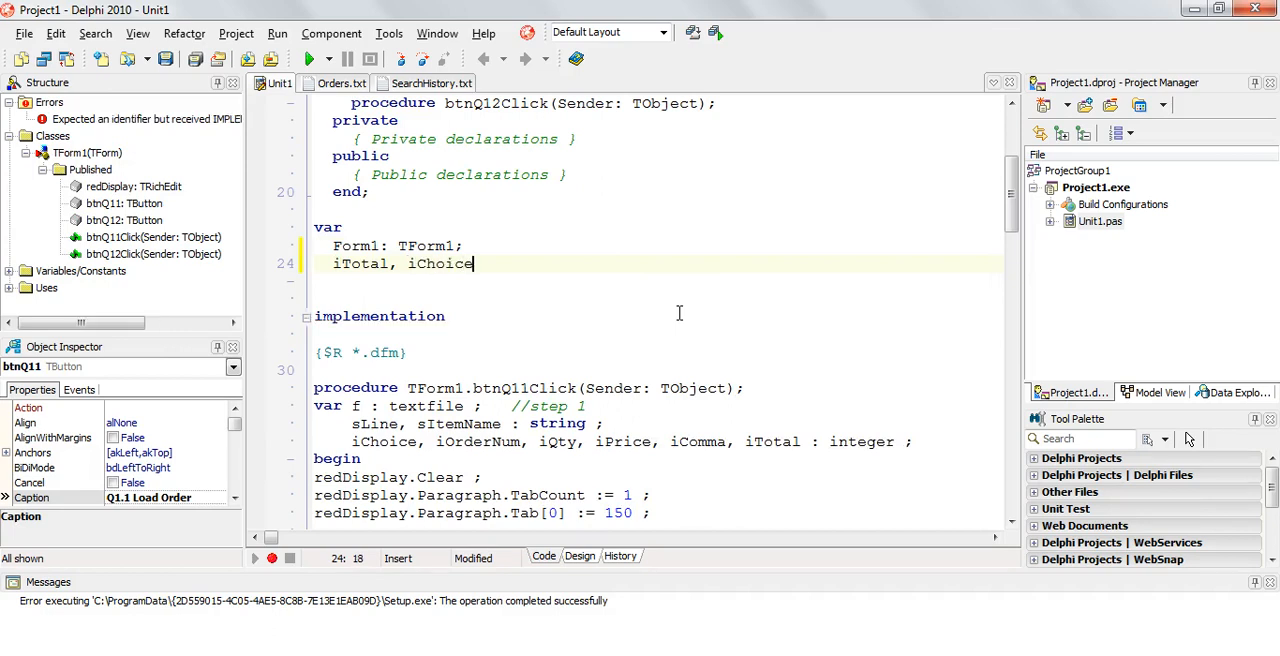
type(": in")
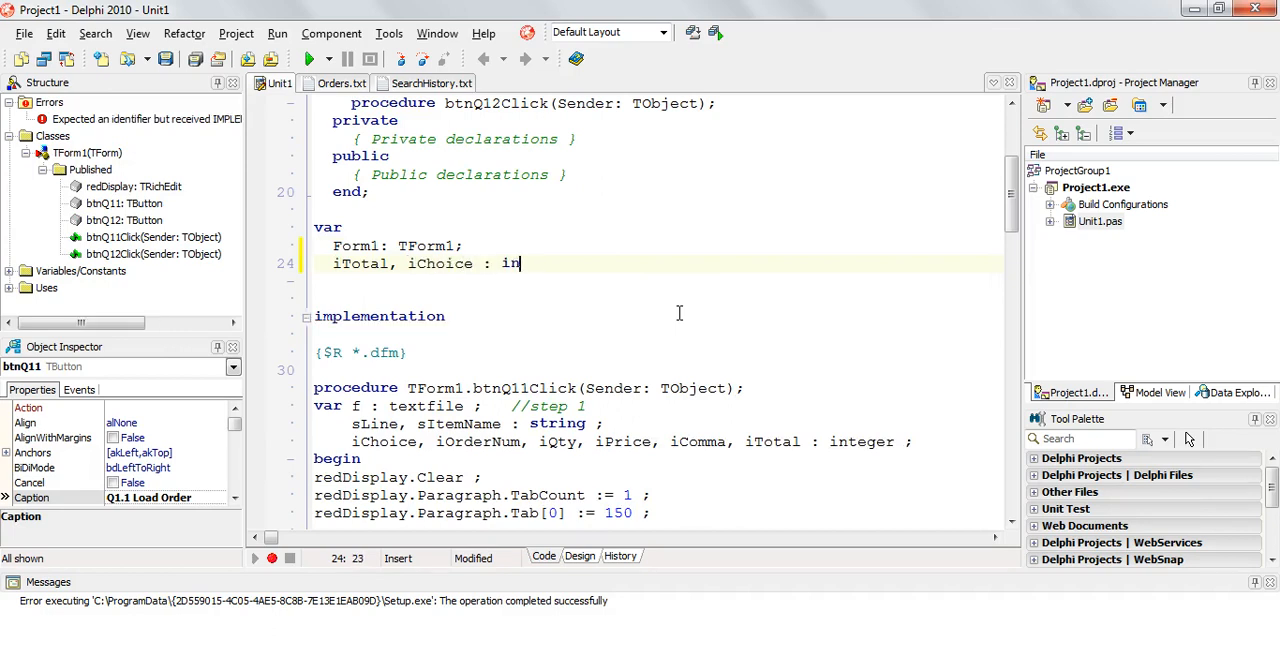
type("teger ;")
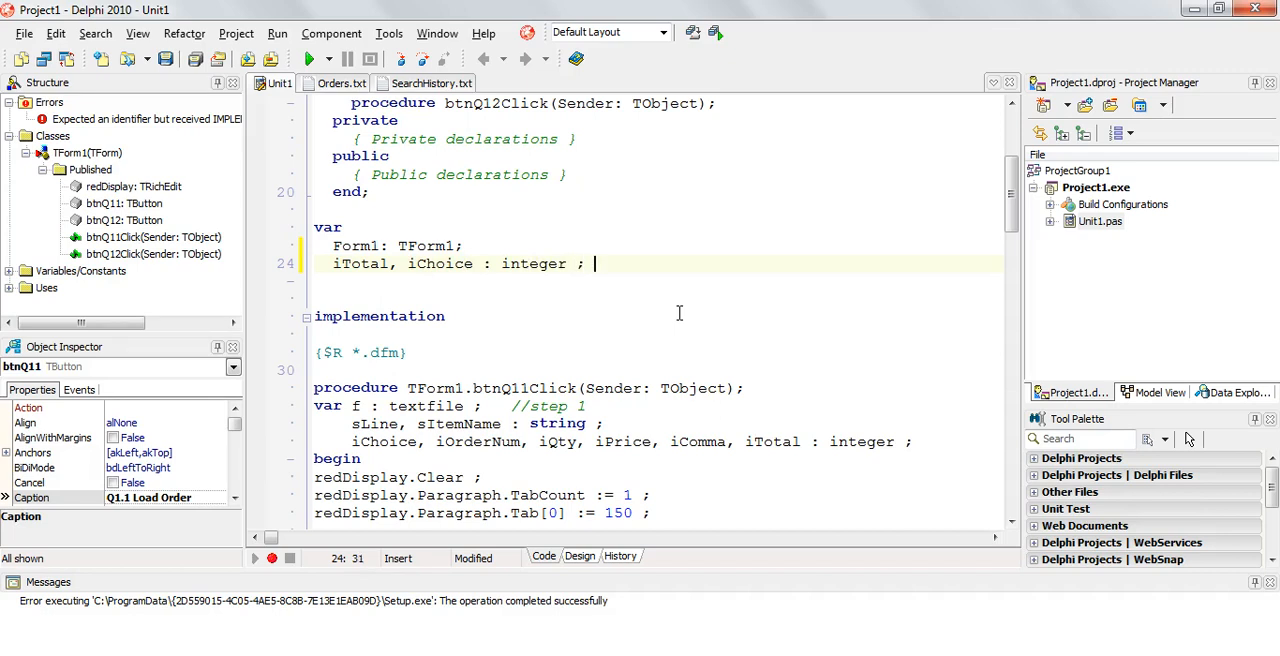
type("//global va")
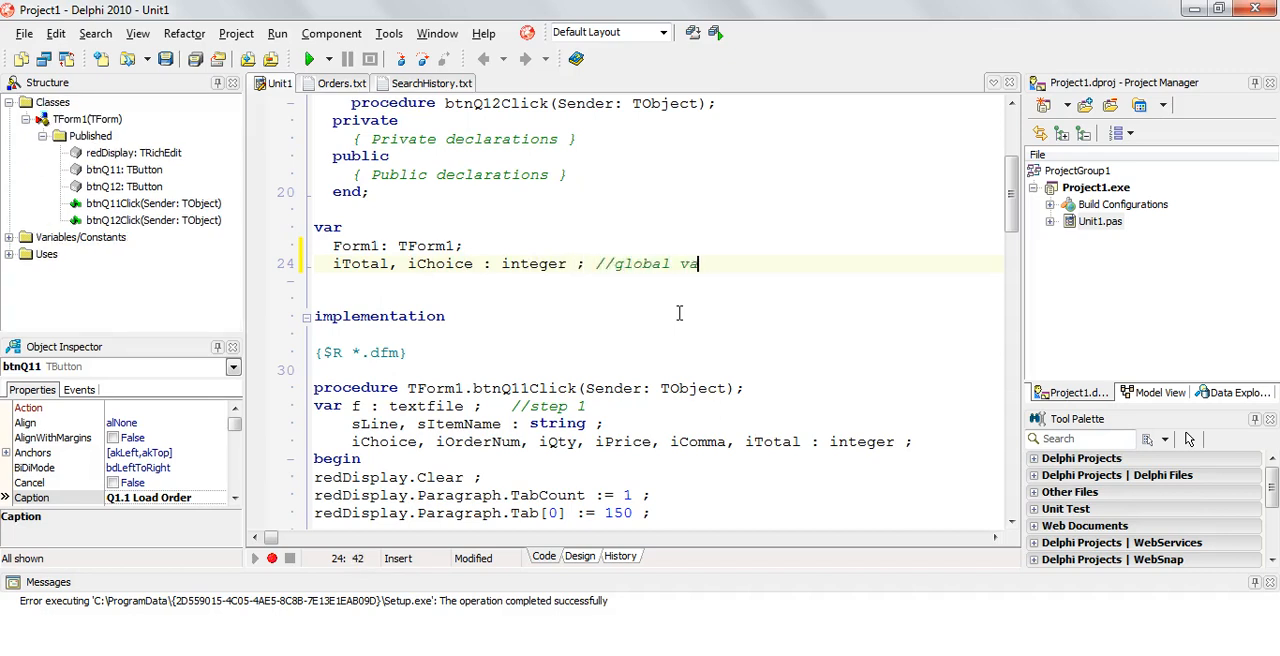
type("riables")
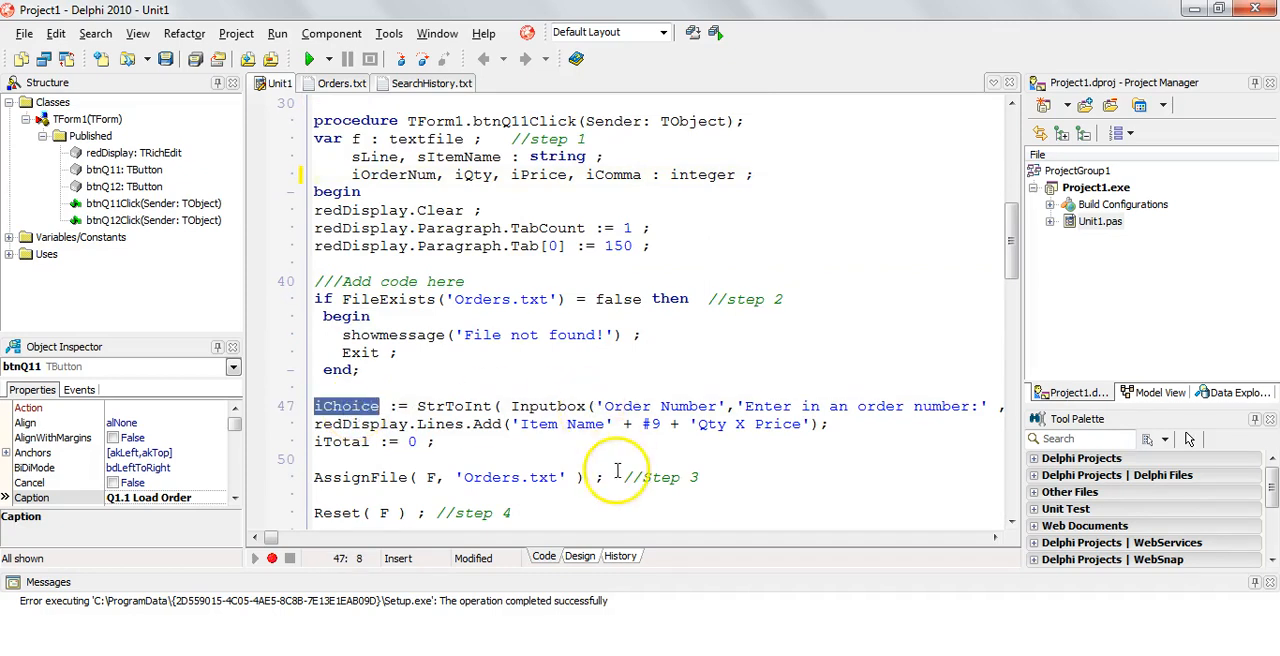
- Move down to the empty btnQ12Click handler and position the caret in its body
scroll("down", 3)
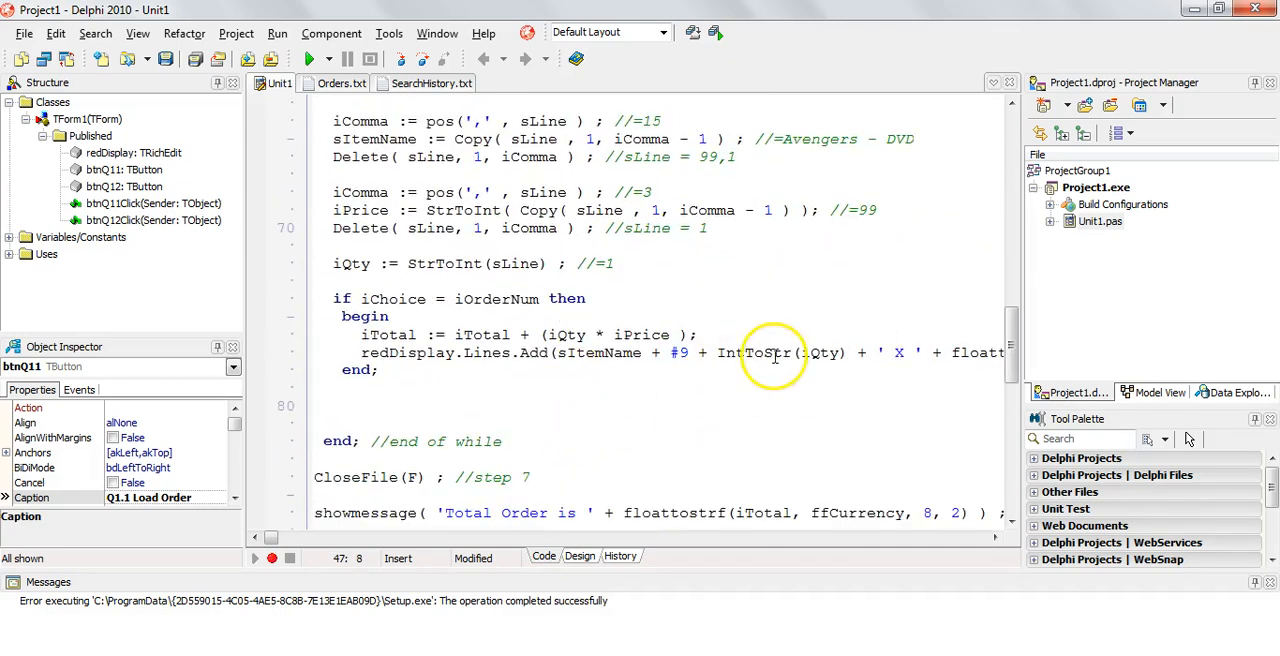
double_click(388, 334)
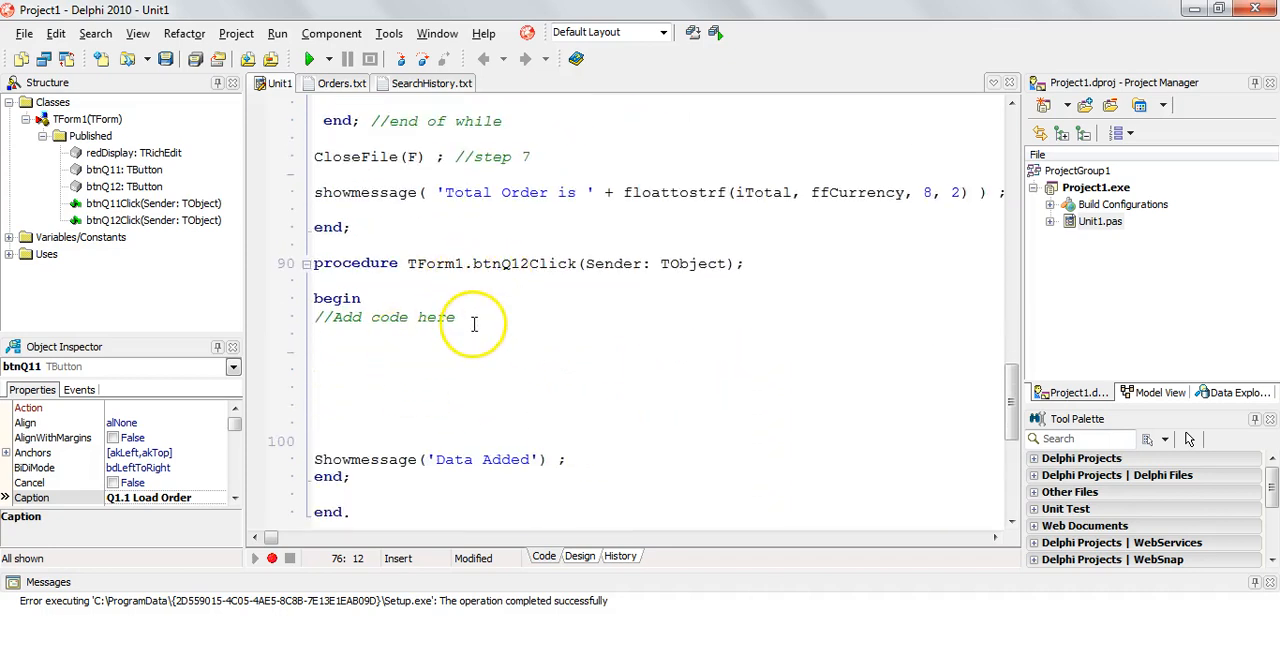
left_click(456, 316)
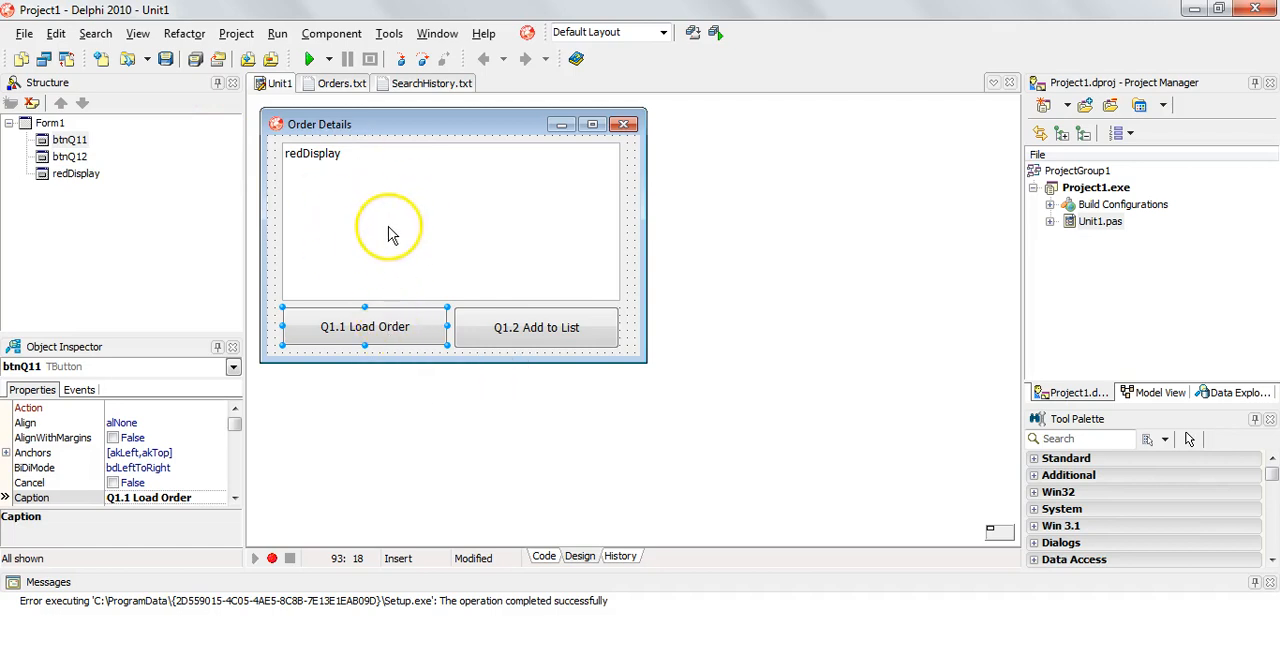
mouse_move(392, 312)
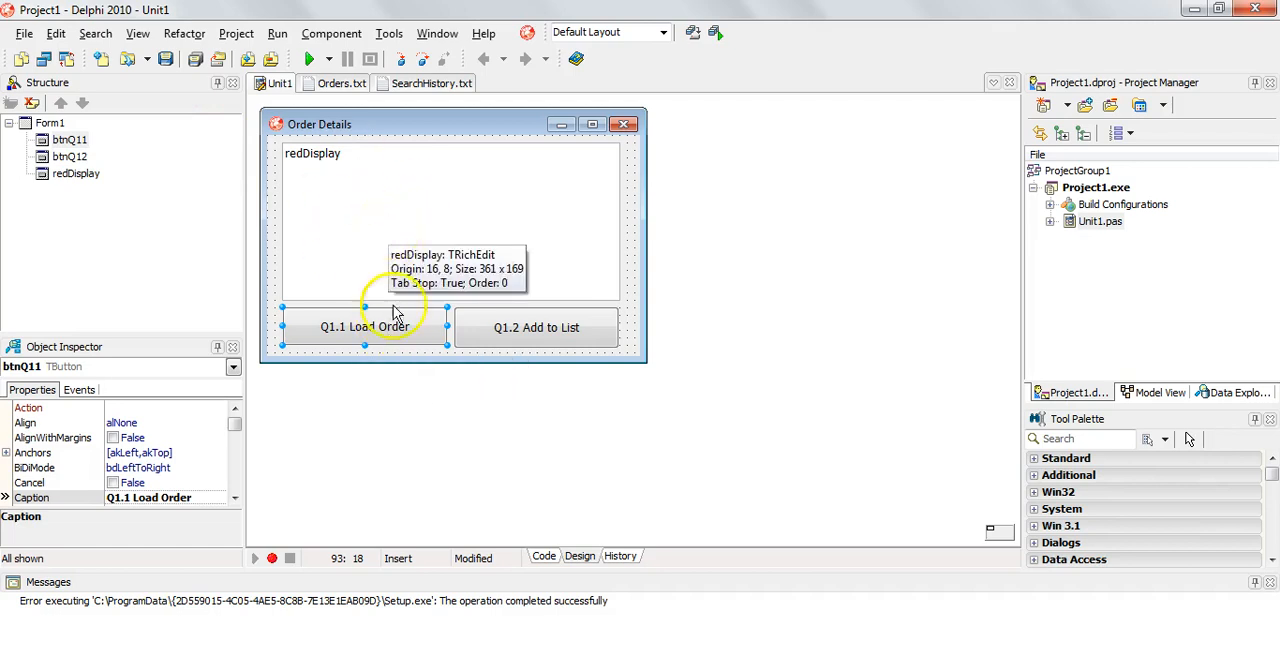
- Give btnQ12Click a var section with 'G : textfile ;' and 'sLine : string ;'
left_click(536, 328)
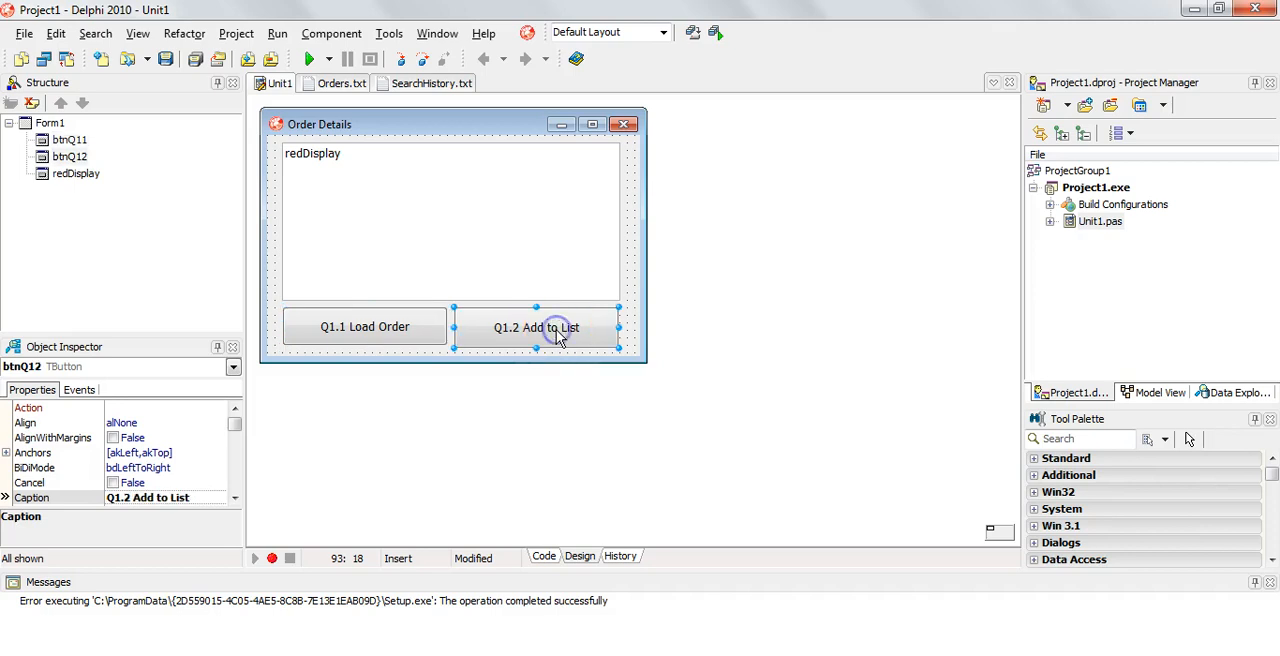
mouse_move(536, 330)
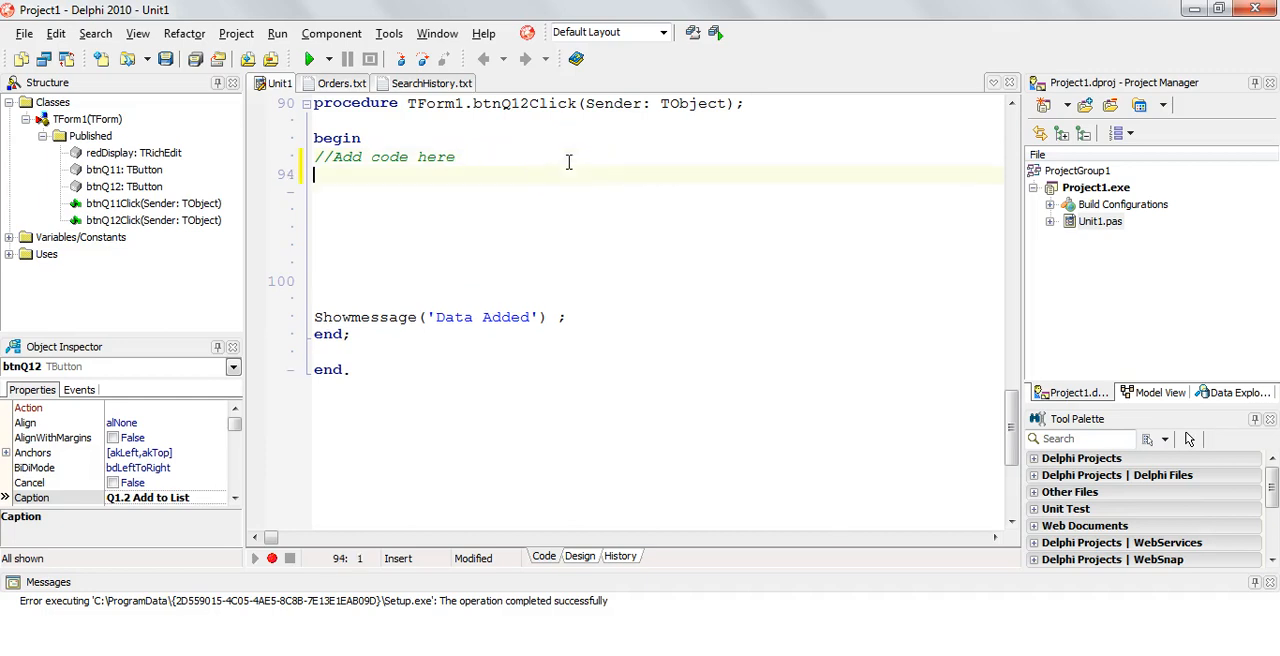
type("Assi")
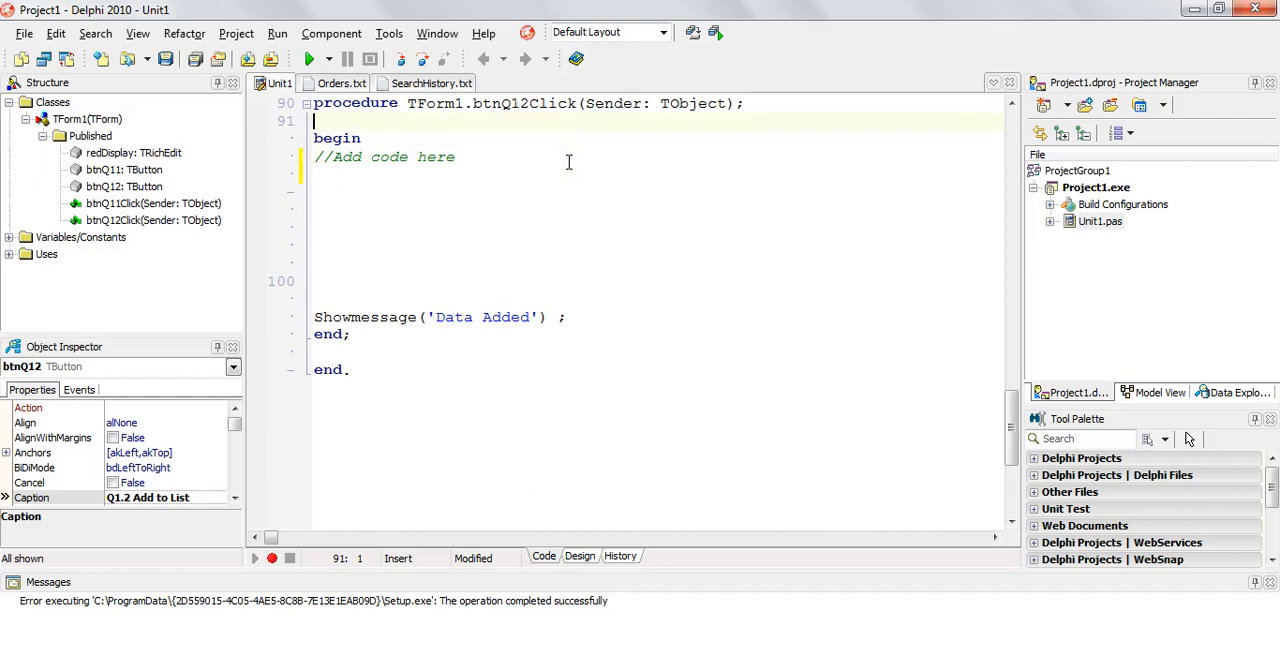
type("var")
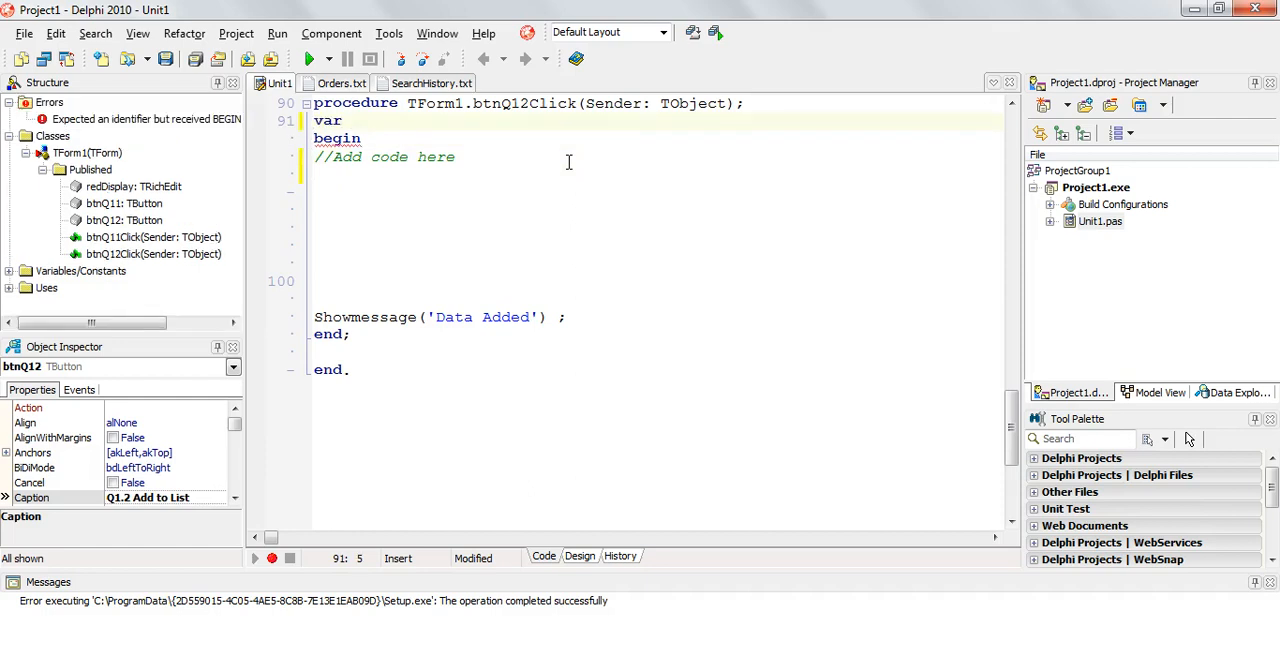
type("G : textfile ;")
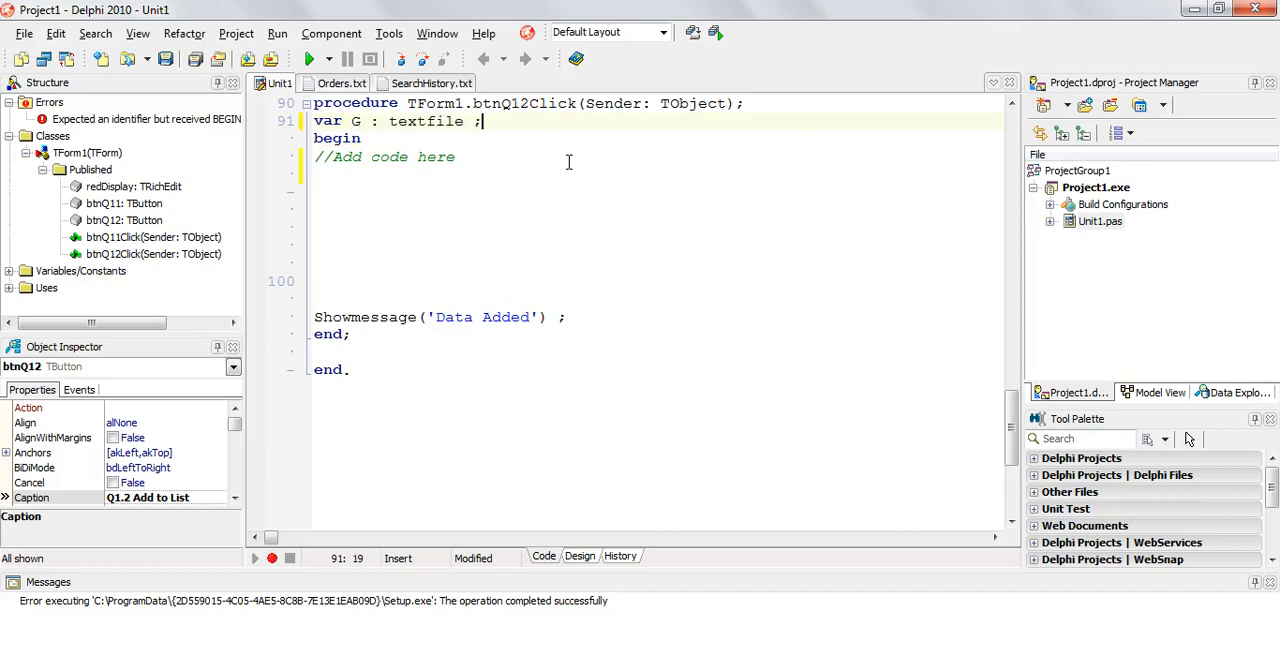
type("sI")
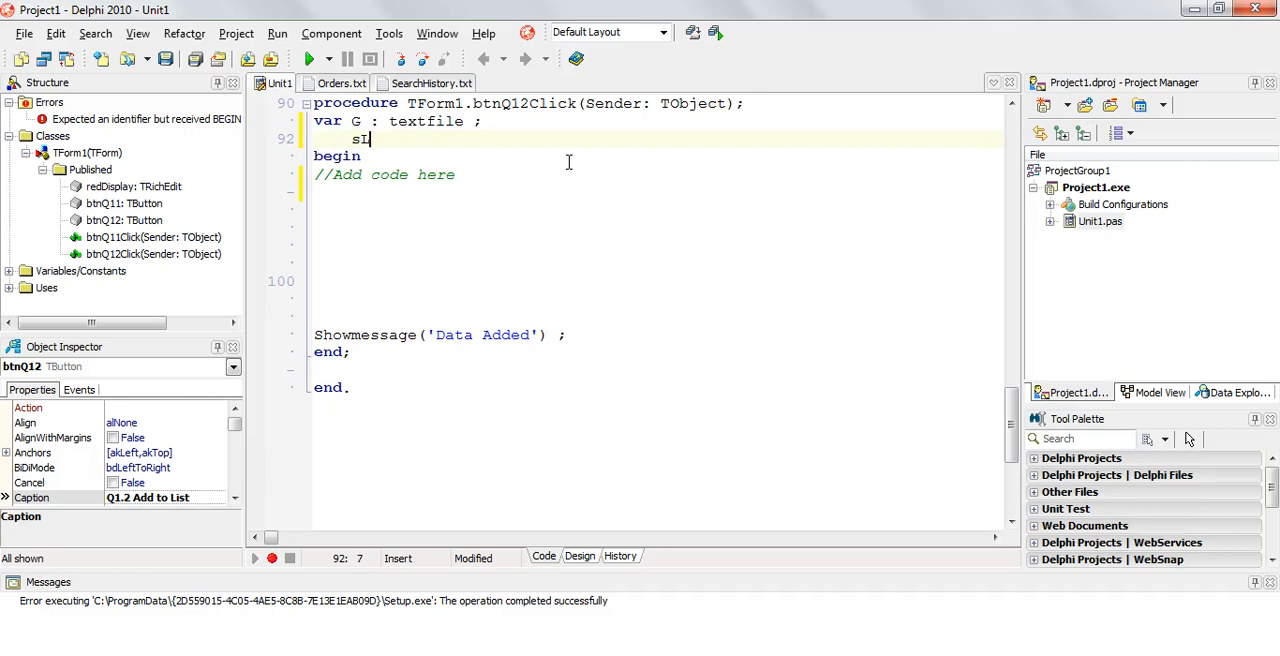
type("Line :")
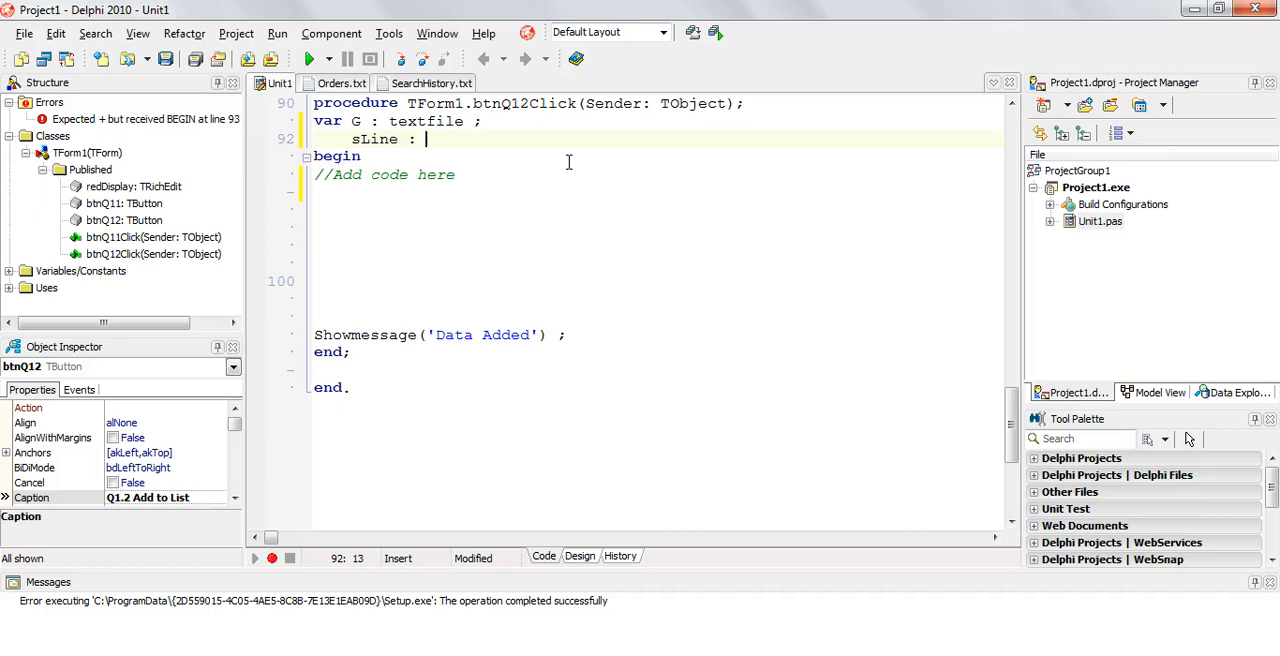
type("string ;")
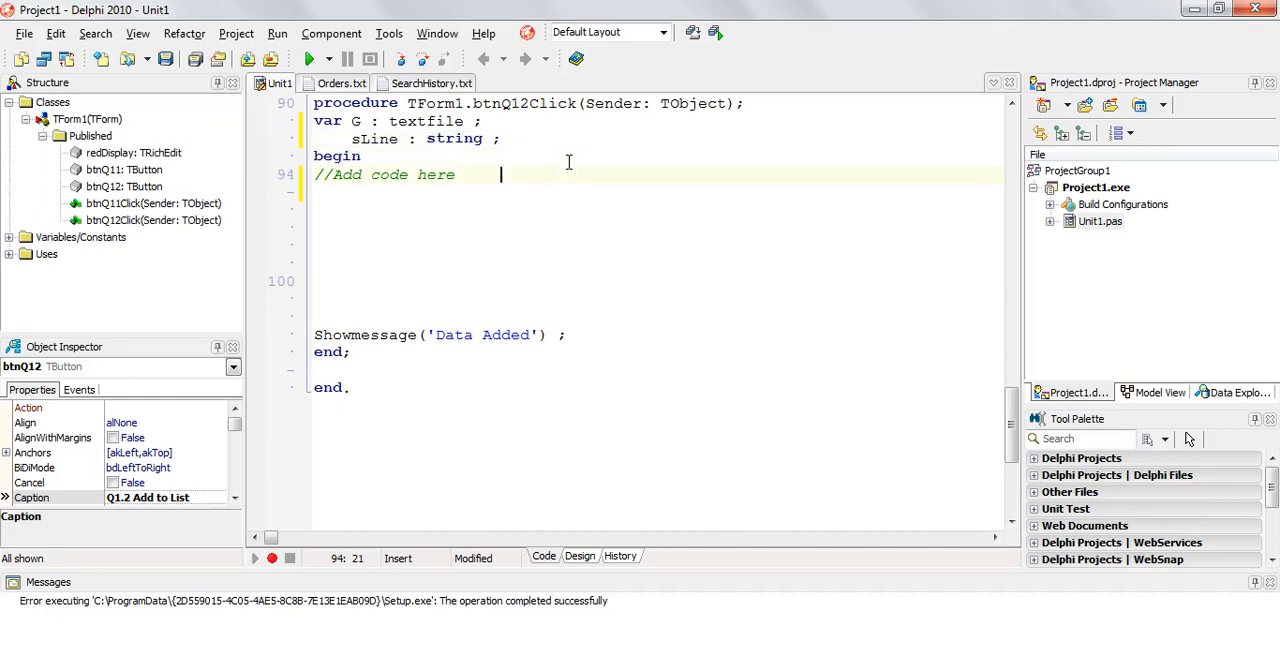
- Add AssignFile(G, 'SearchHistory.txt') to link G to the history file
type("As")
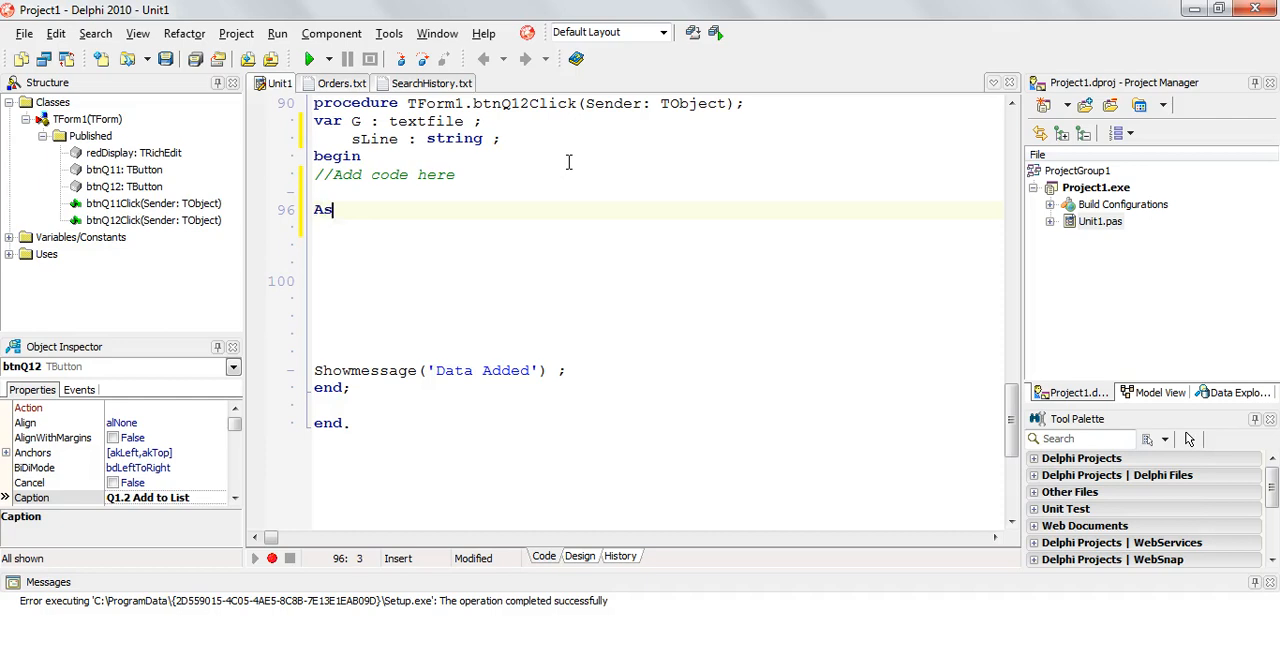
type("signFile")
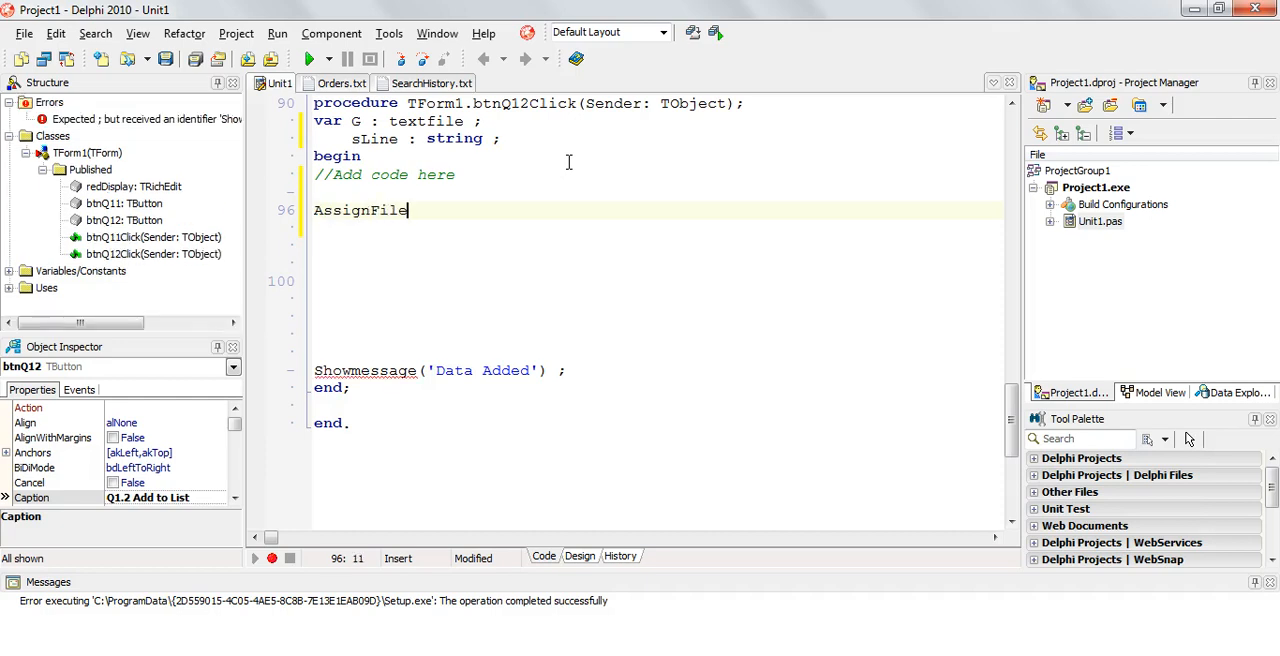
type("(")
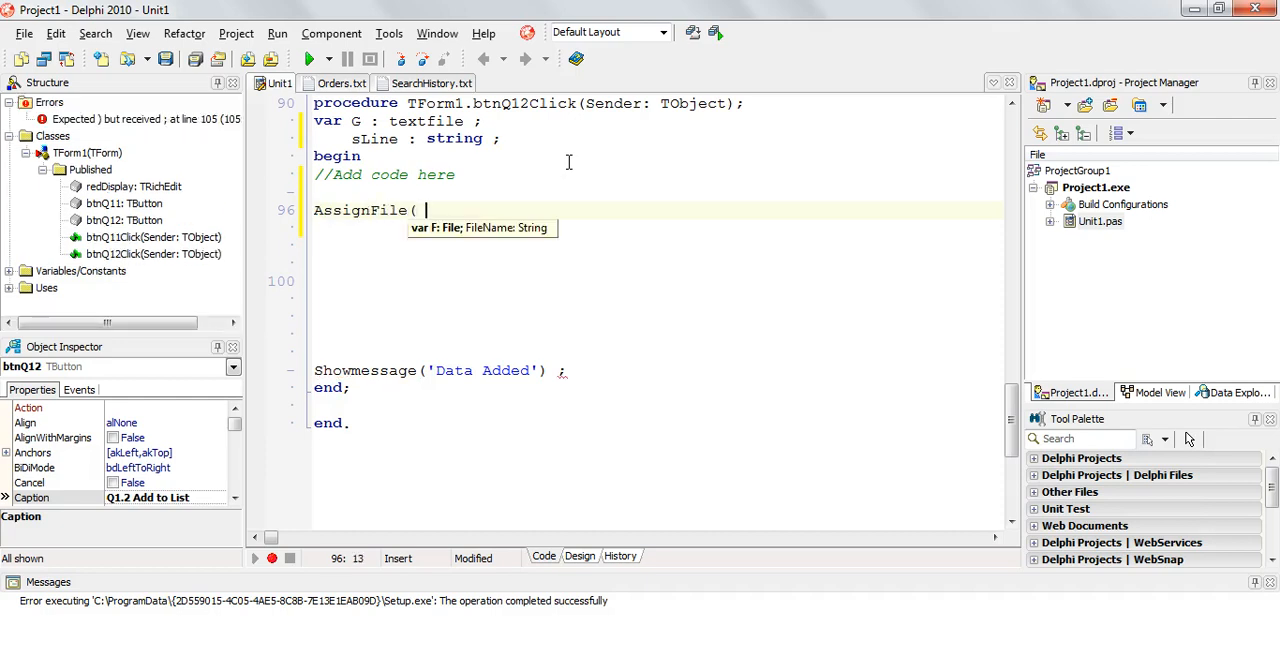
type("G,")
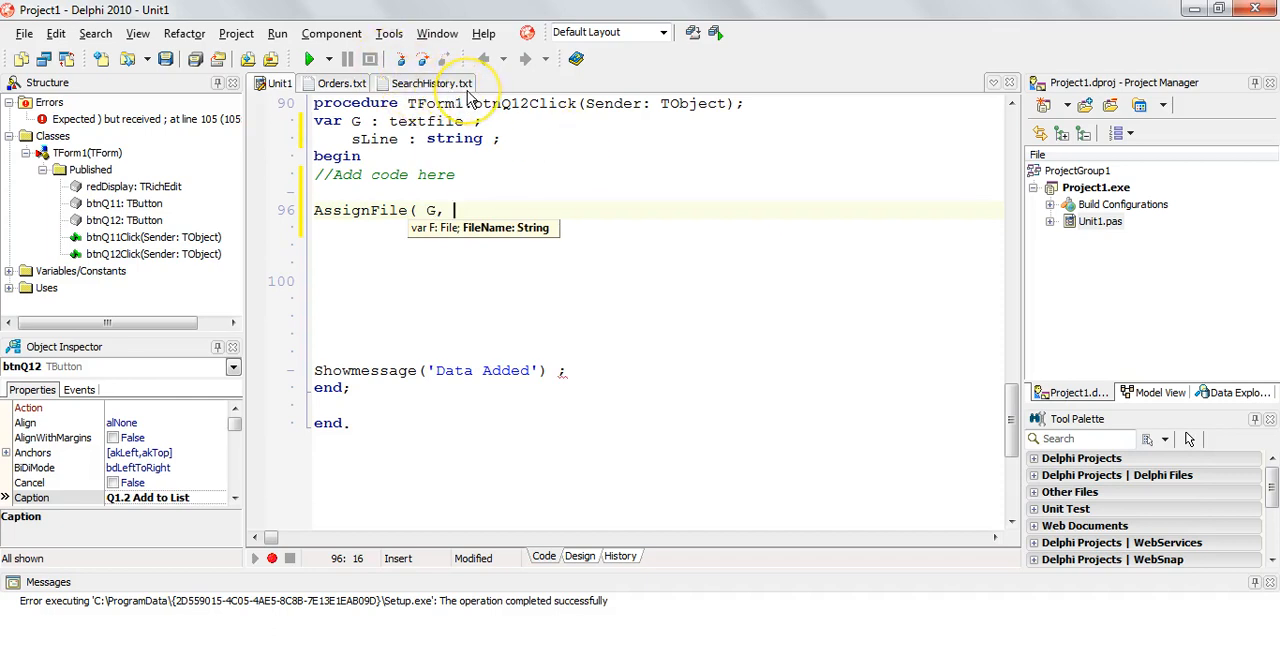
type("'Search")
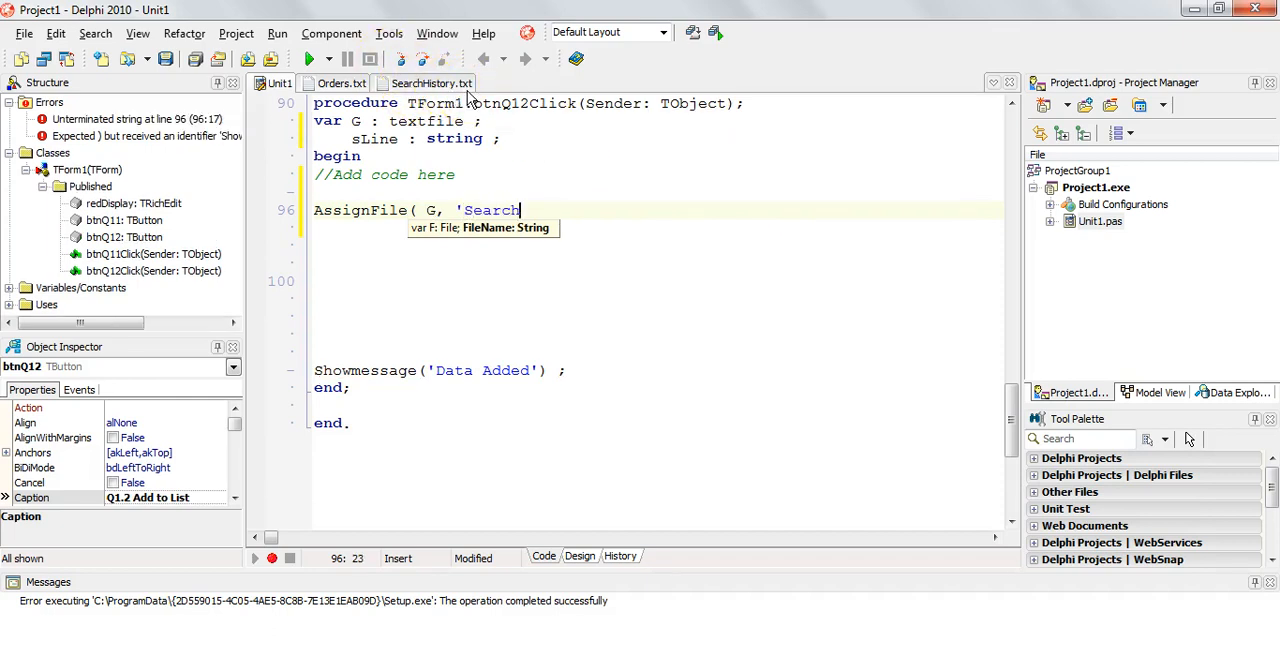
type("History.")
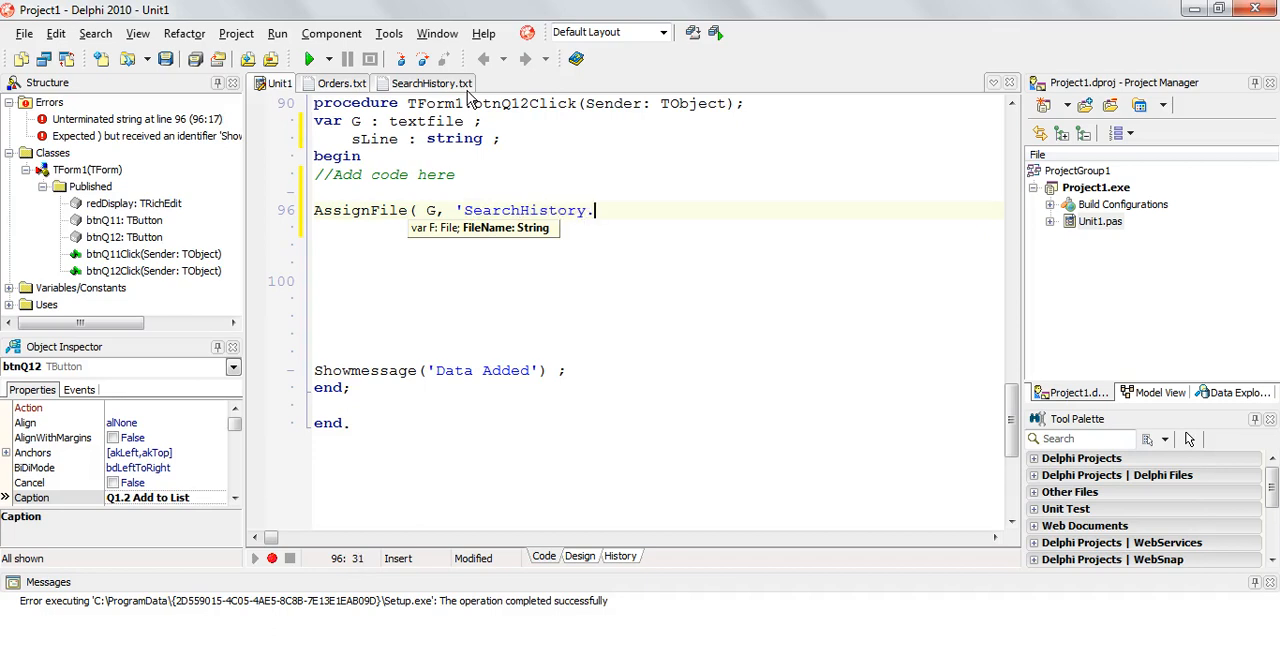
type("txt' )  ;")
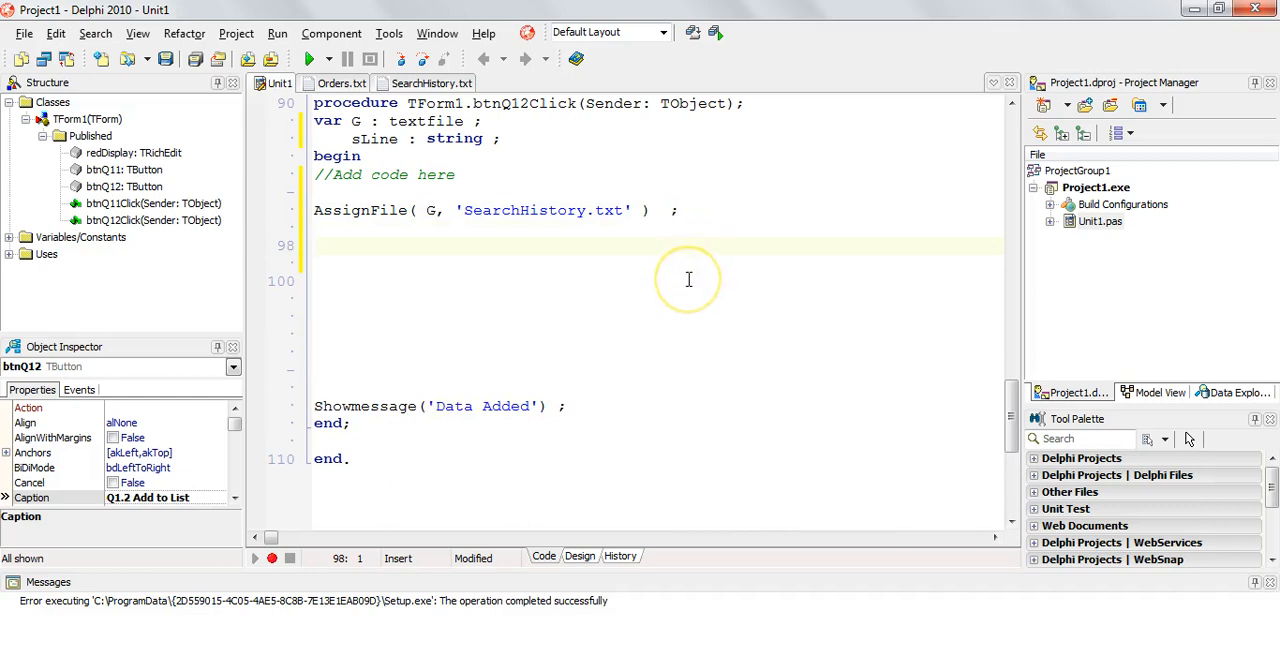
mouse_move(688, 284)
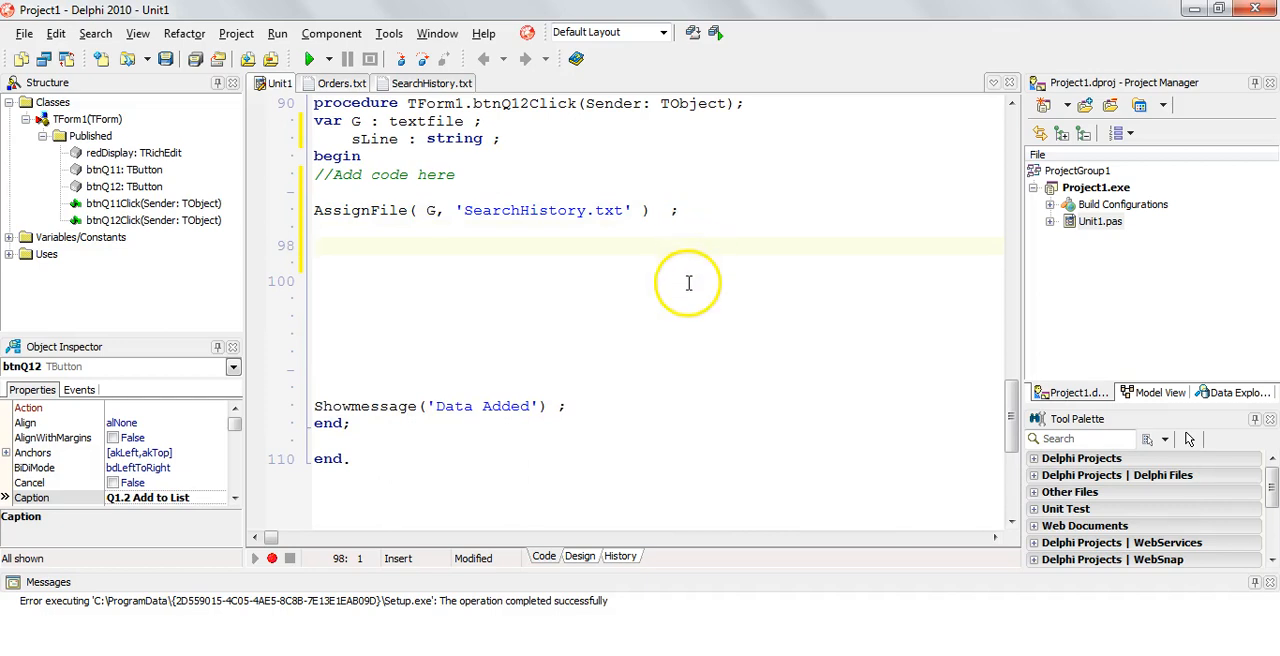
mouse_move(686, 284)
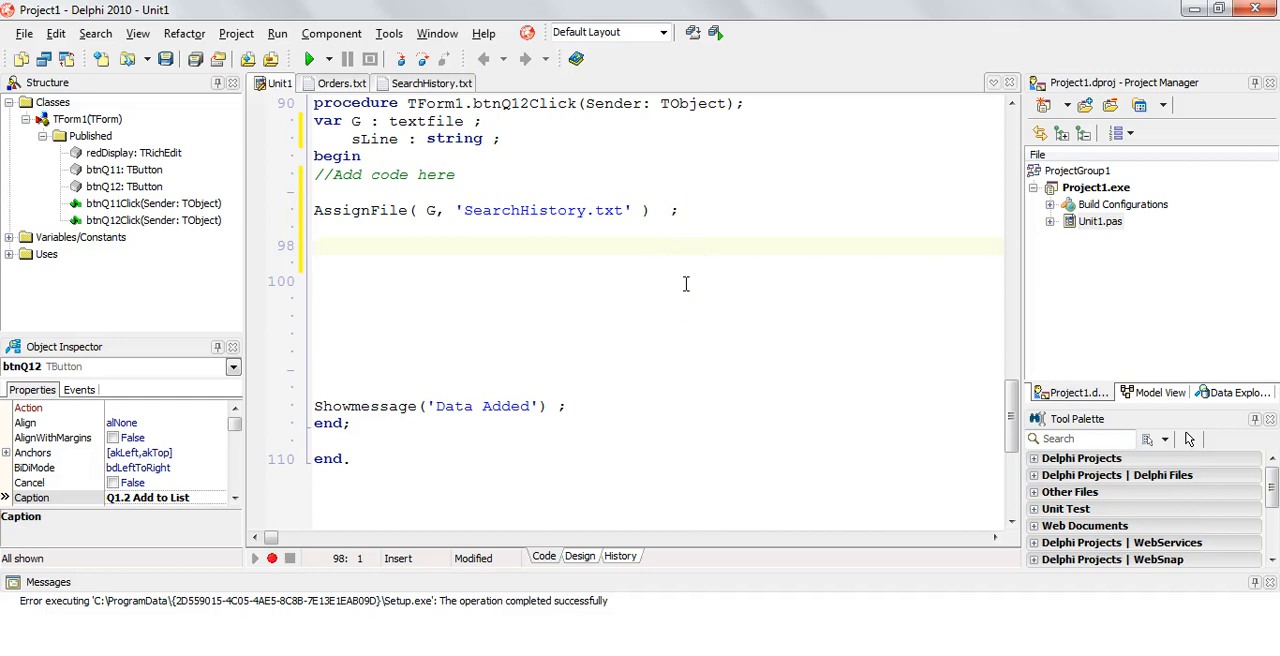
- Replace the typed Rewrite(G) with Append(G) ; after checking SearchHistory.txt's existing contents
type("Rewrite")
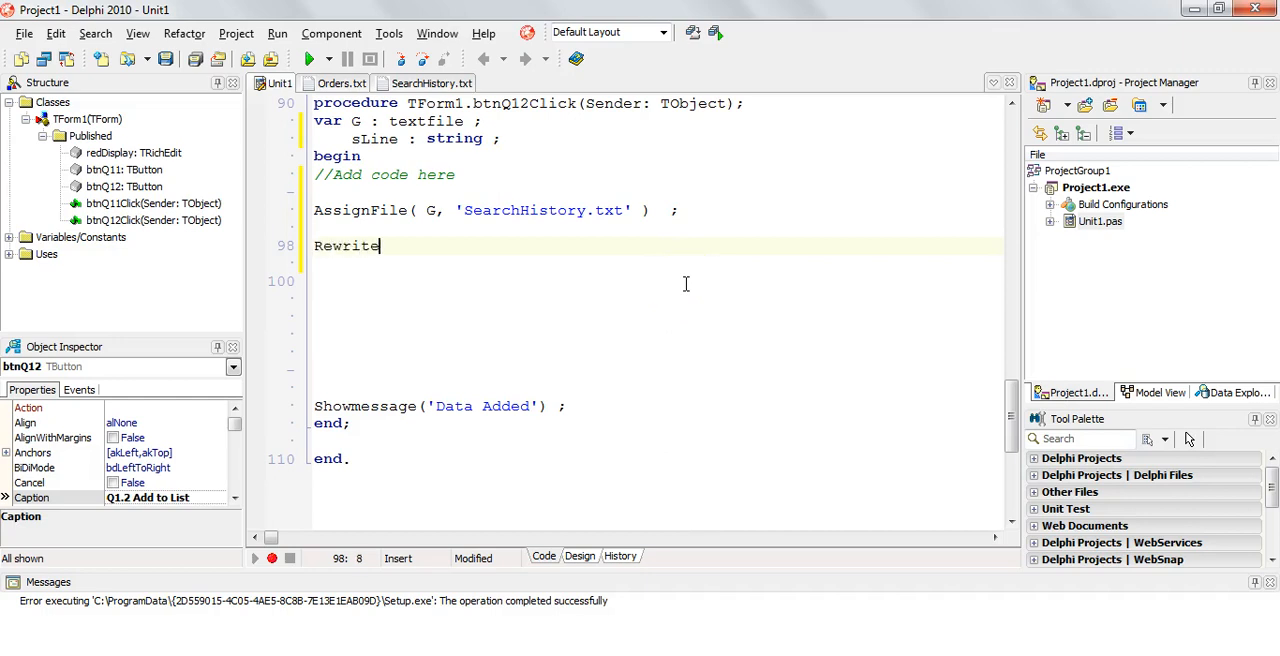
type("(G)")
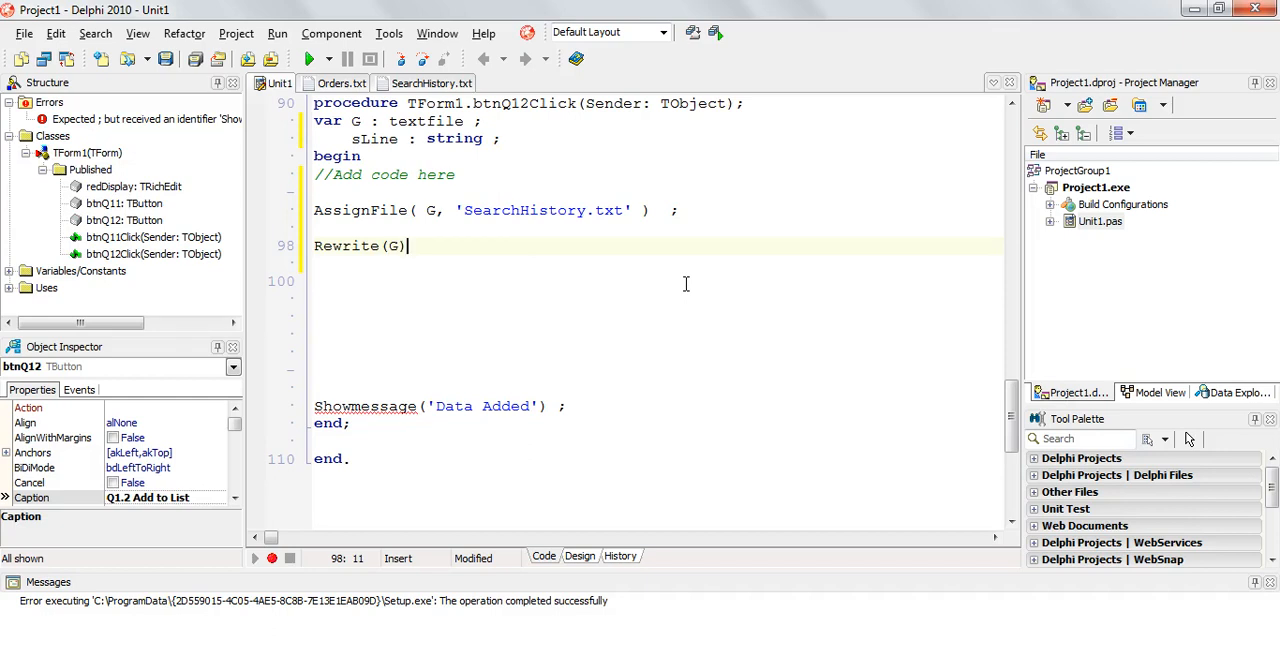
key("Backspace")
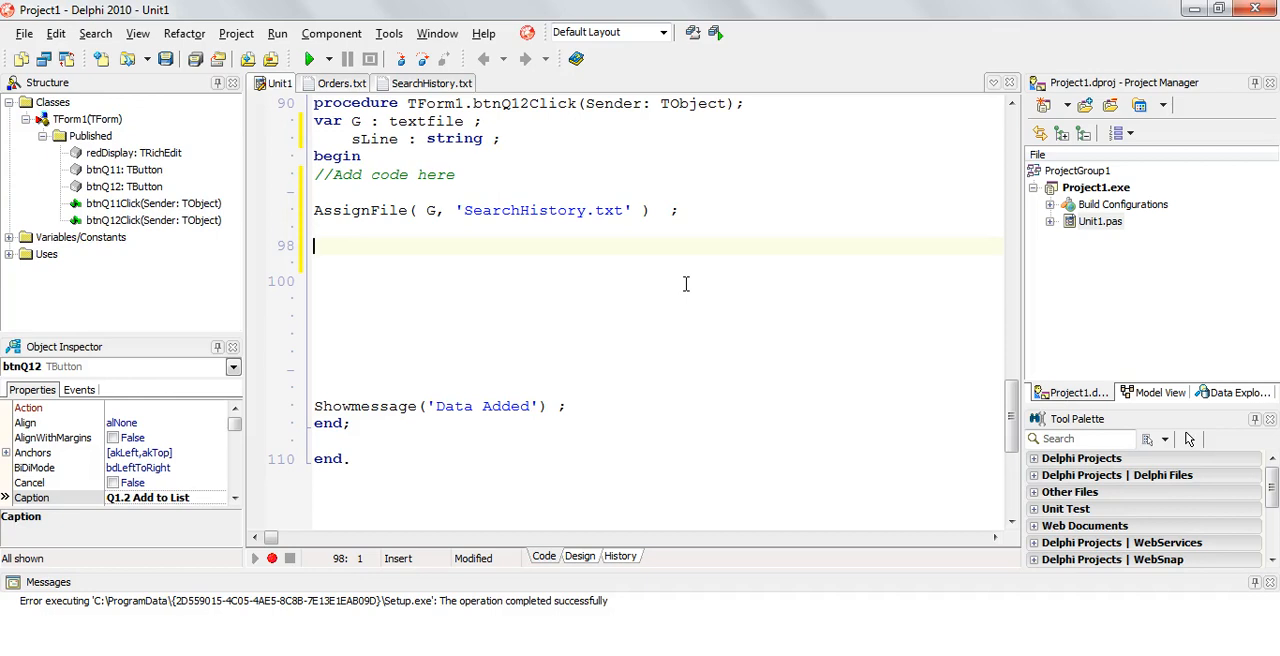
type("Ap")
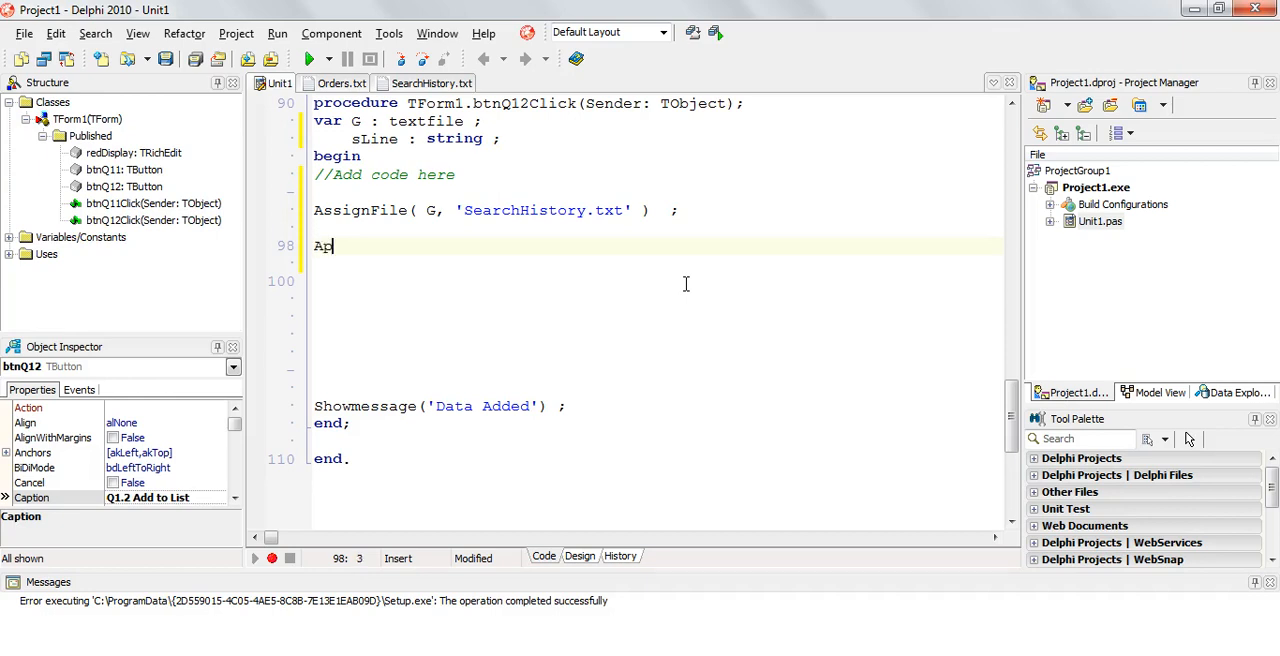
type("pend(G")
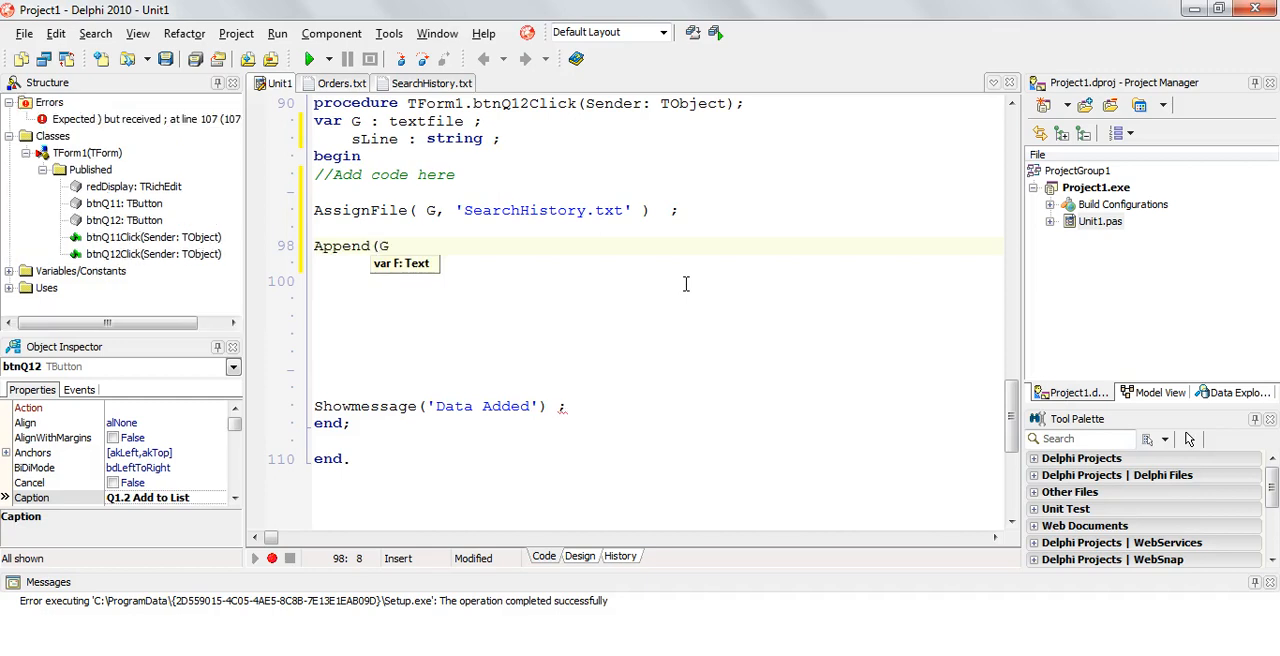
type(") ;")
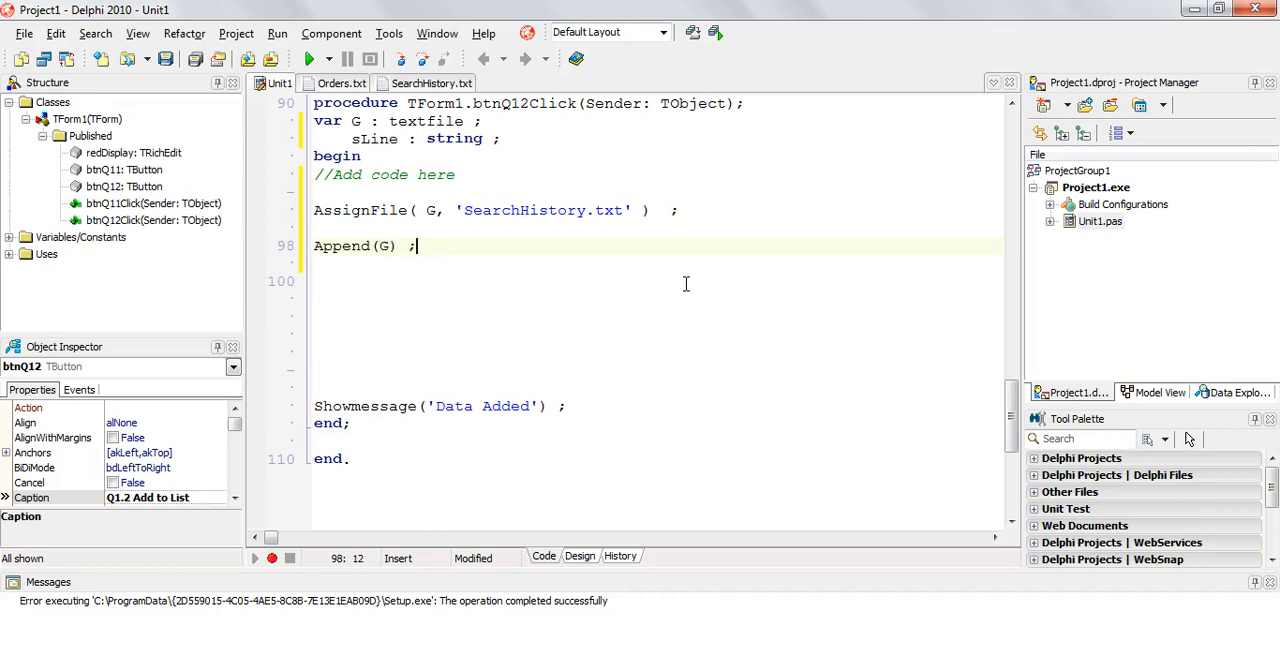
left_click(432, 84)
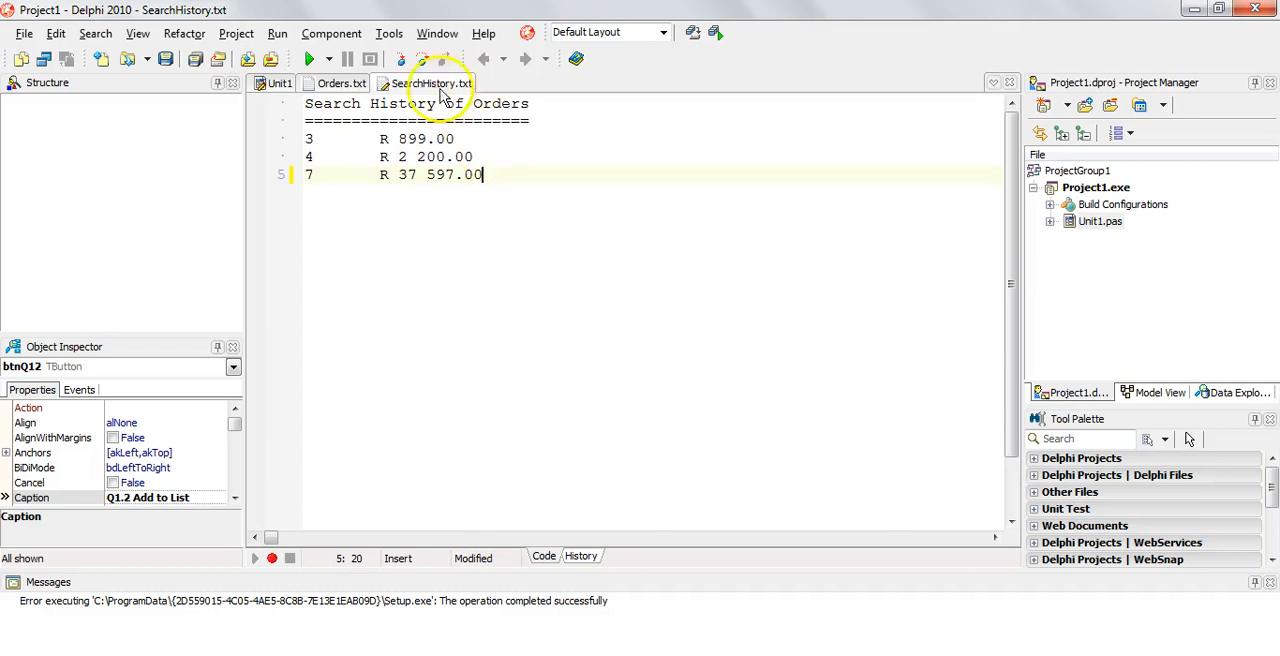
left_click(278, 84)
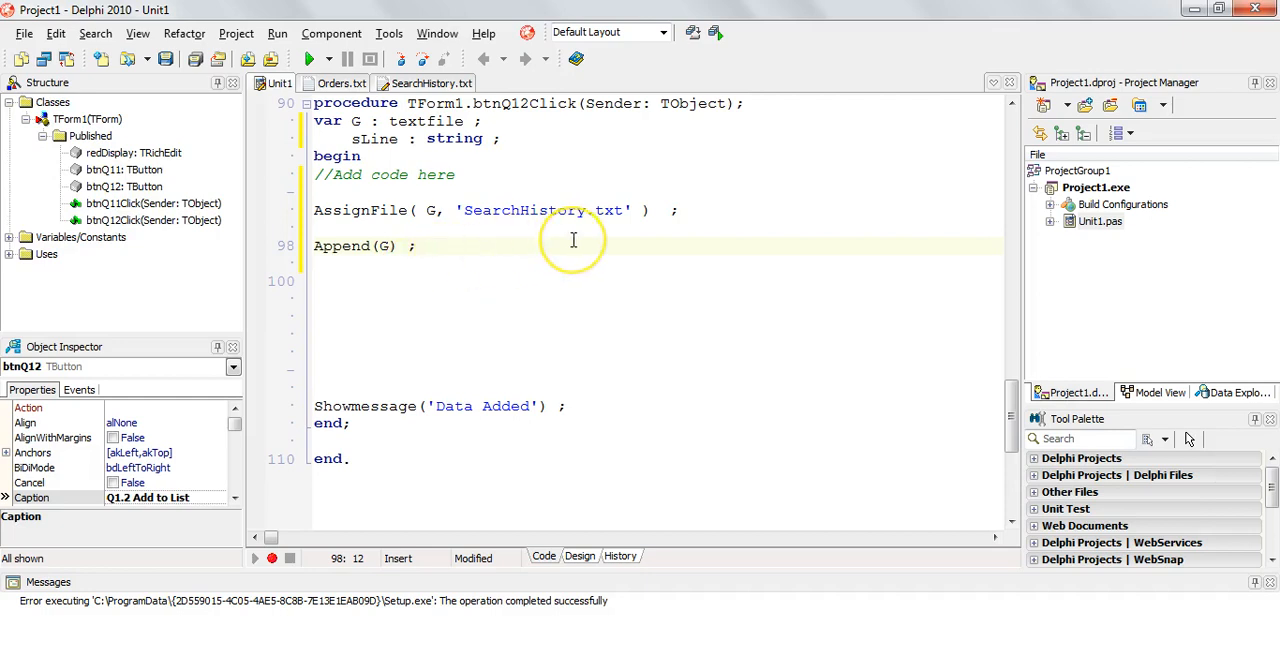
- Write writeln(G, ...) and start sLine := iChoice + # for the output line
type("w")
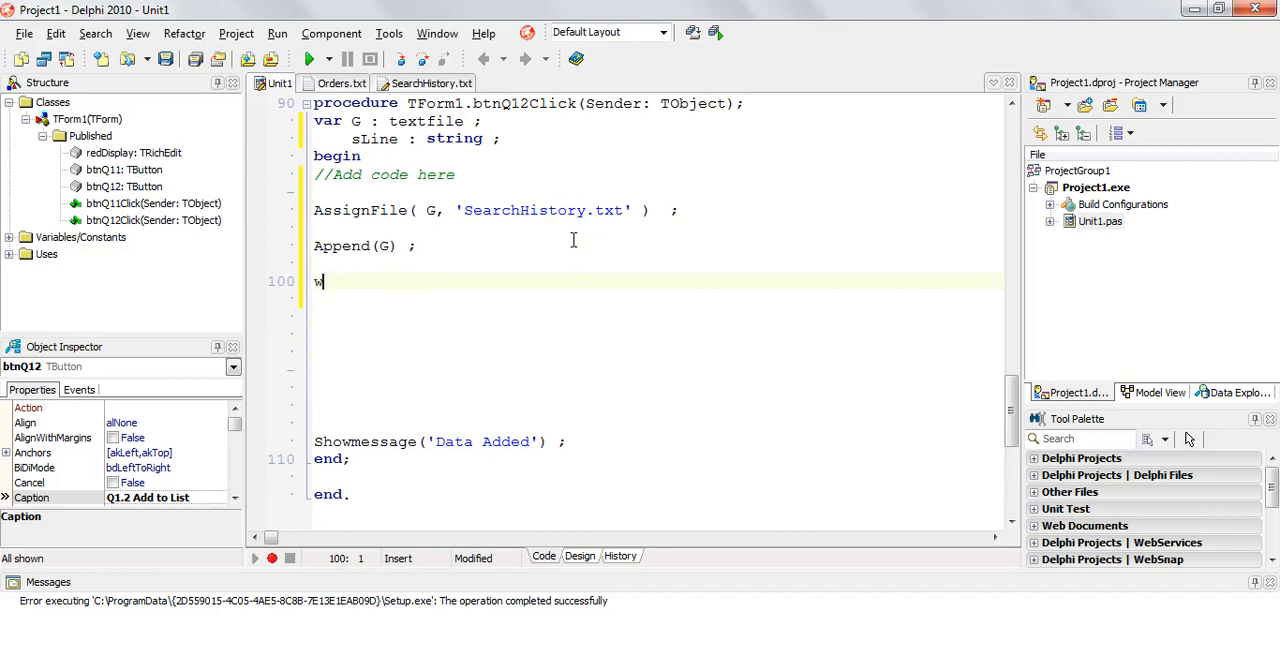
type("riteln(")
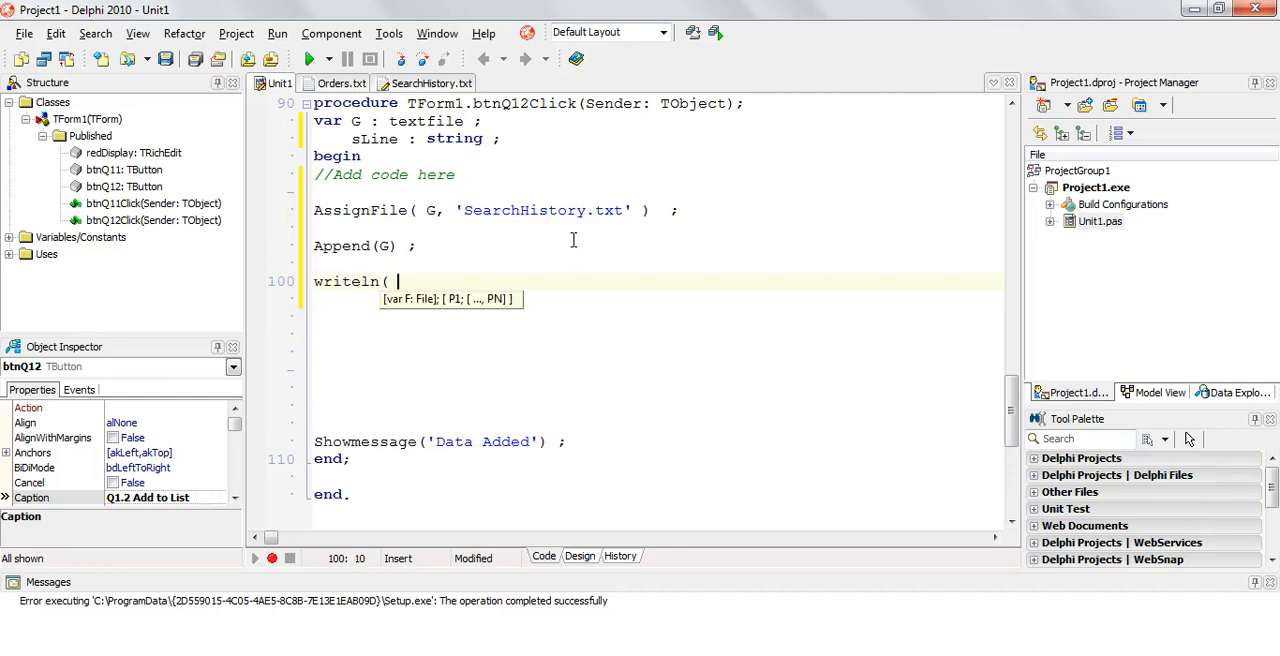
type("G, ____ ) ;")
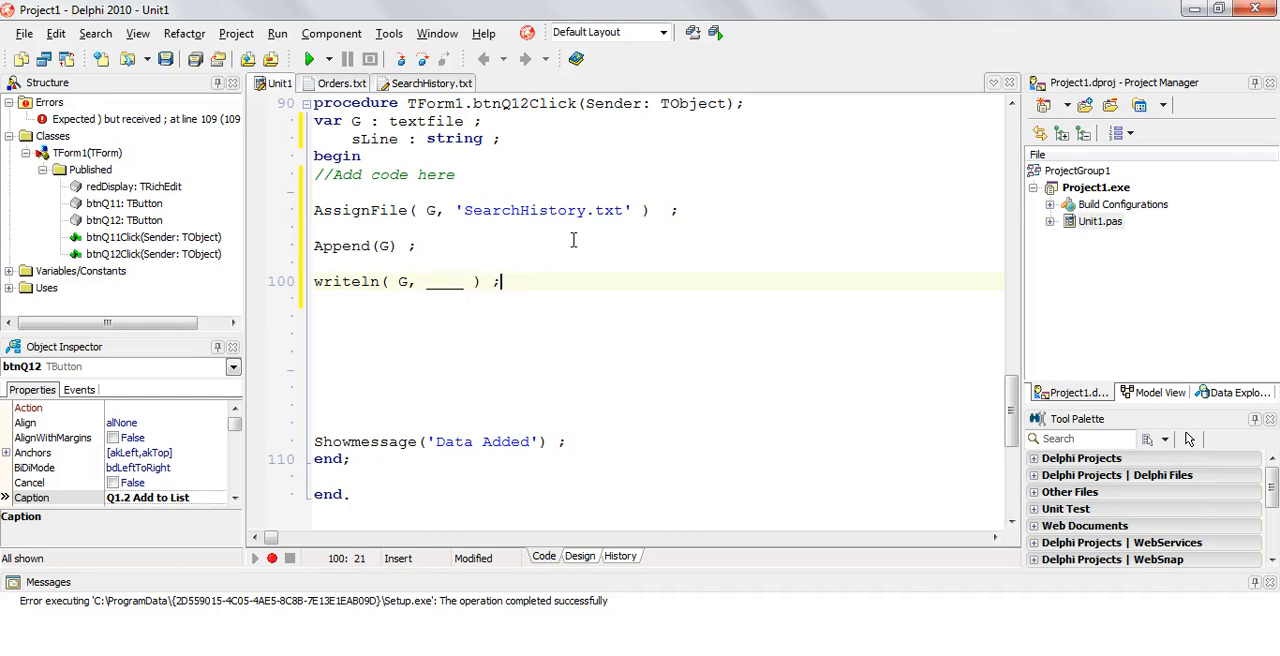
type("s")
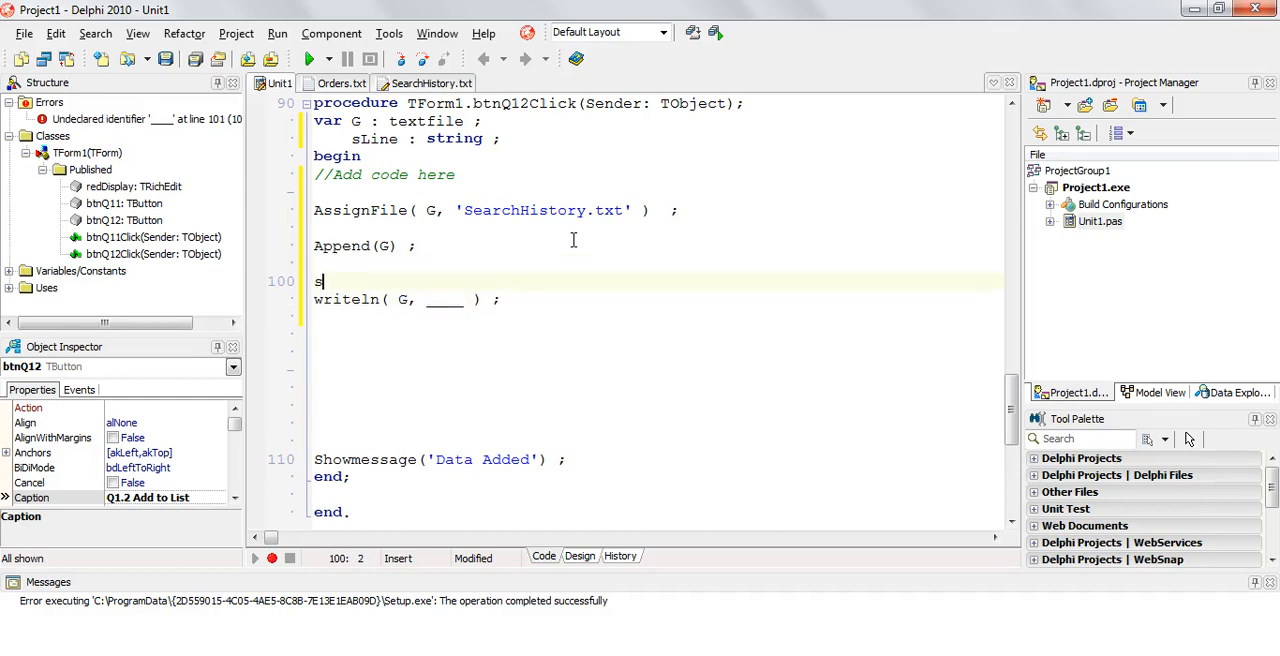
type("Line :")
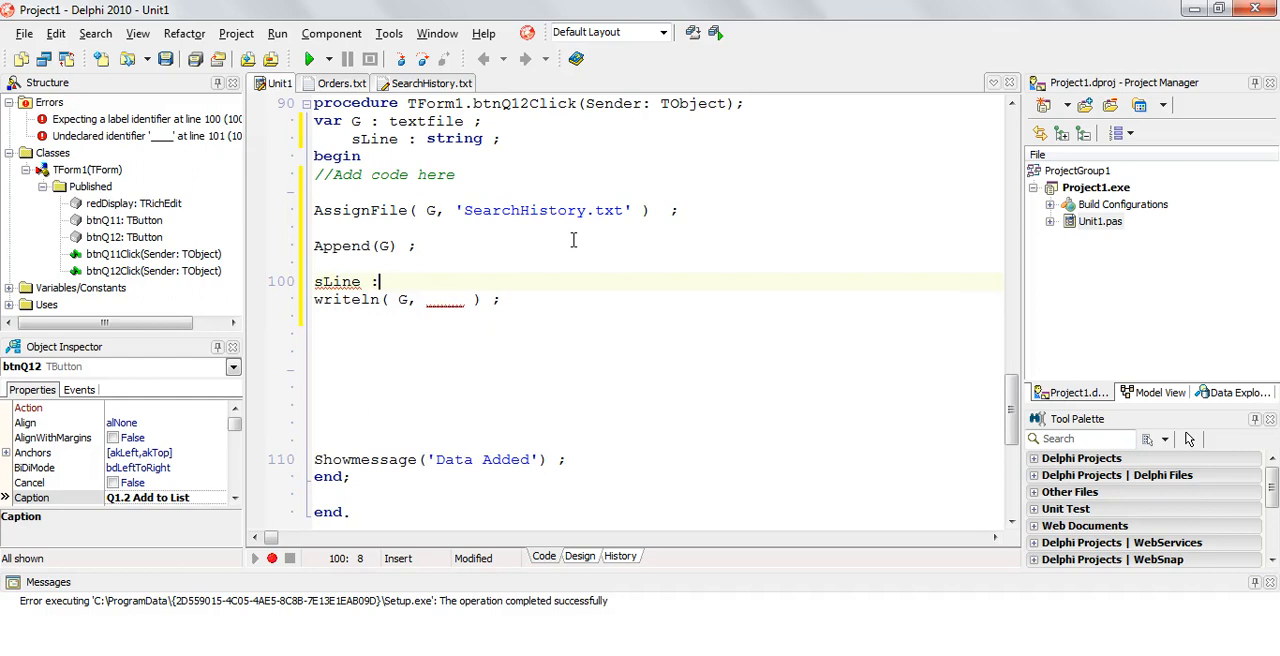
type("=")
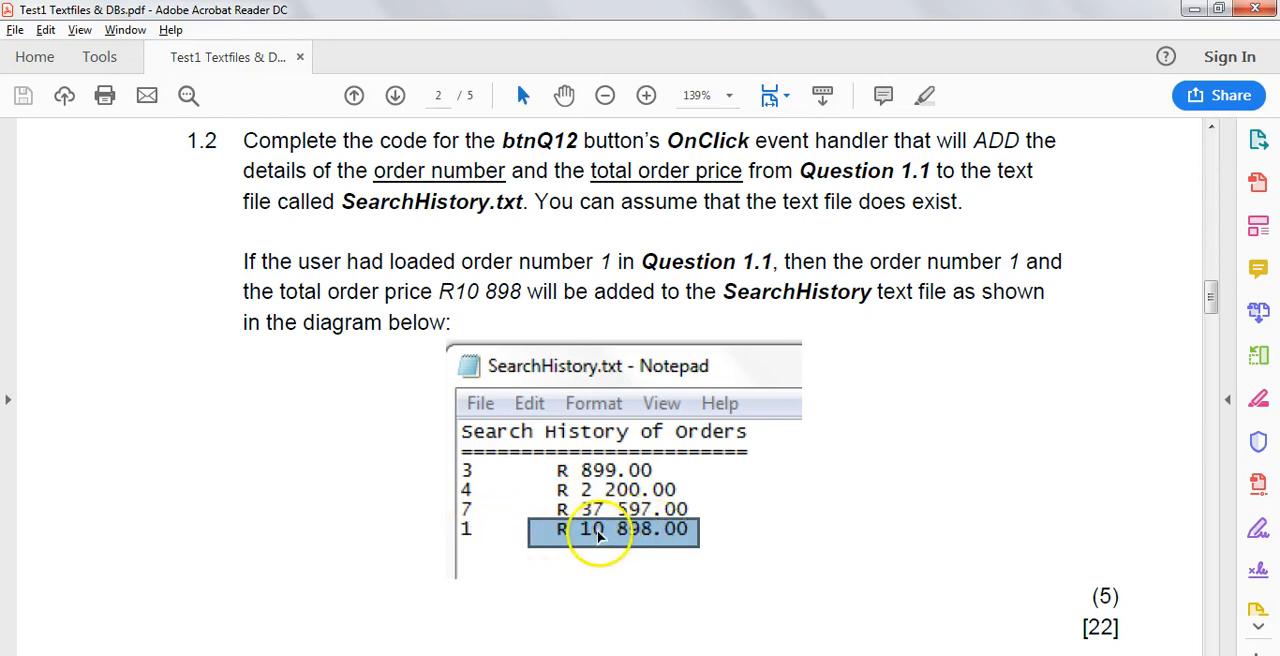
mouse_move(588, 564)
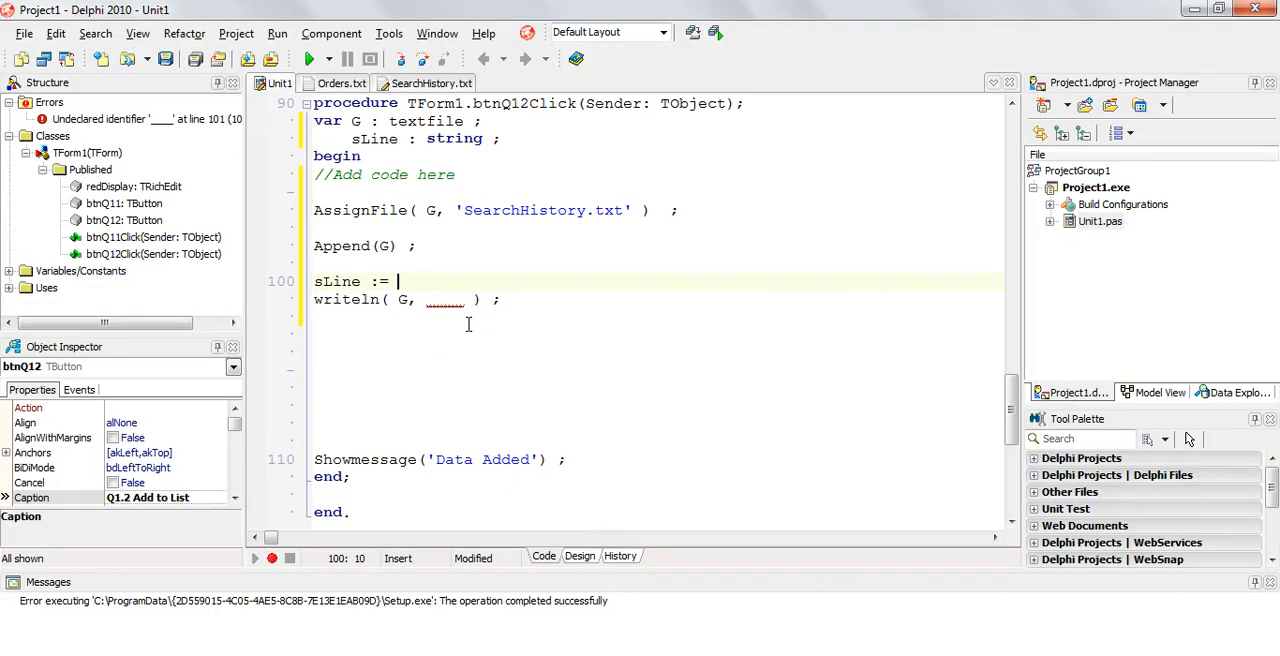
type("id")
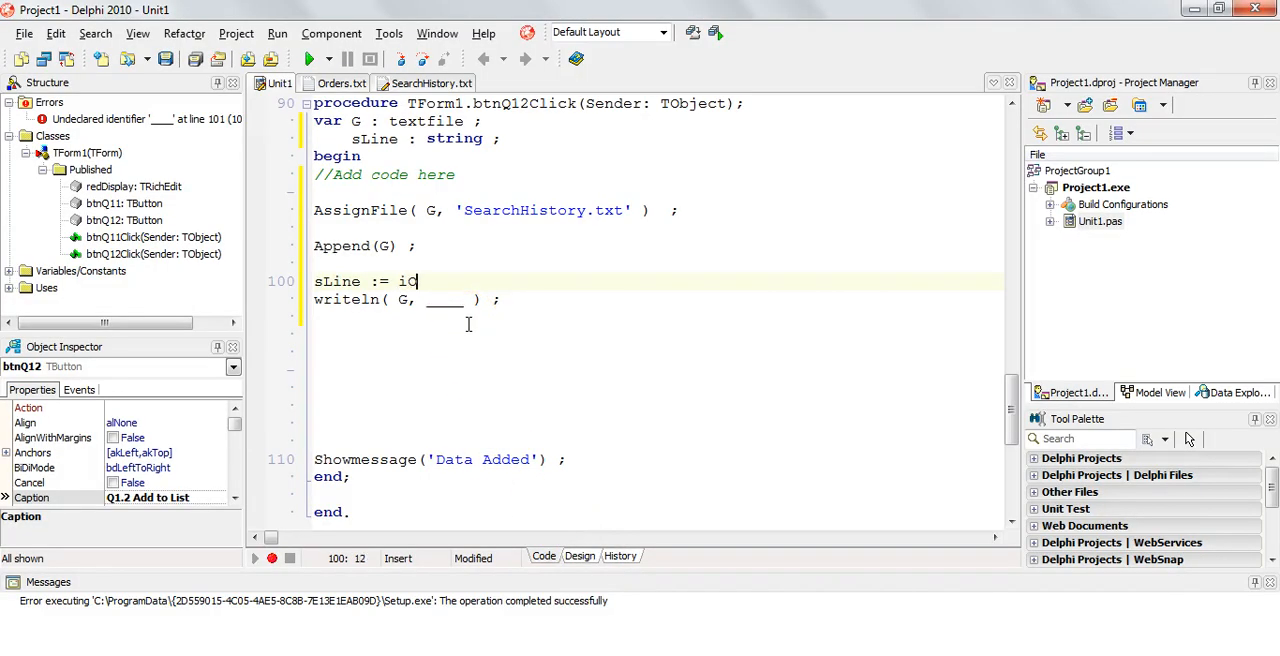
type("Choice")
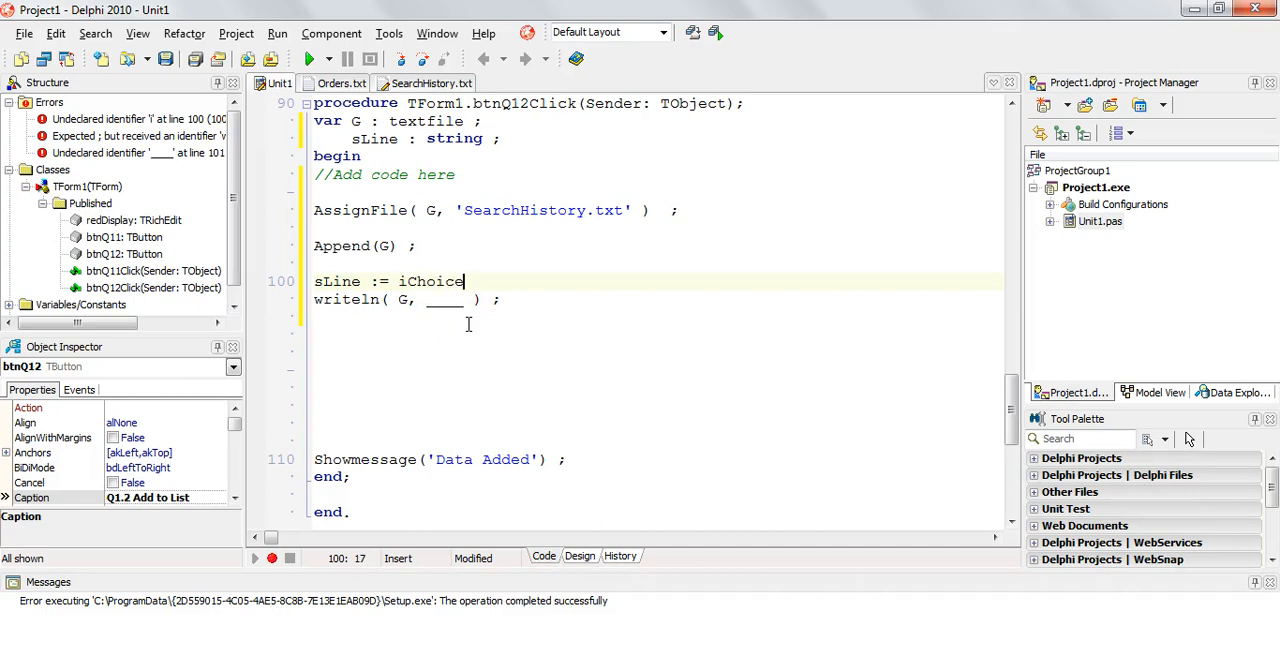
type("+ #9 + iTotal ;")
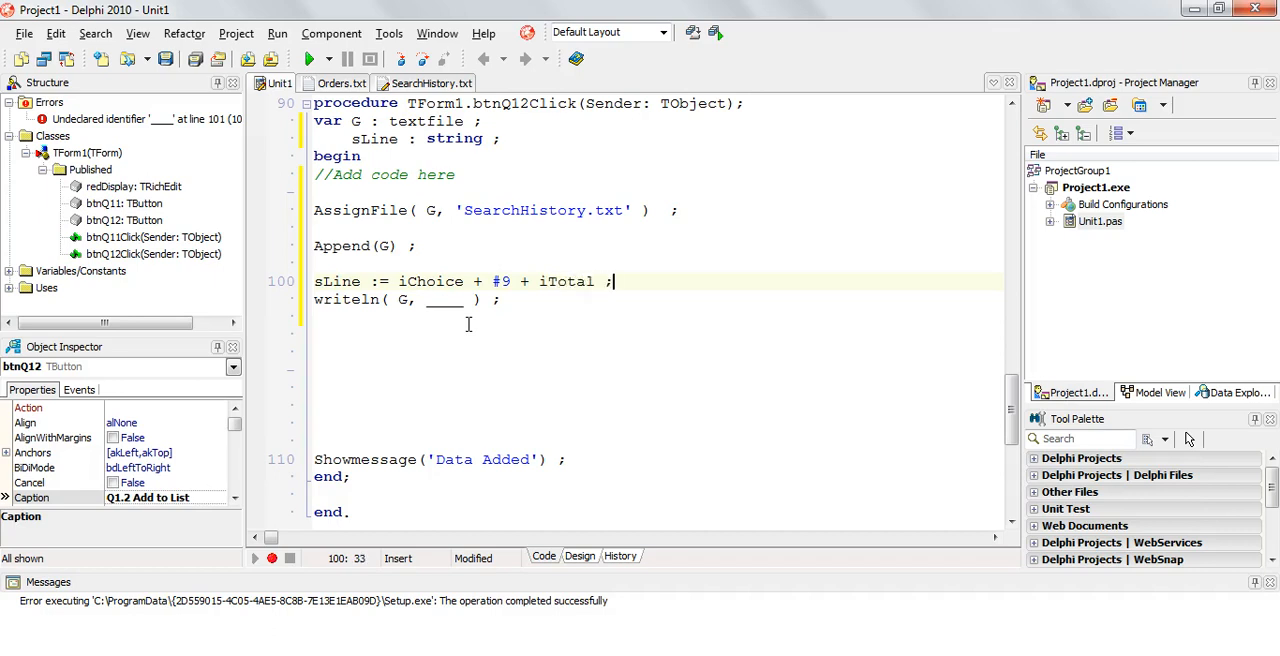
- Make sLine := inttostr(iChoice) + #9 + floattostrf(iTotal, ffCurrency, 8, 2)
left_click_drag(398, 280, 590, 280)
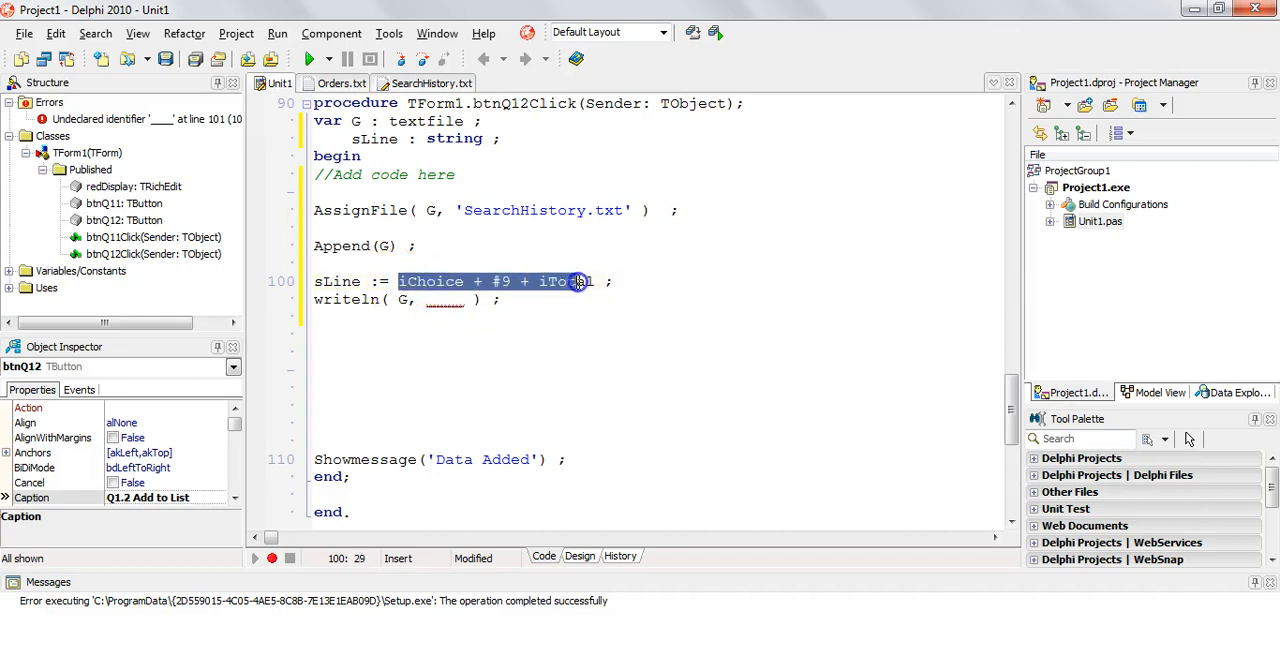
left_click(416, 300)
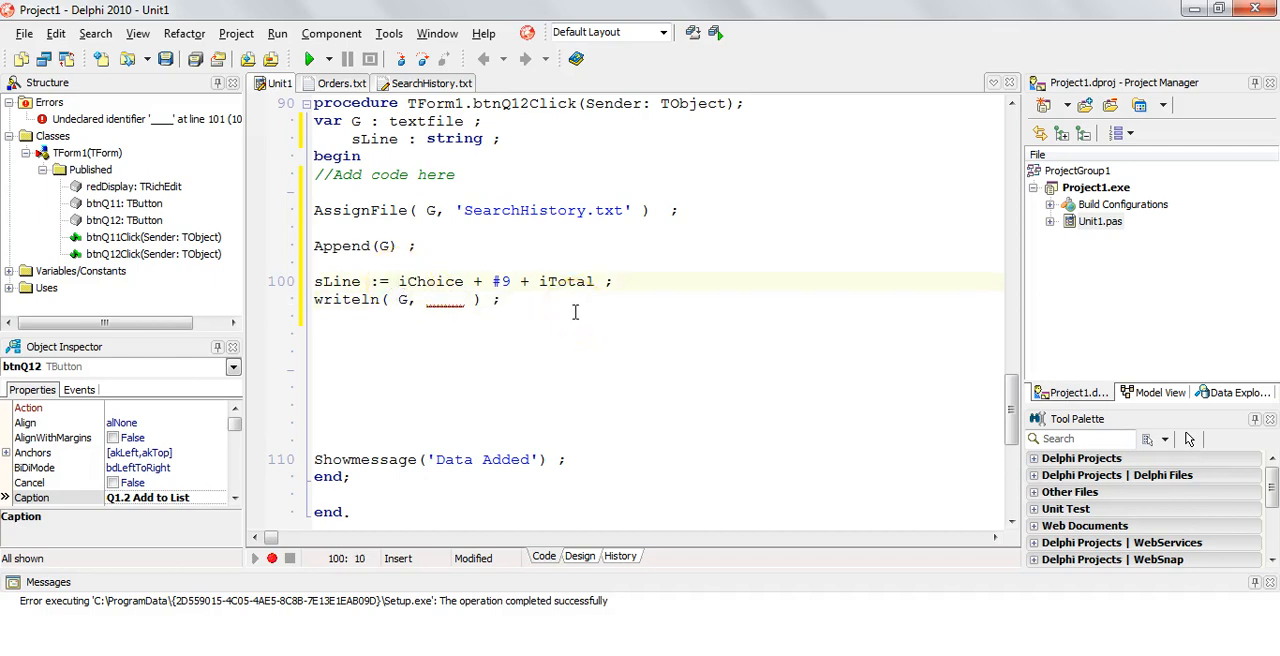
type("inttostr(i")
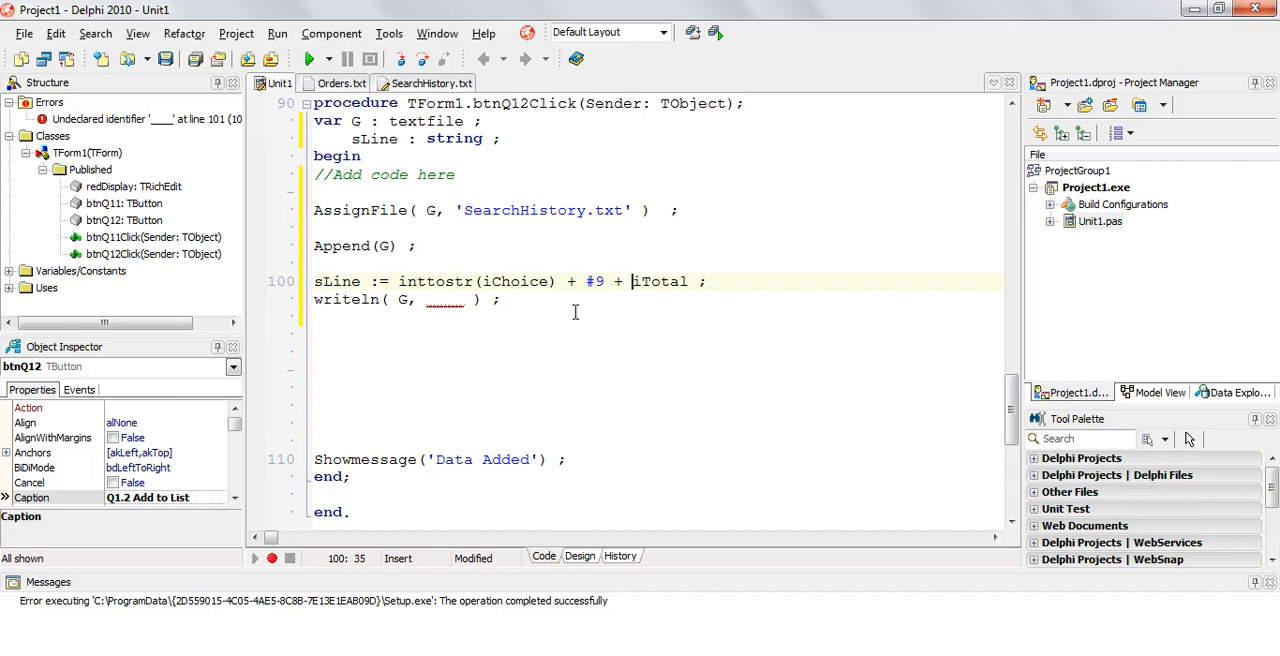
type("floattostrf(")
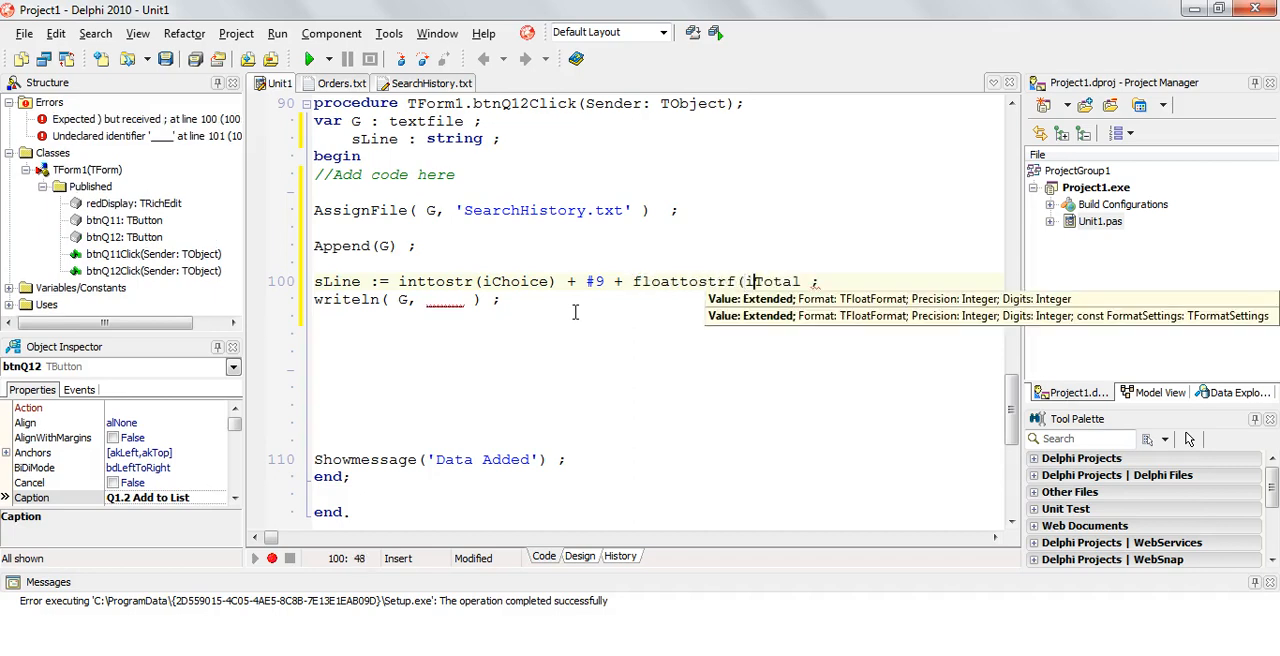
type(", ffCurrency, 8, 2)")
left_click(656, 300)
type("sLine")
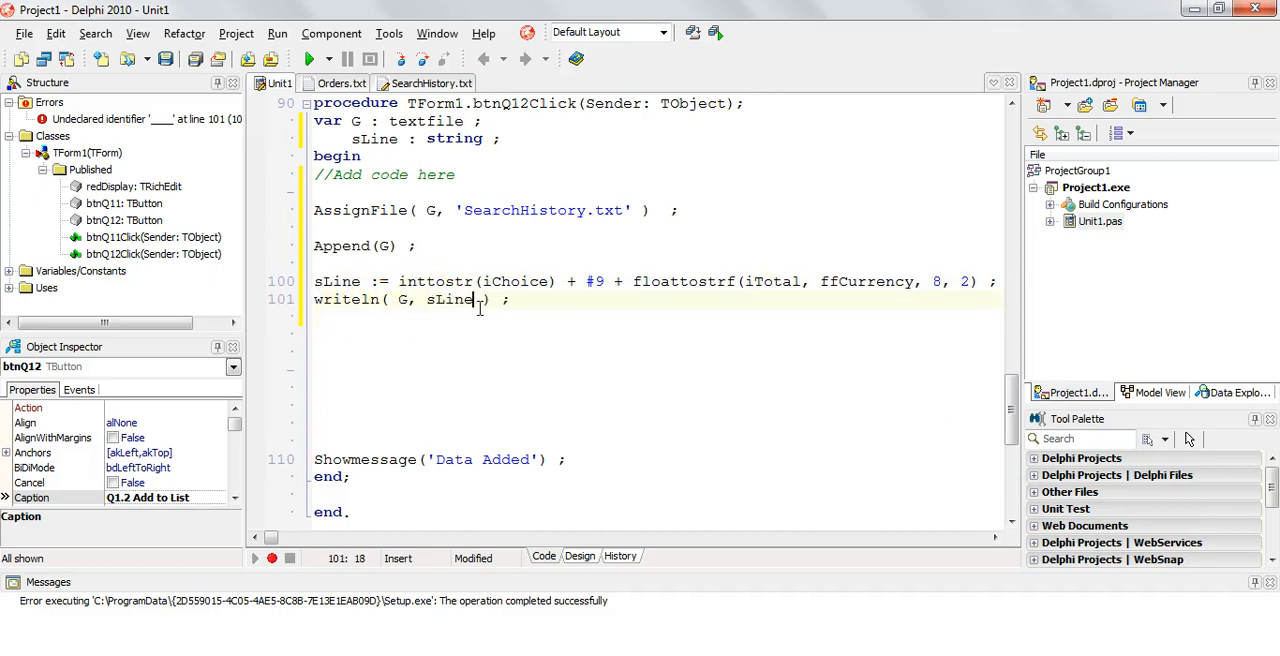
mouse_move(436, 280)
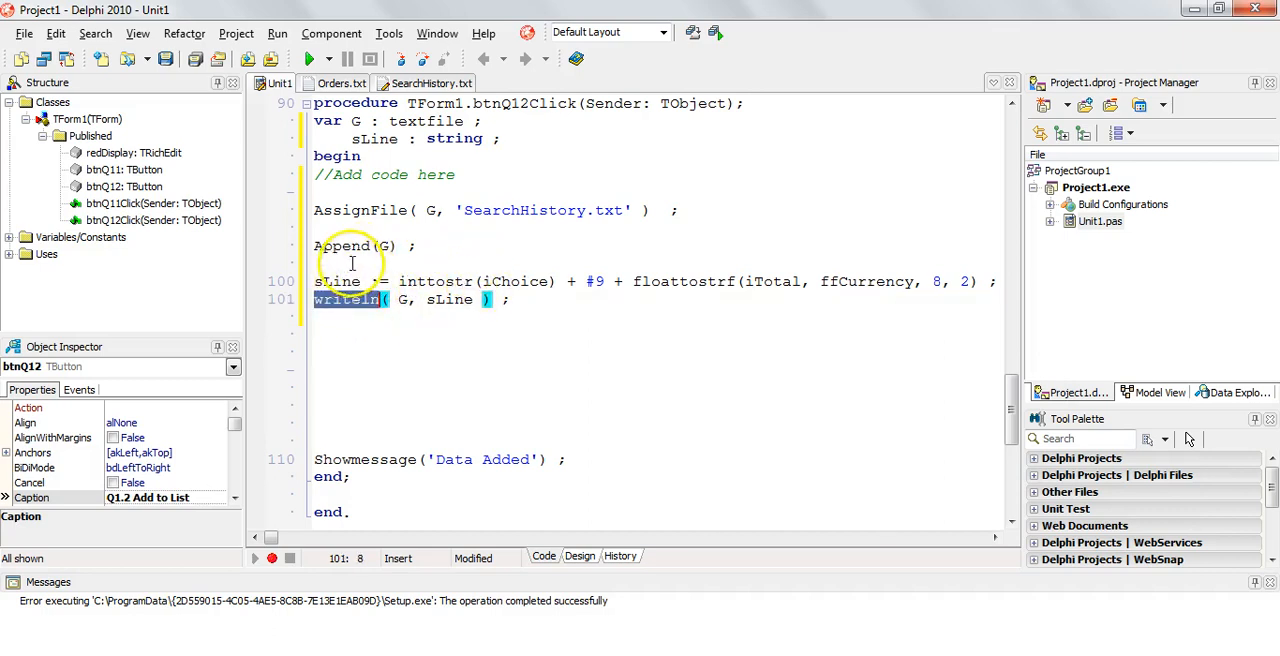
- Add CloseFile(G) ; after the writeln line, before the 'Data Added' message
left_click(528, 300)
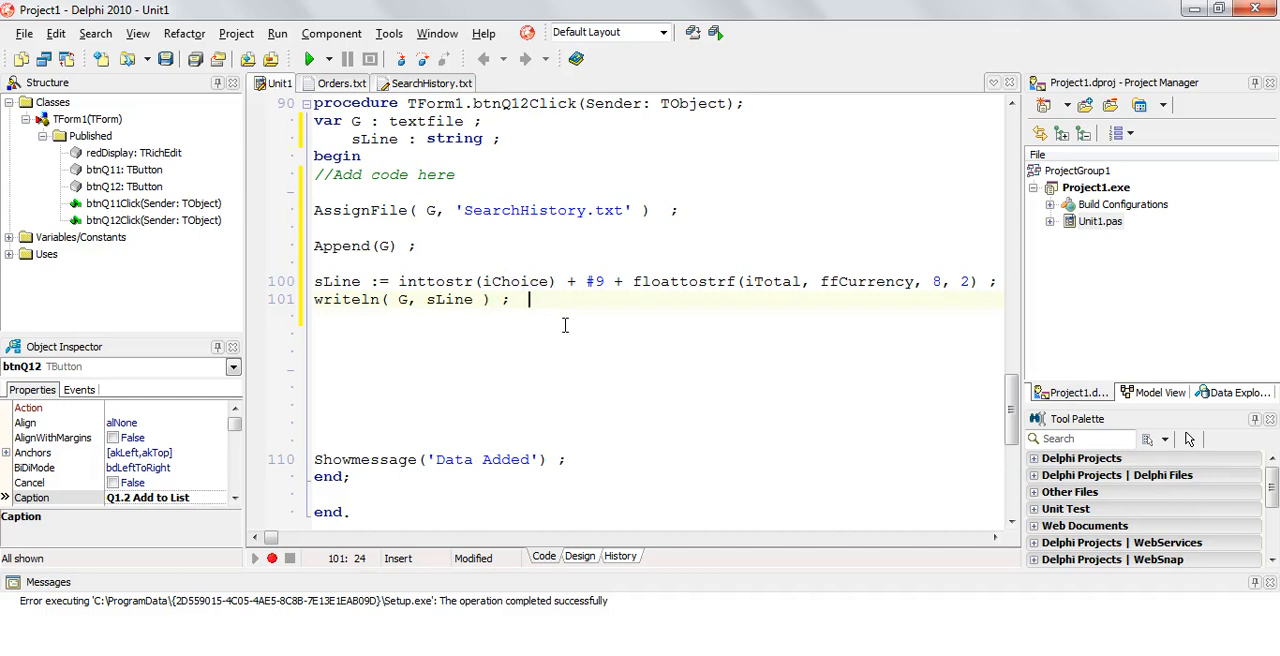
key("enter")
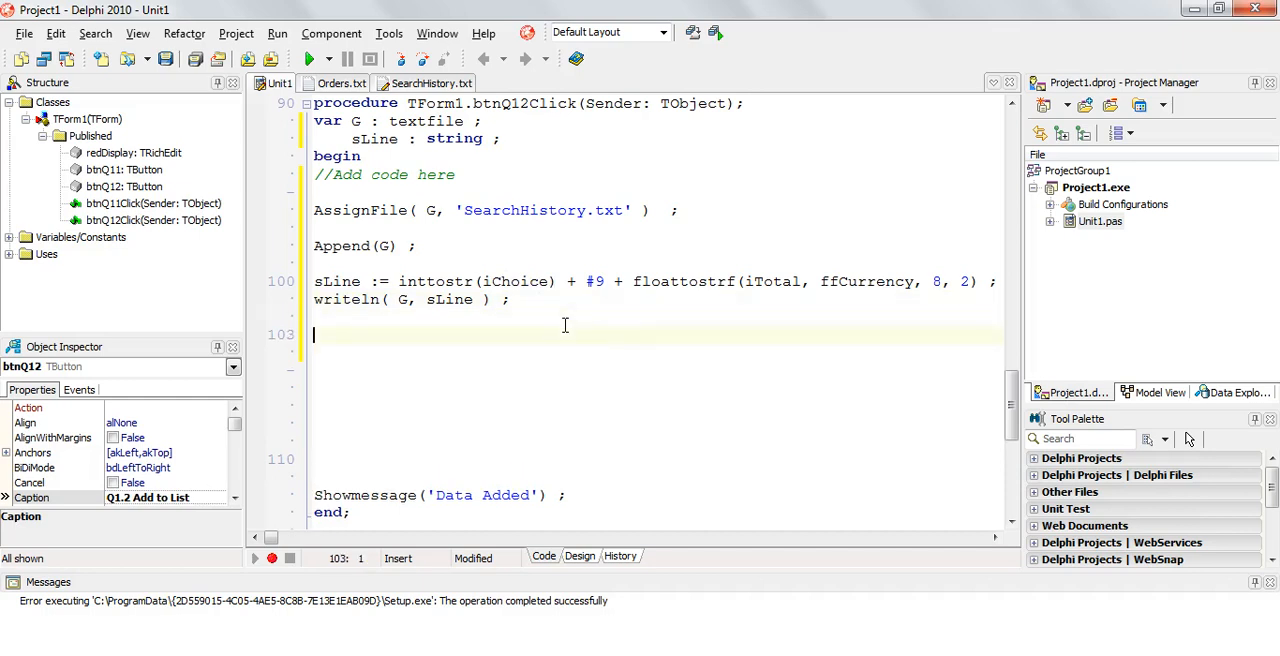
type("Close")
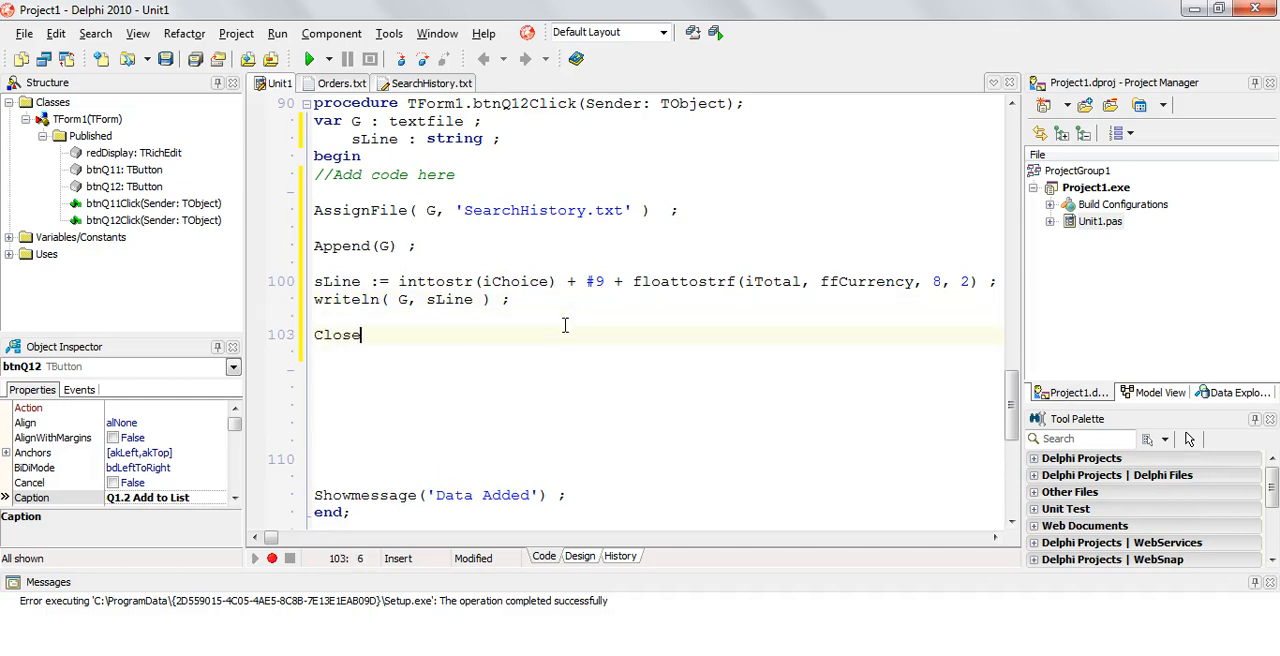
type("File(")
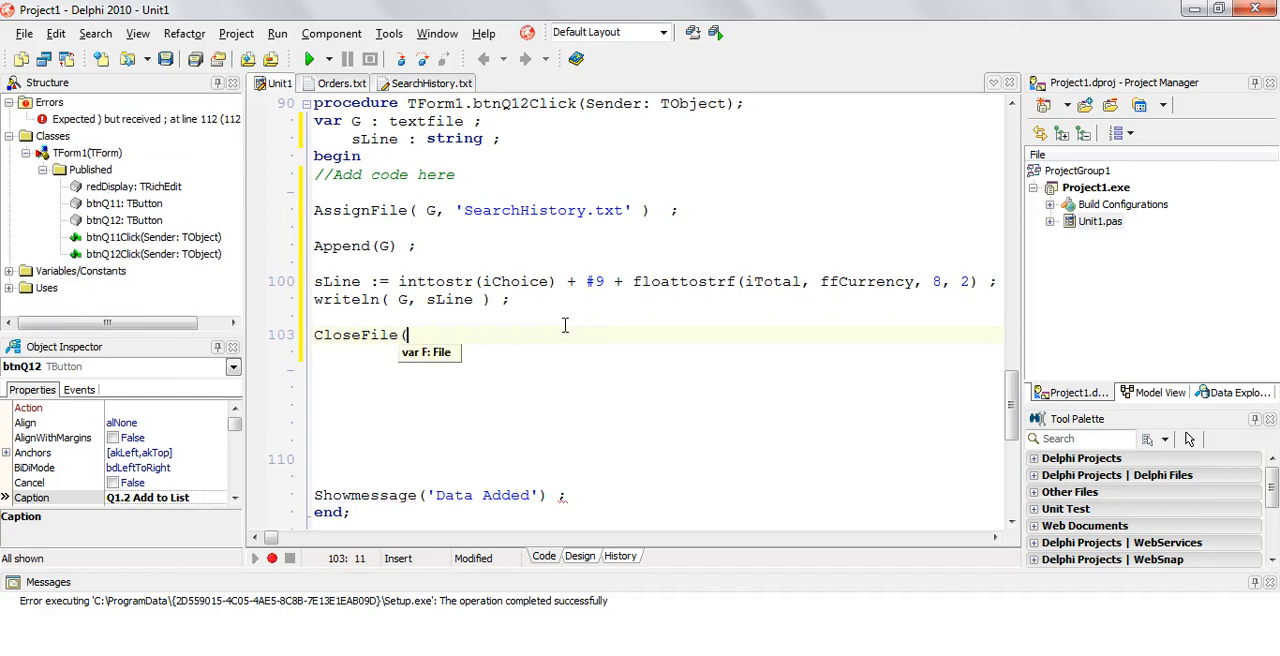
type("G) ;")
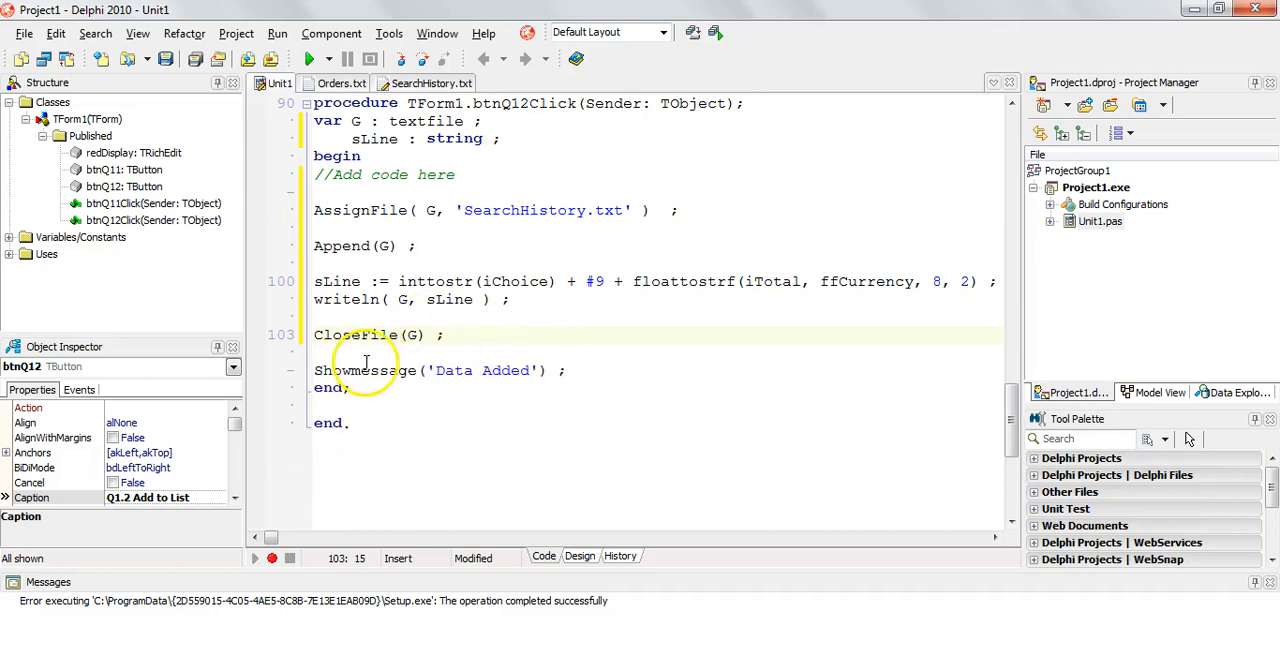
left_click(356, 210)
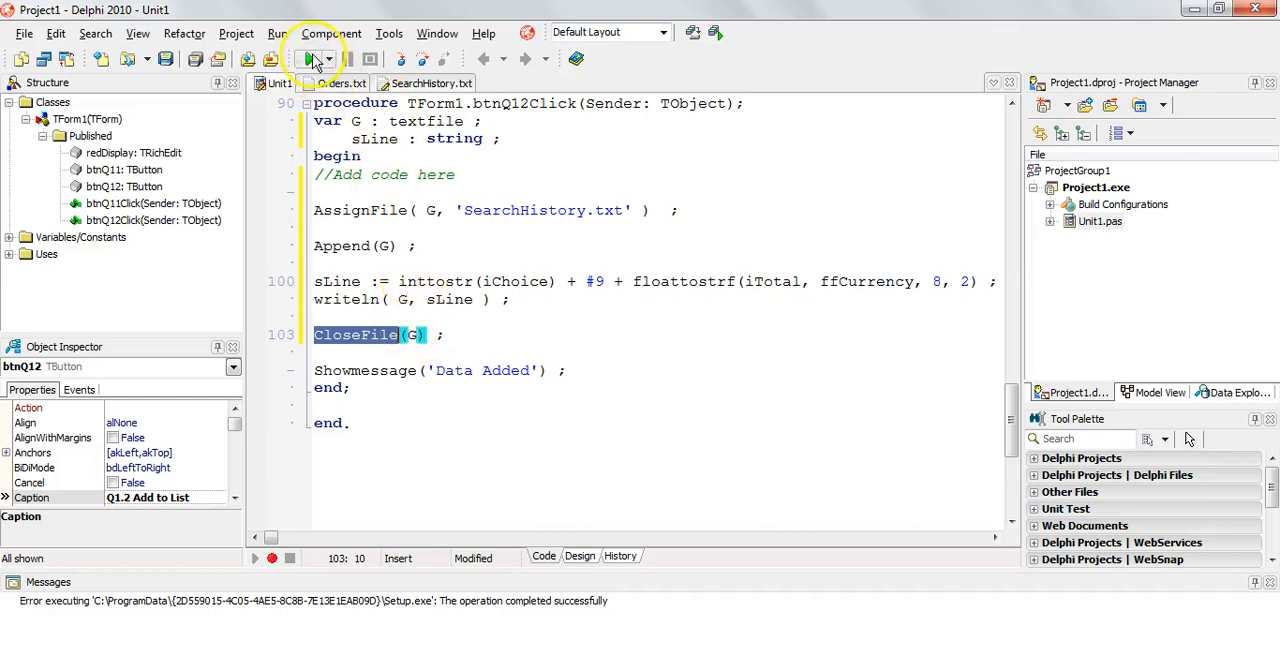
- Run the program and load order 1, totalling R10 898.00
left_click(312, 58)
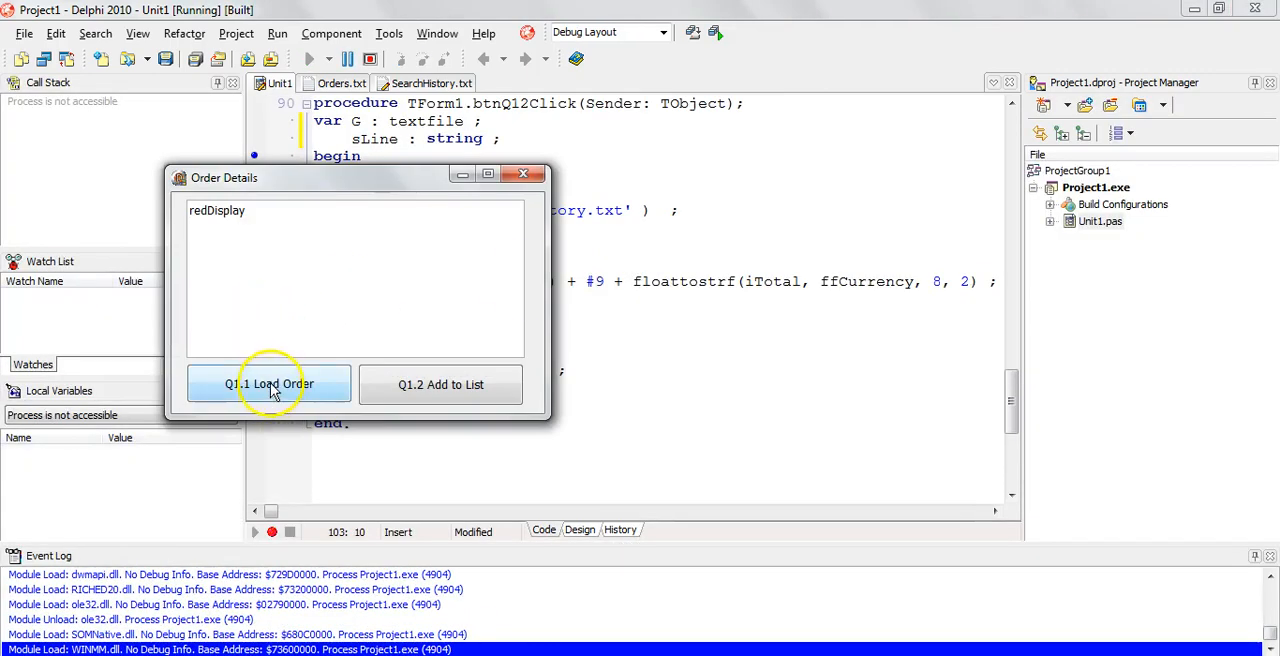
left_click(268, 384)
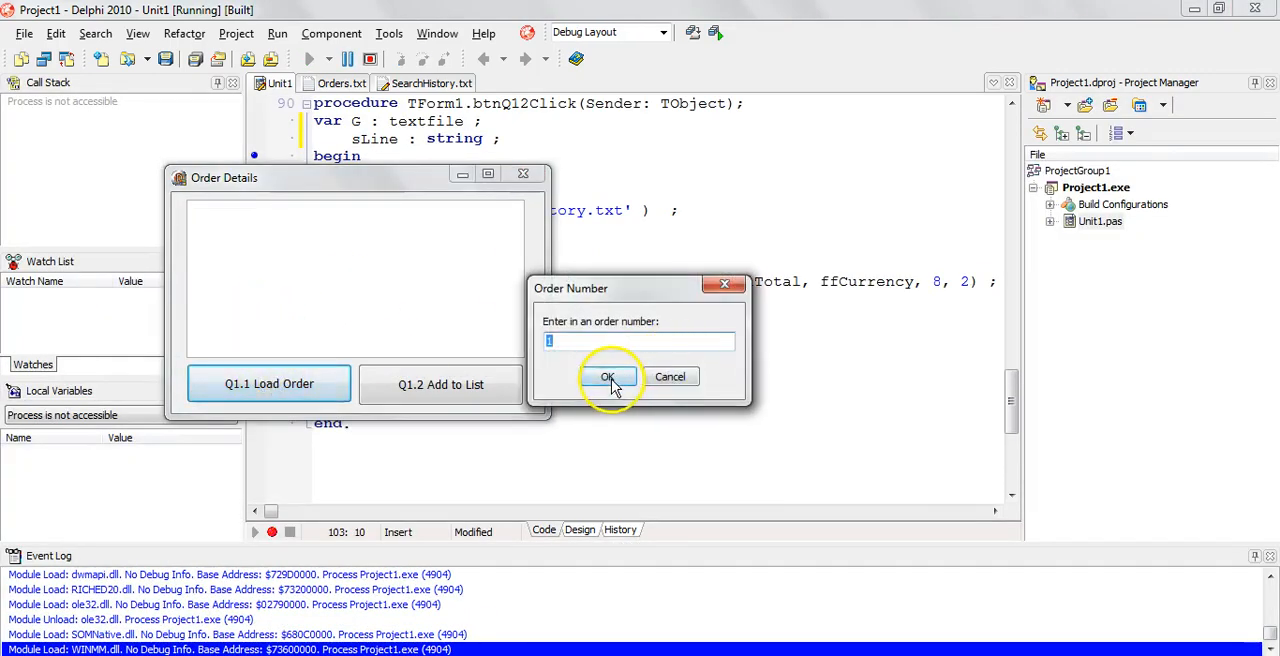
left_click(606, 376)
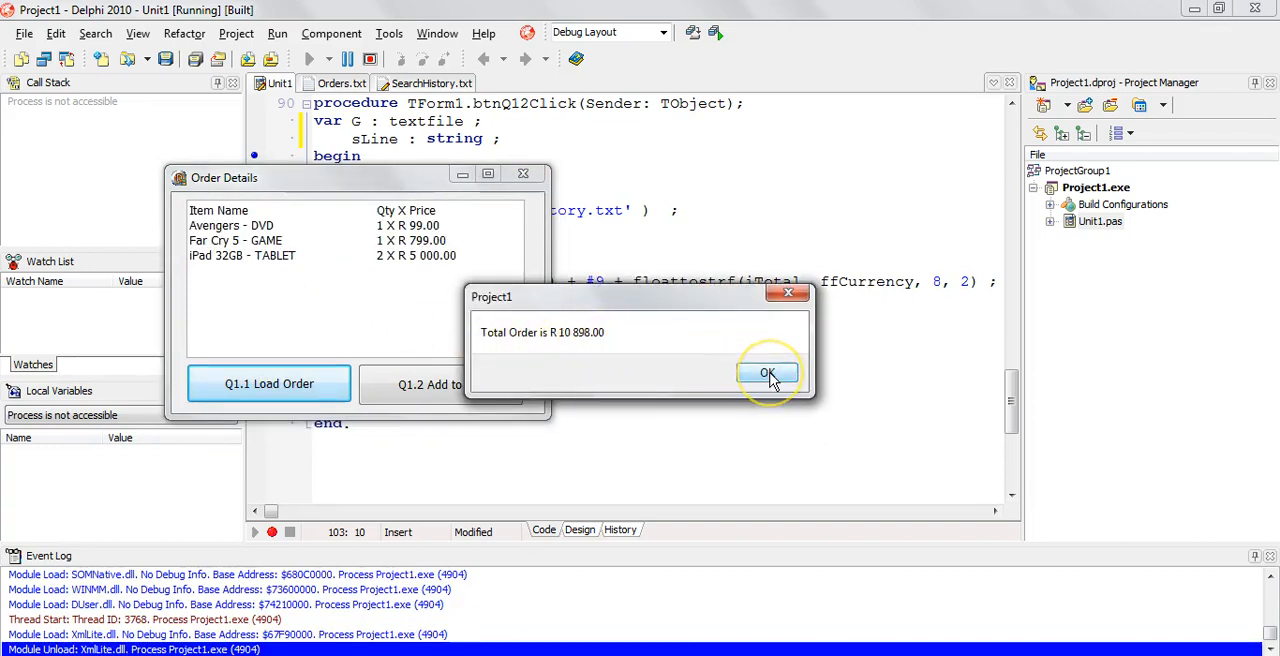
left_click(768, 372)
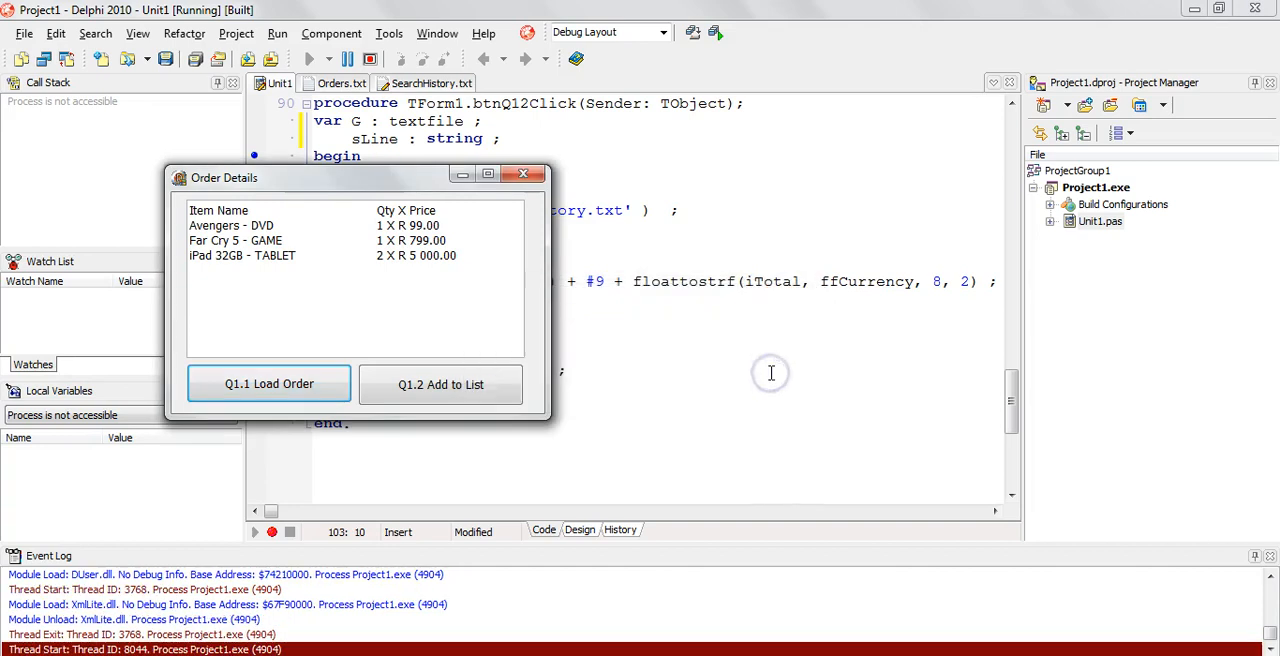
- Close SearchHistory.txt saving changes, then add the order with Q1.2, confirming 'Data Added'
left_click(436, 84)
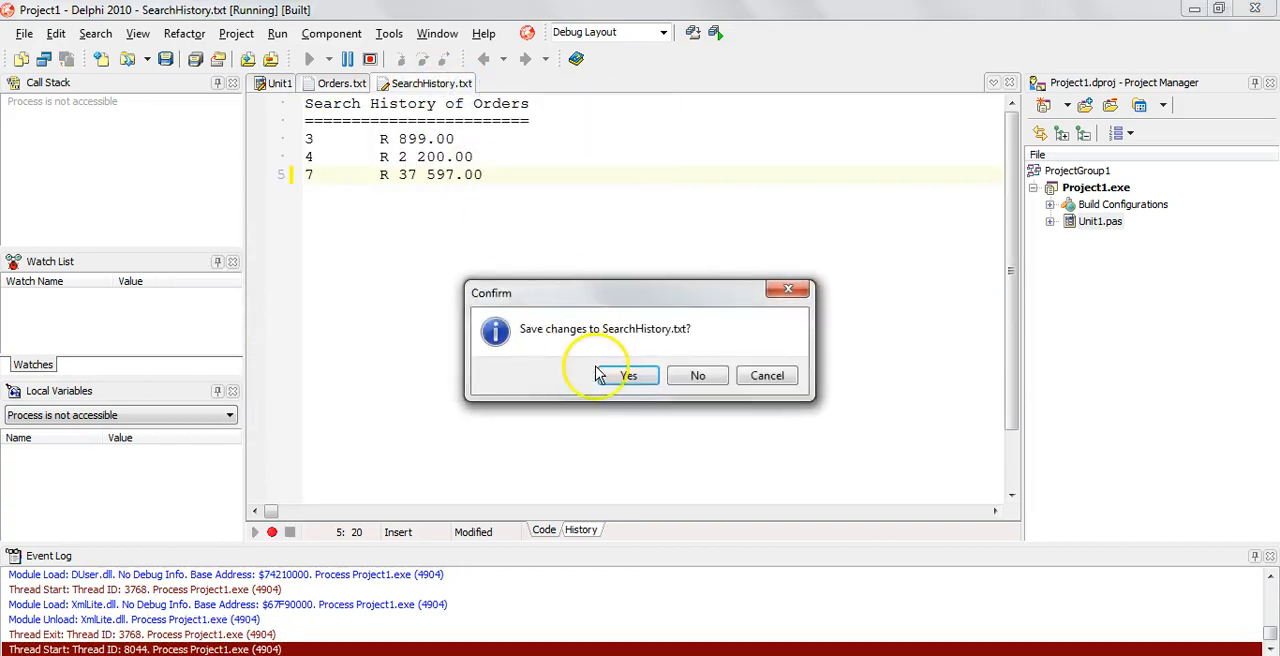
left_click(624, 376)
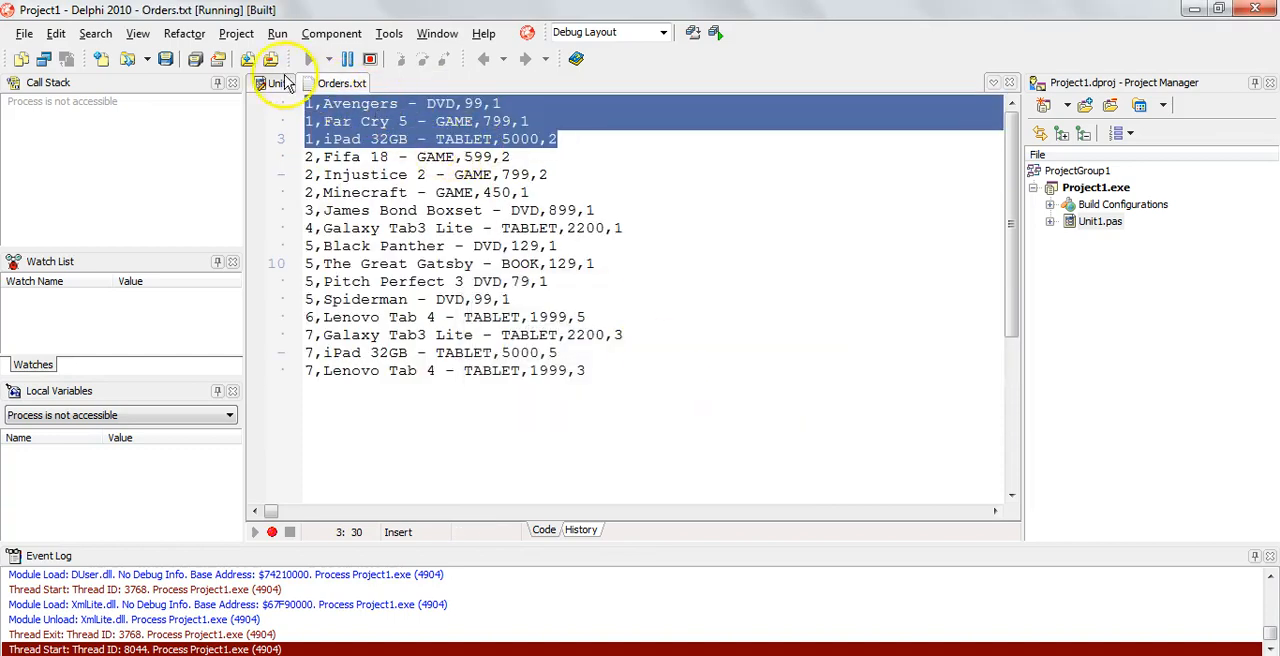
left_click(278, 84)
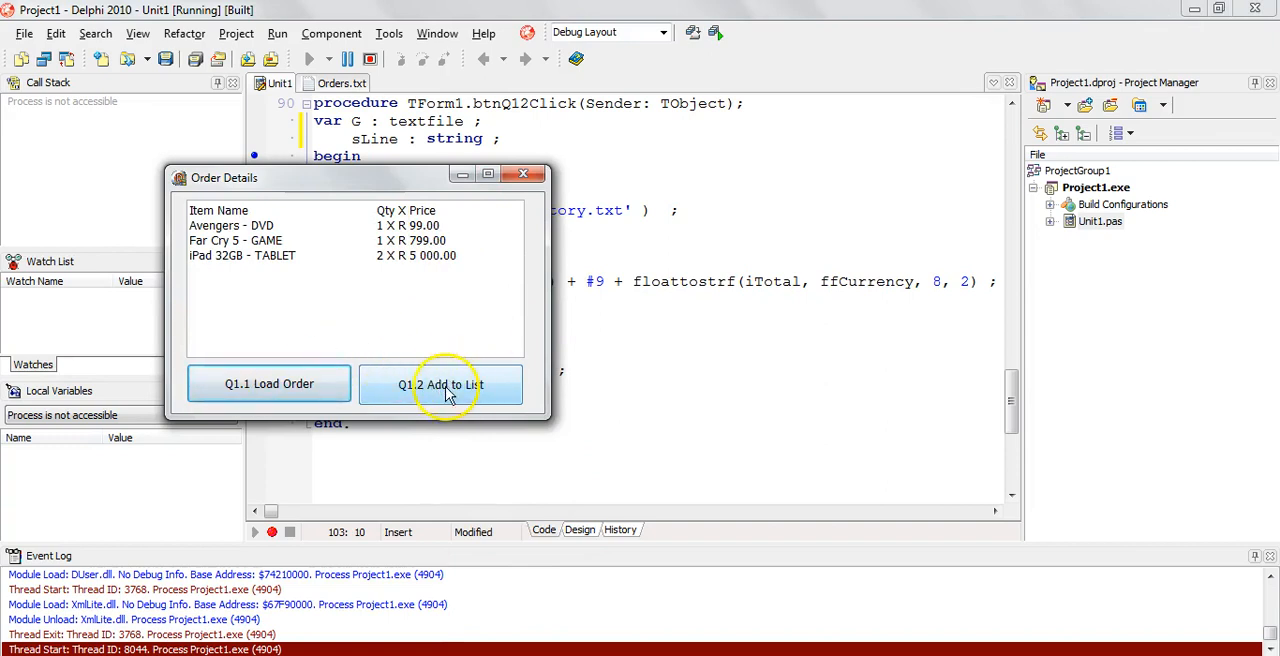
left_click(440, 384)
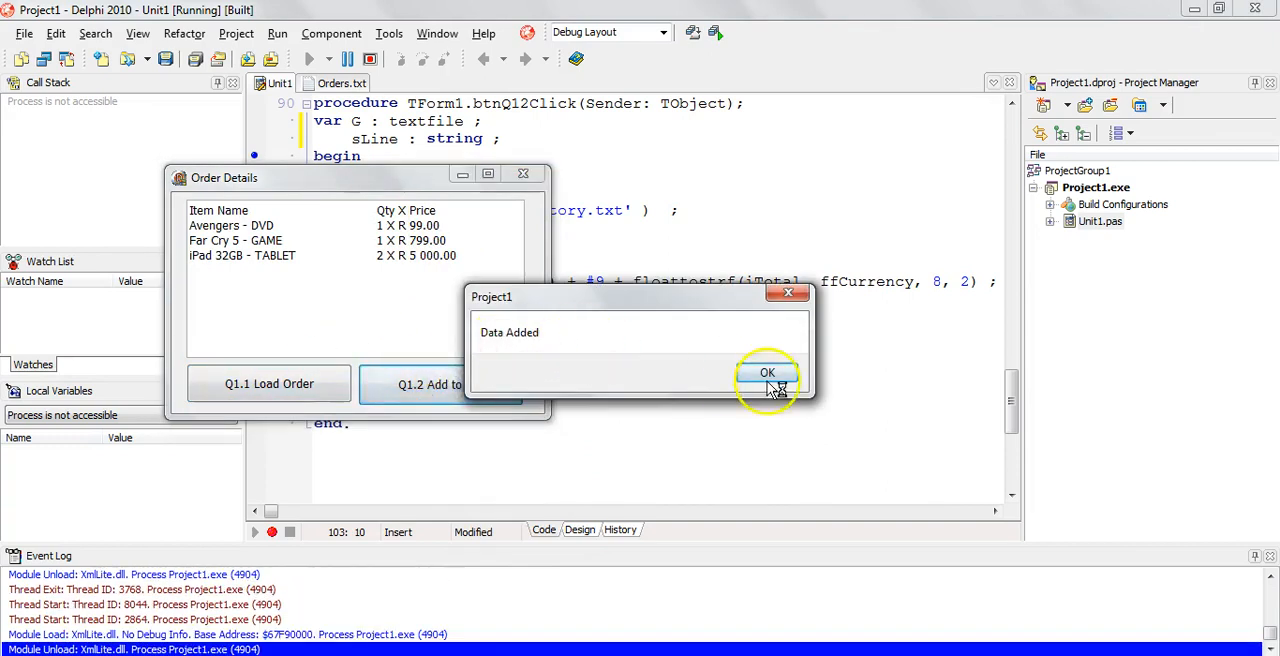
left_click(768, 372)
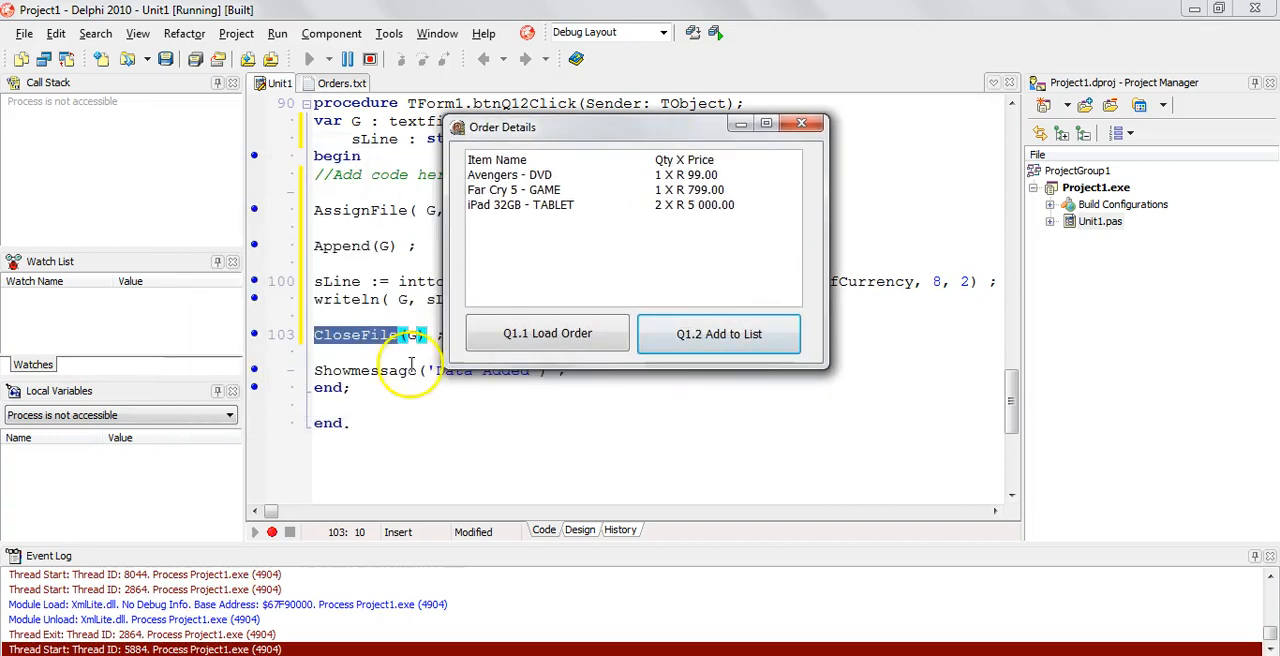
left_click(800, 124)
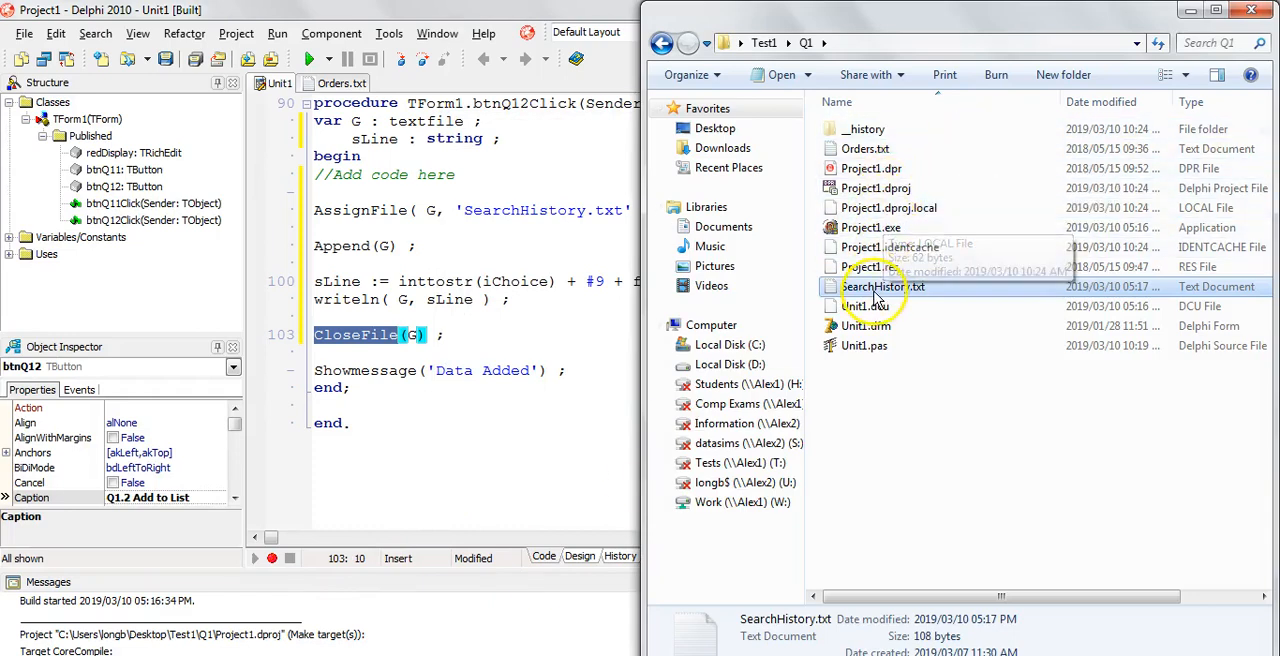
double_click(882, 288)
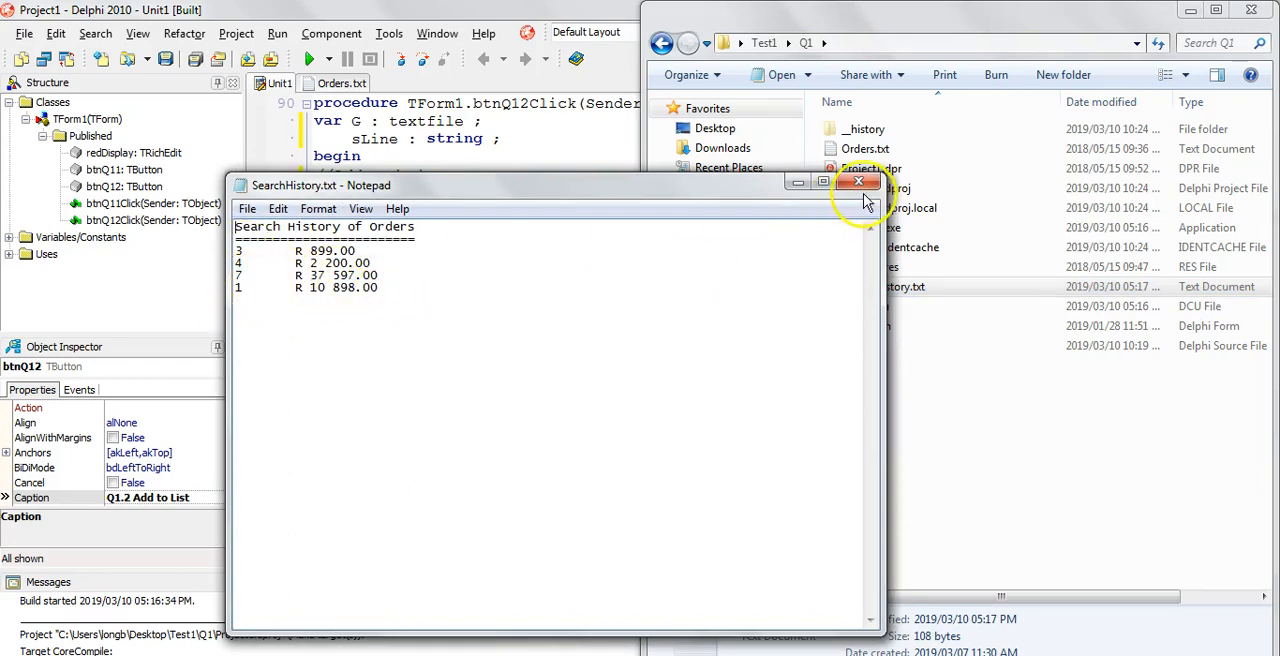
left_click(858, 182)
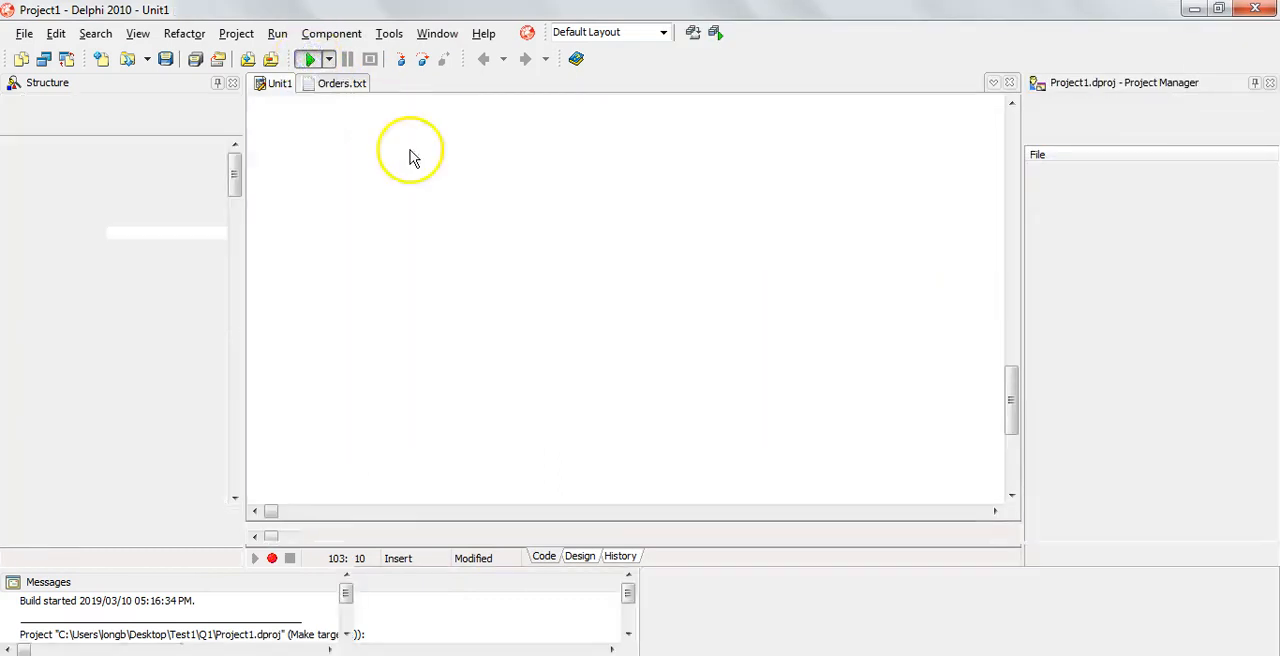
- Run the program again and load order 2, dismissing its R 3 246.00 total message
left_click(308, 58)
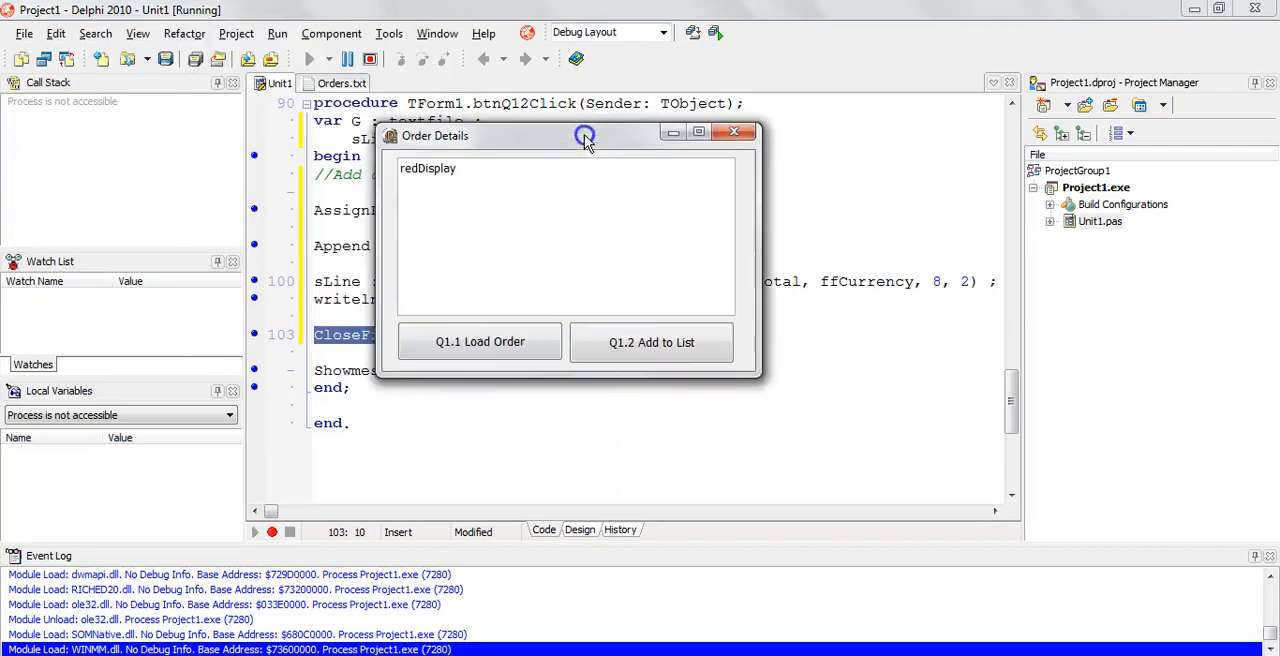
left_click(480, 342)
type("1")
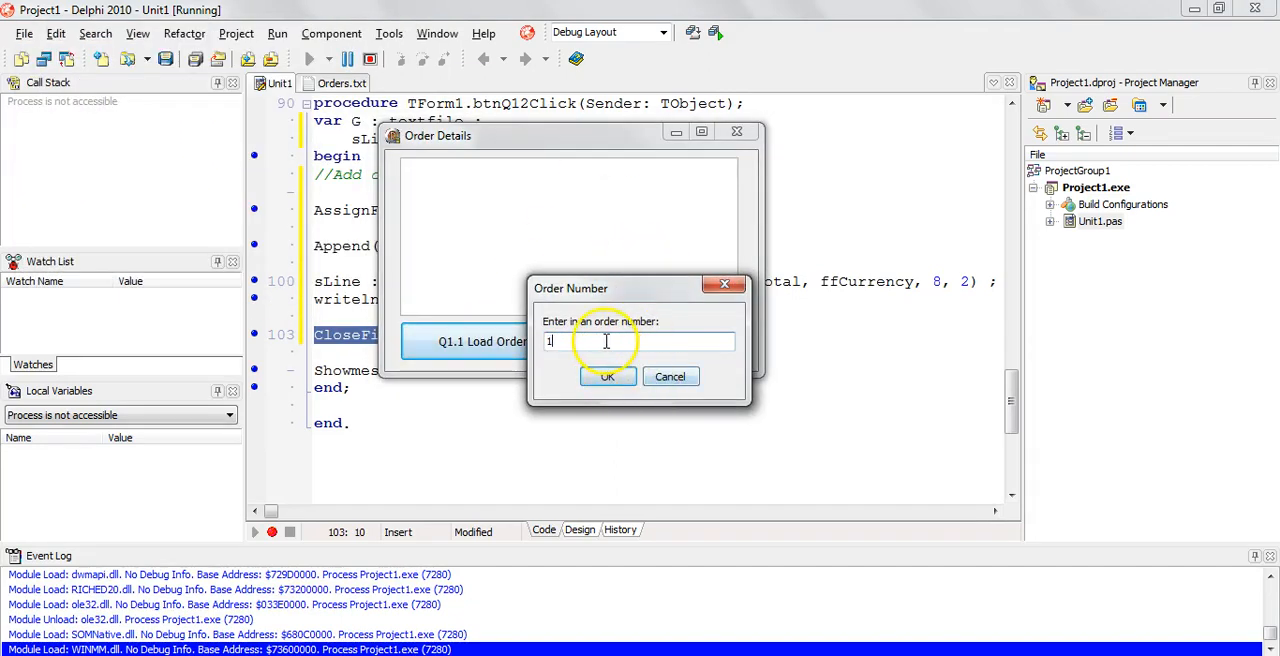
left_click(608, 376)
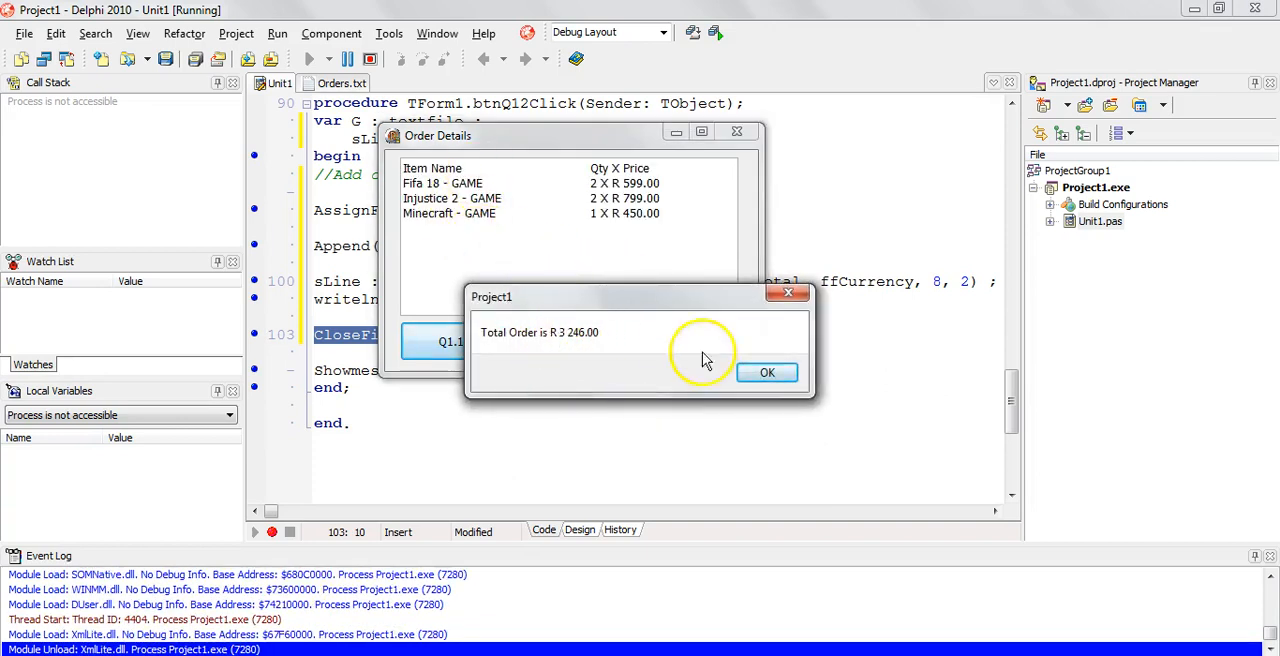
left_click(768, 372)
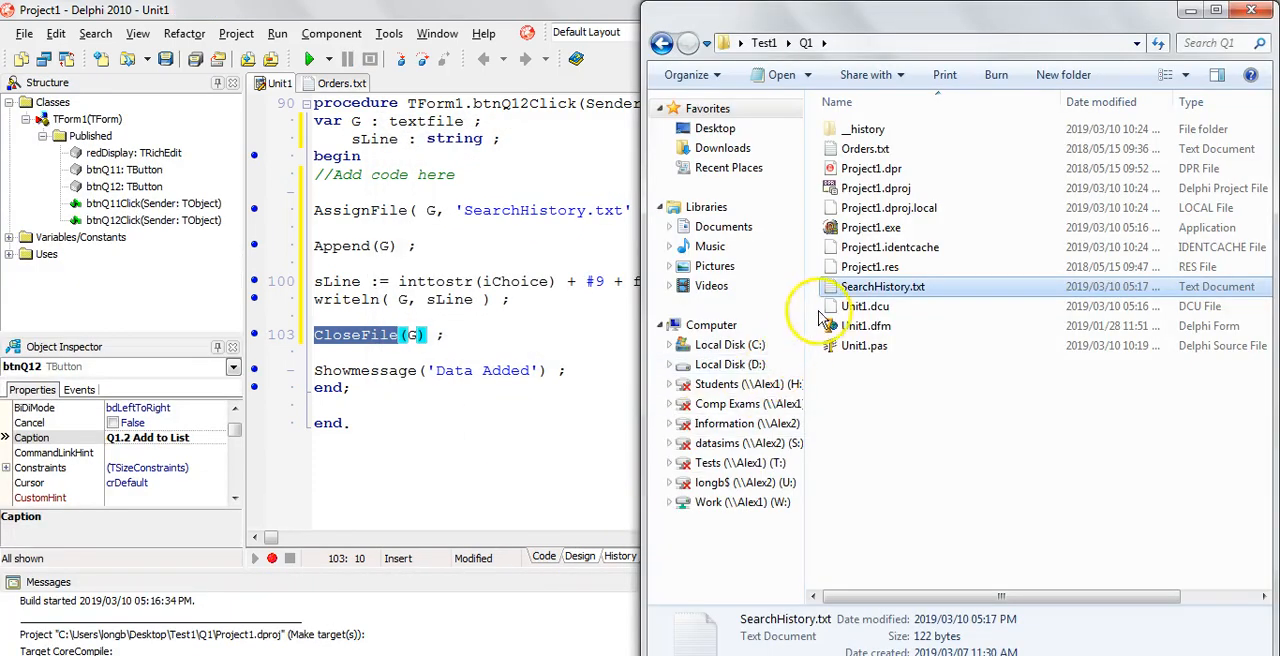
double_click(884, 288)
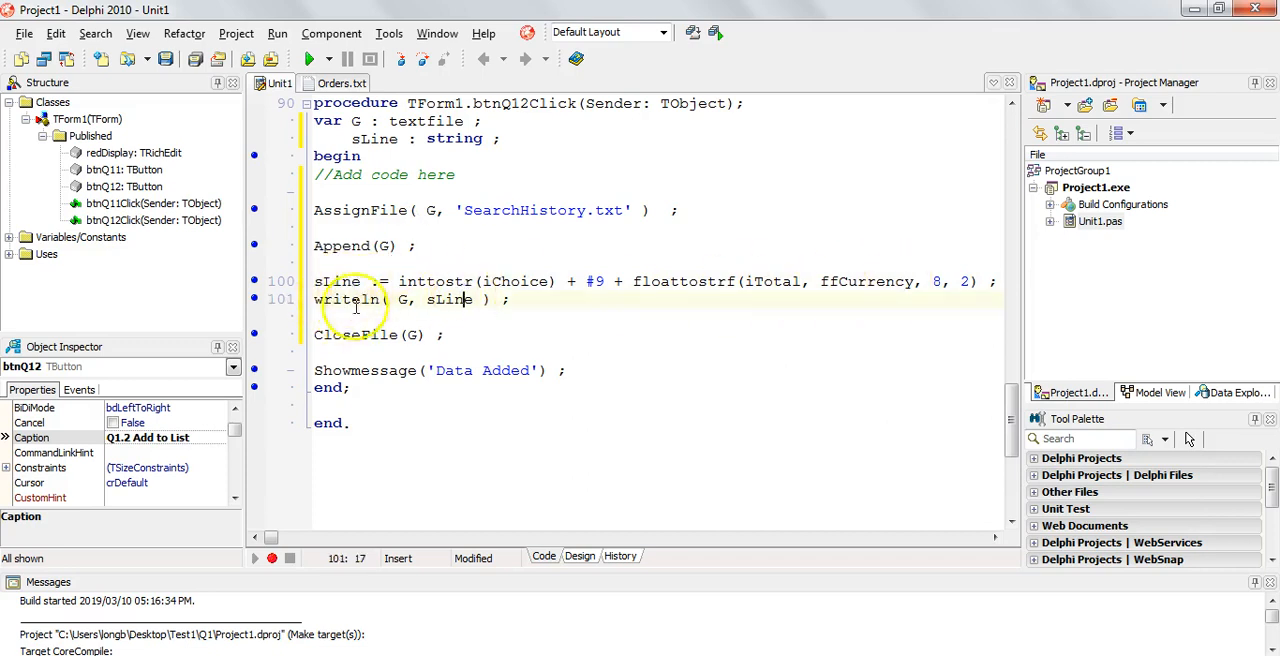
mouse_move(356, 300)
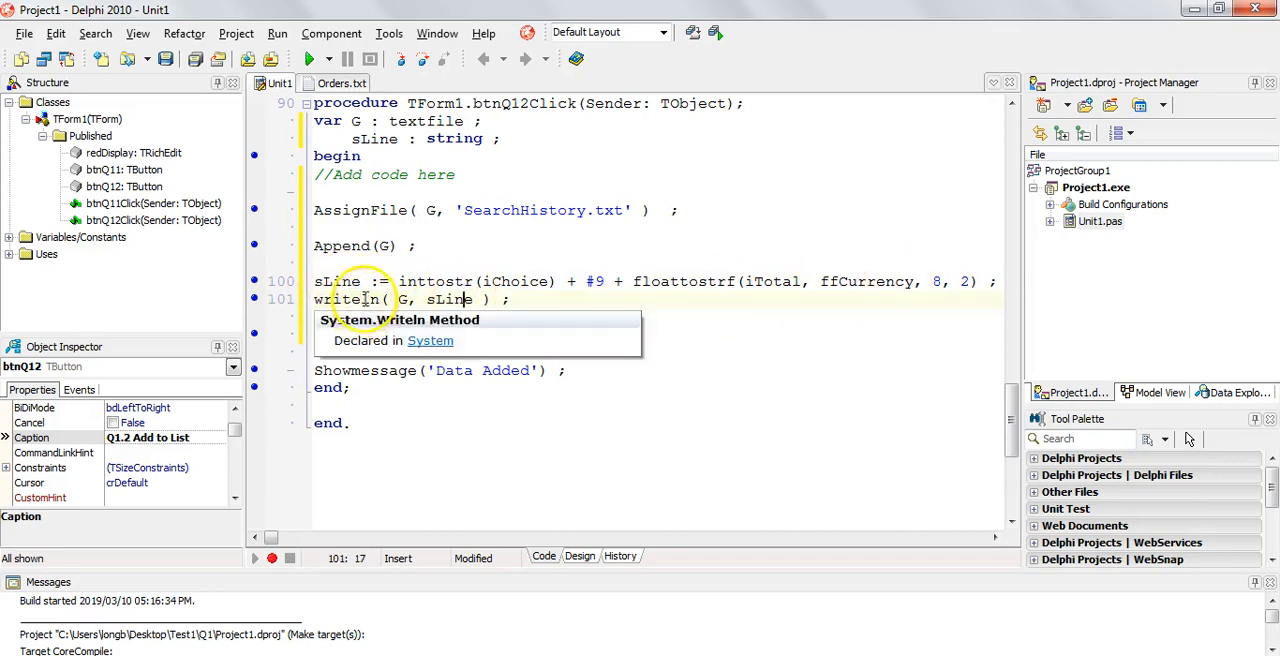